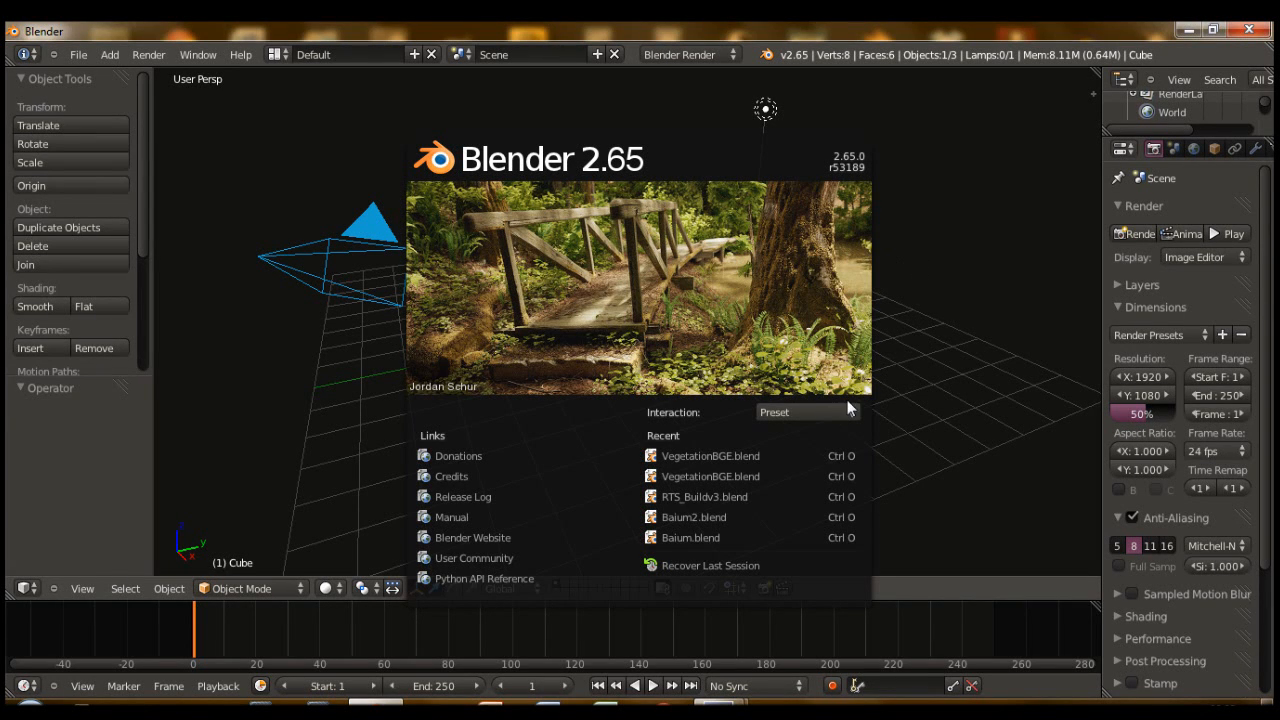
mouse_move(572, 296)
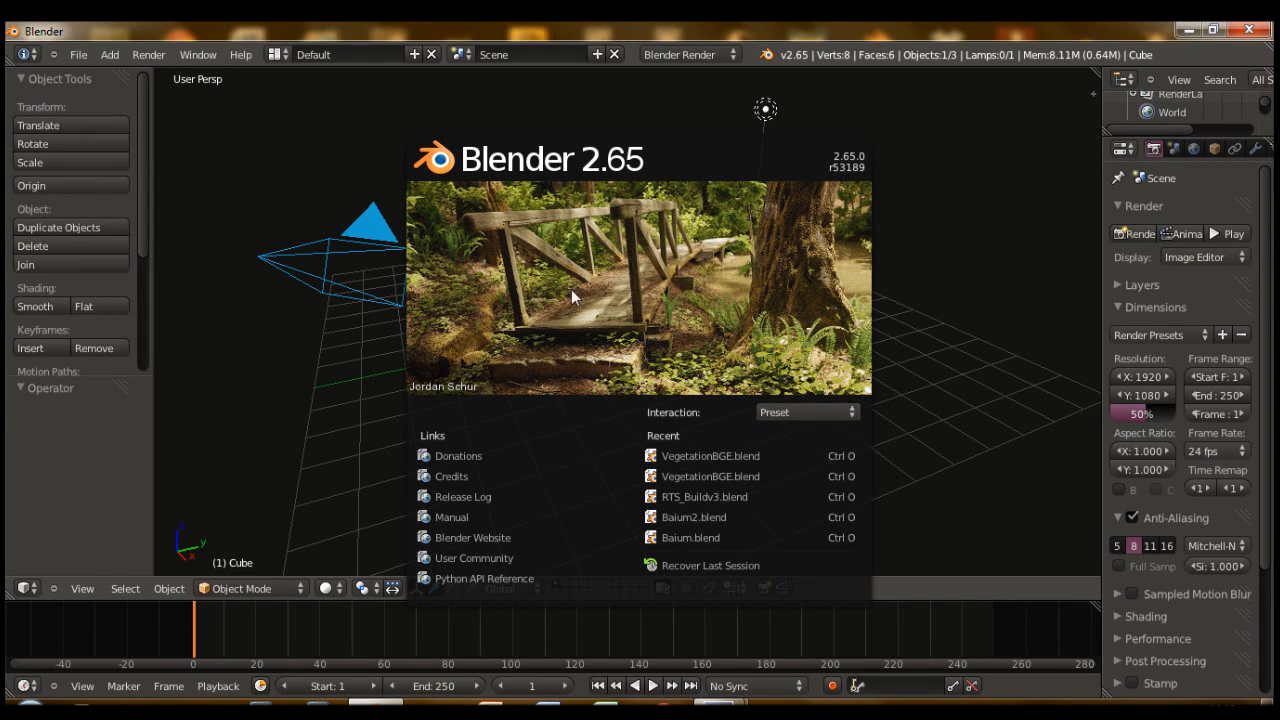
mouse_move(612, 184)
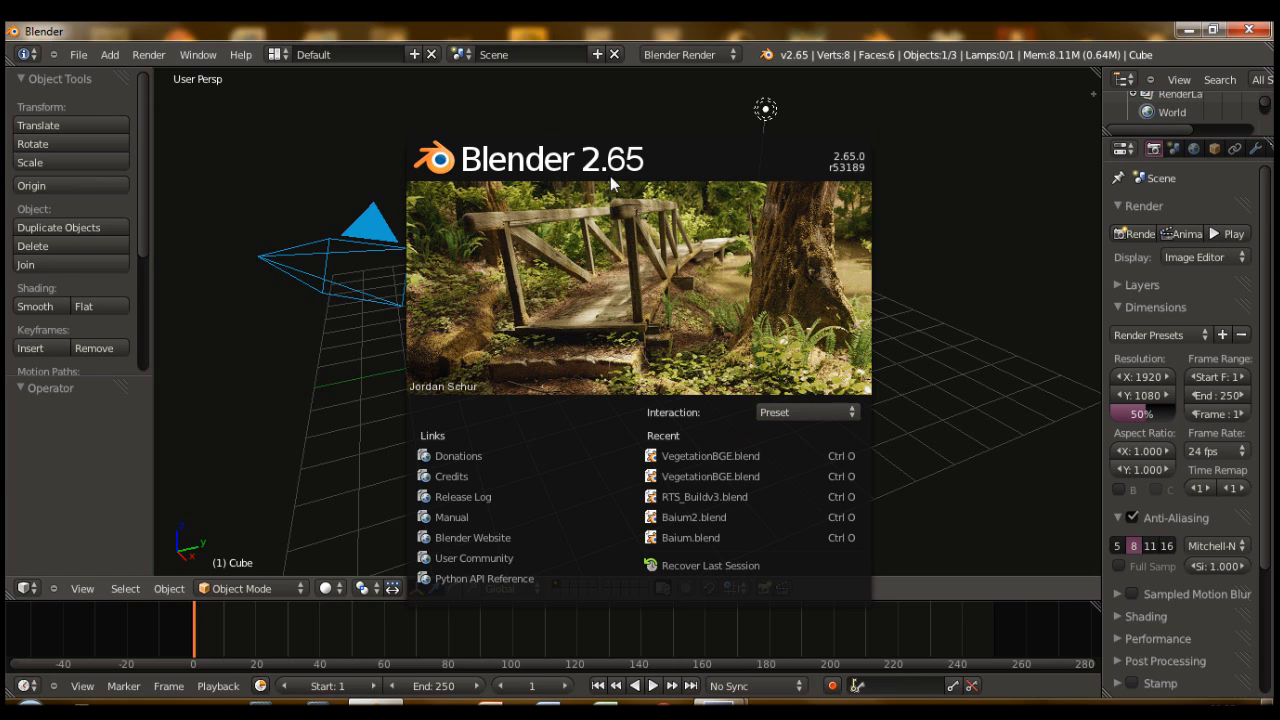
mouse_move(472, 216)
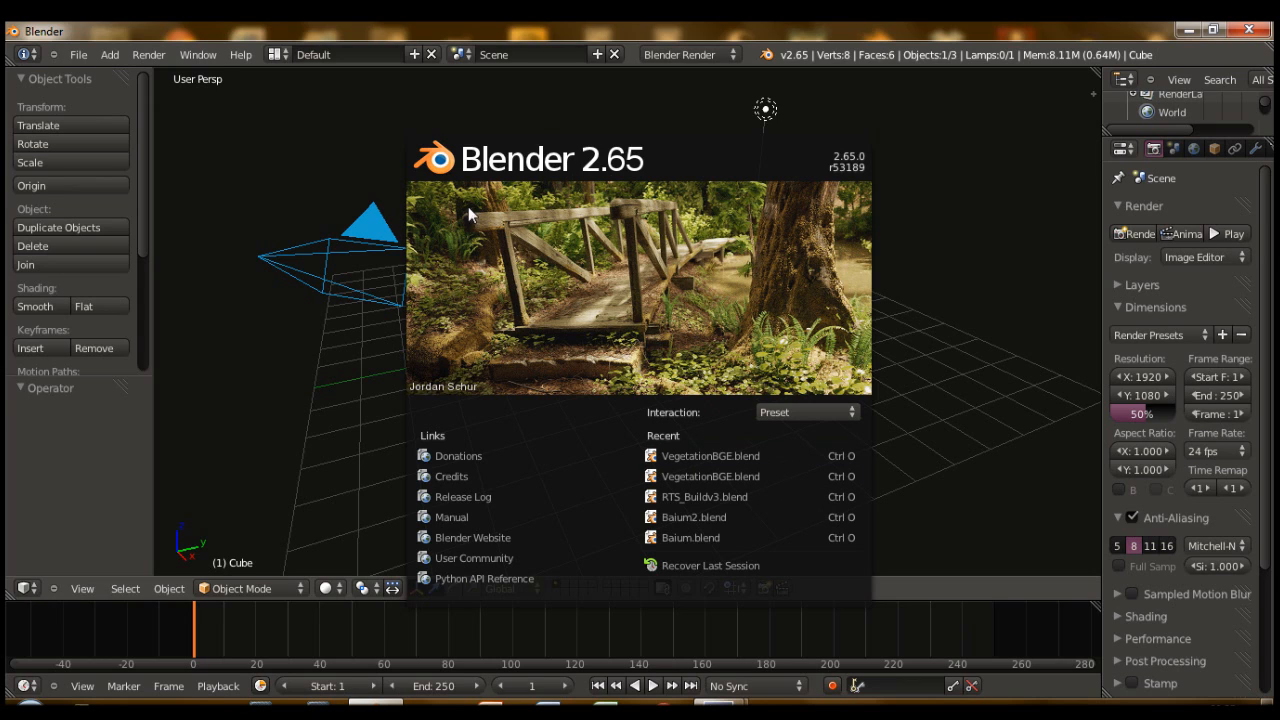
mouse_move(520, 196)
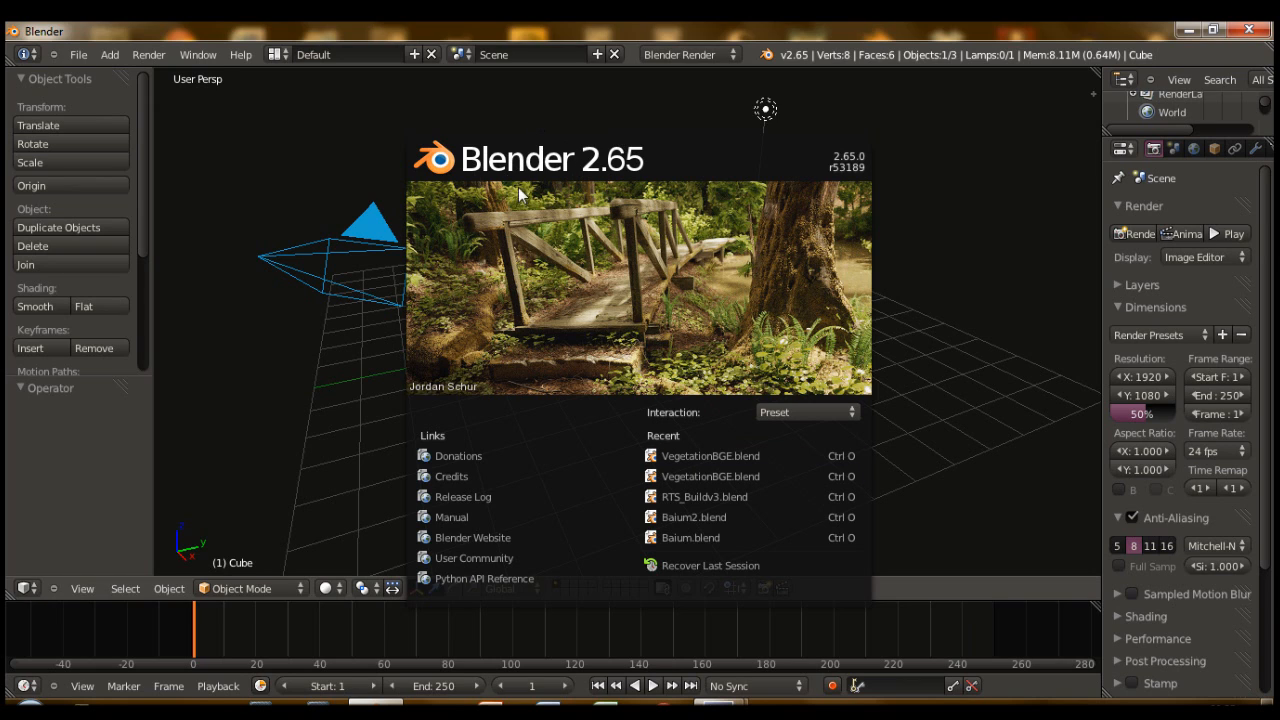
mouse_move(584, 196)
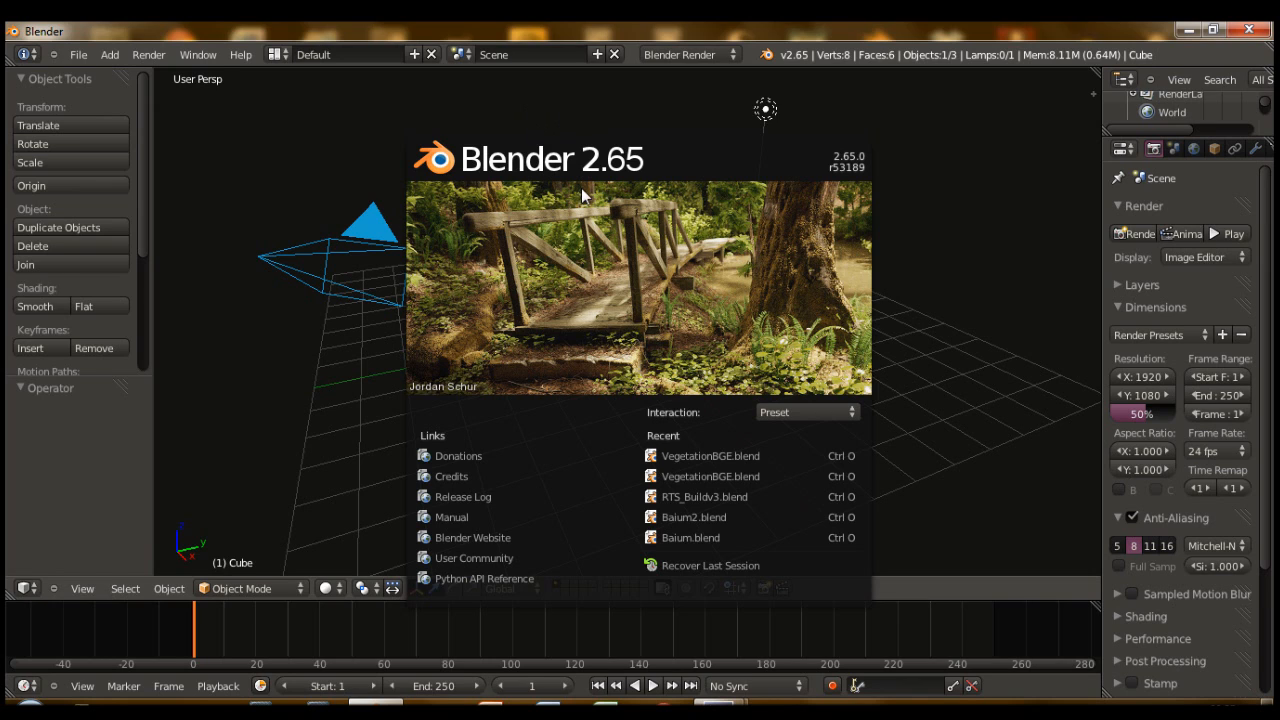
mouse_move(556, 324)
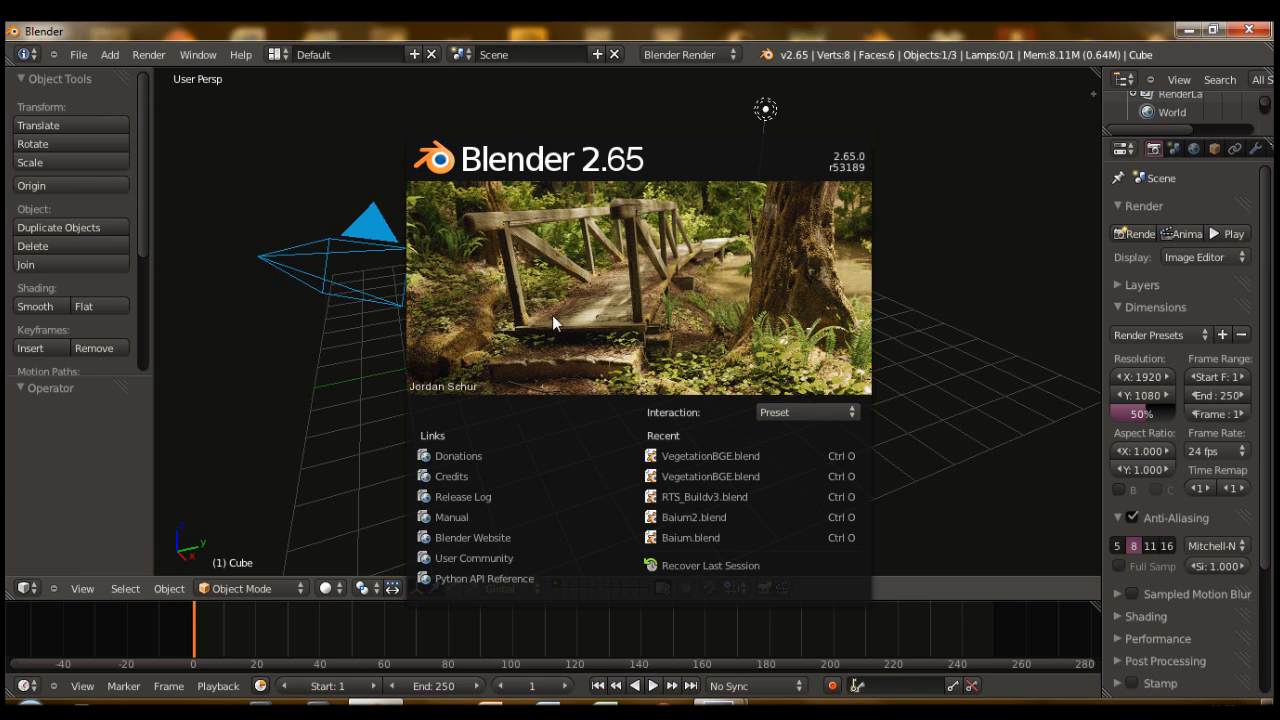
mouse_move(496, 148)
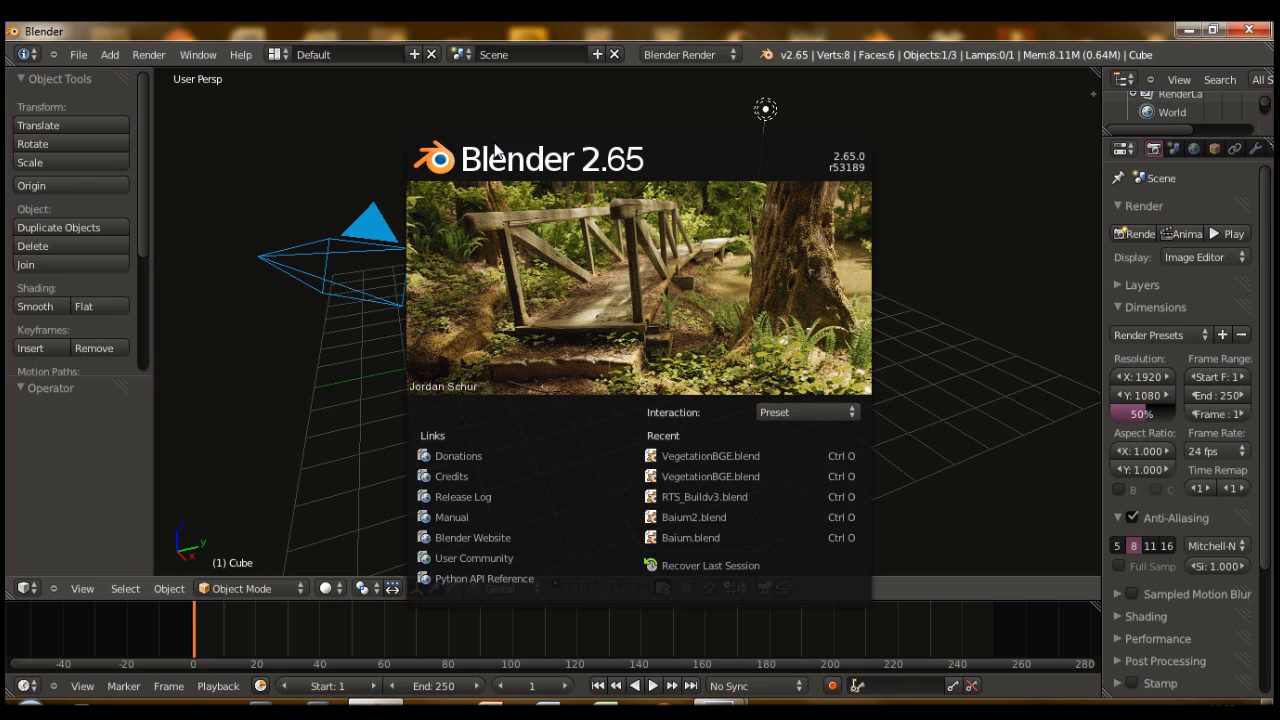
mouse_move(530, 70)
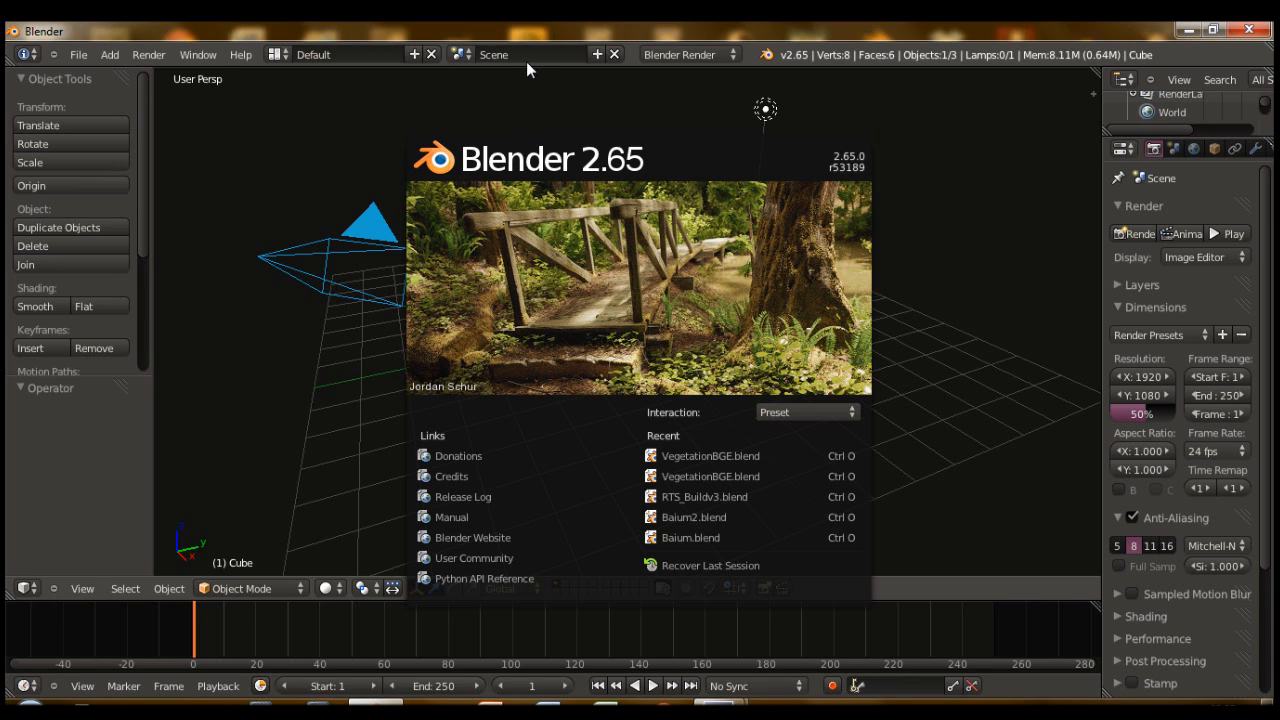
mouse_move(614, 422)
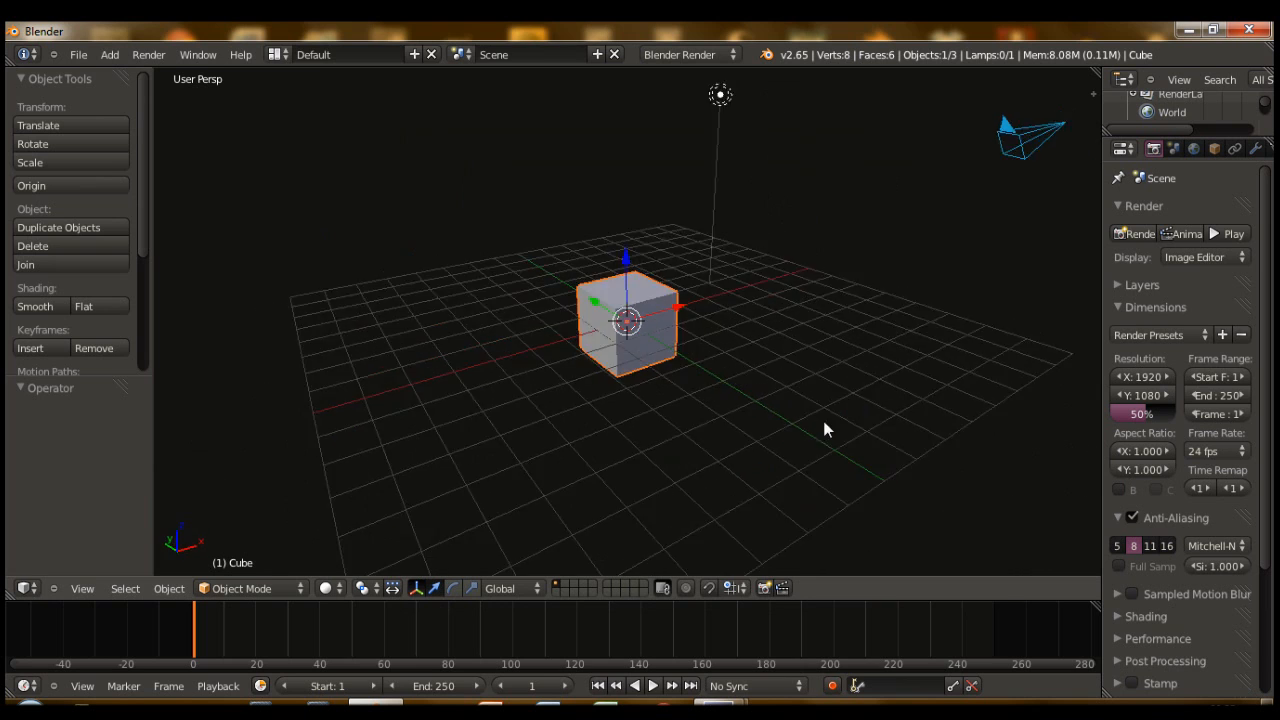
- Orbit around the cube and bring up the screen layout list in the header
left_click_drag(824, 430, 680, 190)
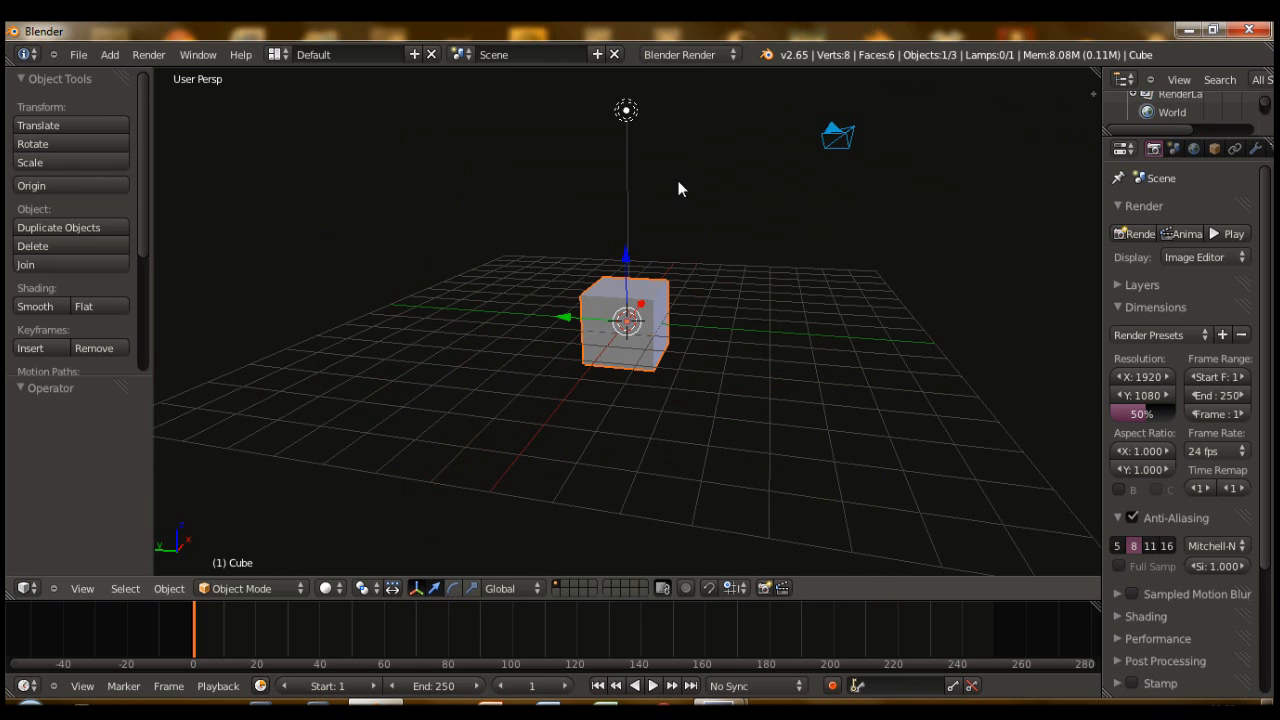
mouse_move(398, 82)
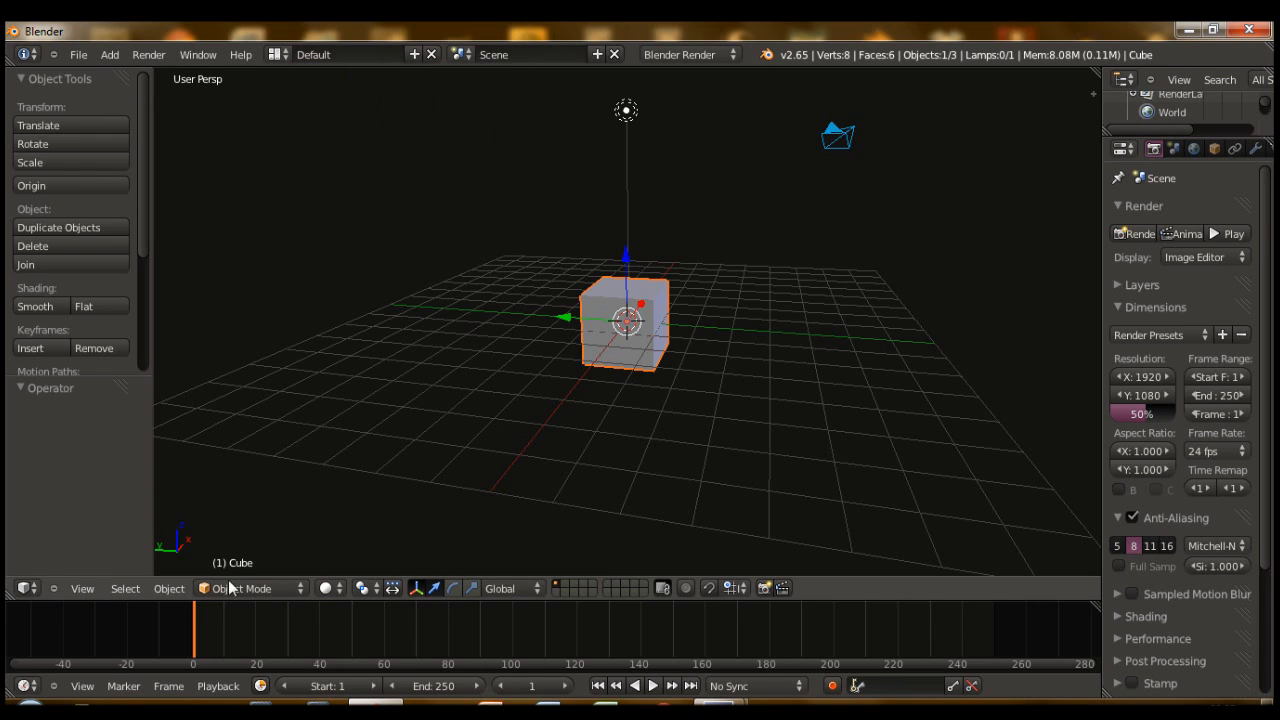
mouse_move(192, 468)
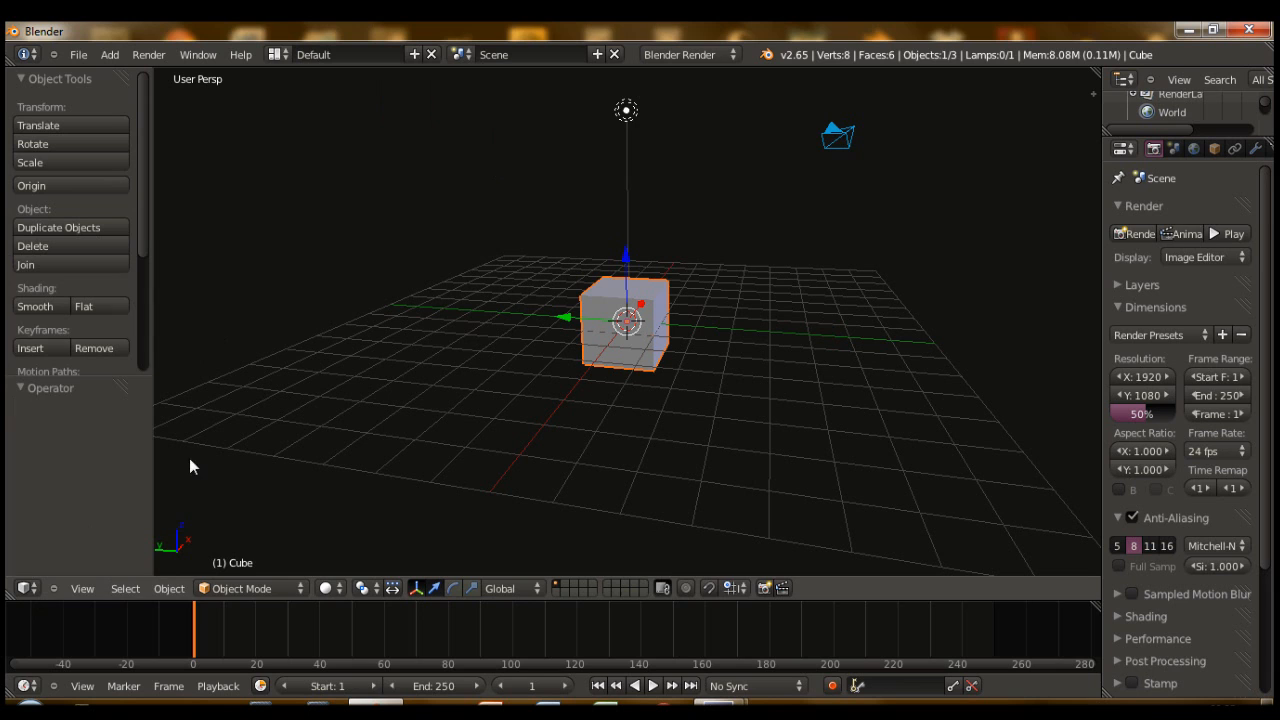
mouse_move(504, 148)
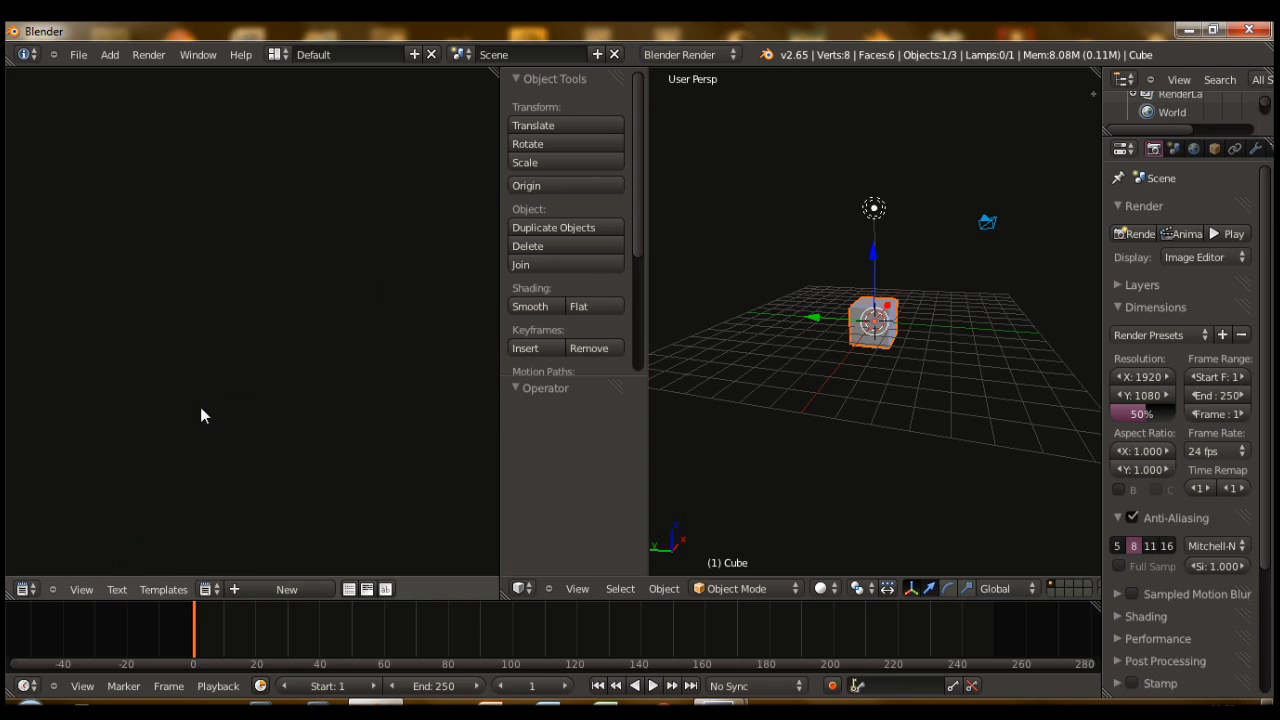
left_click(350, 54)
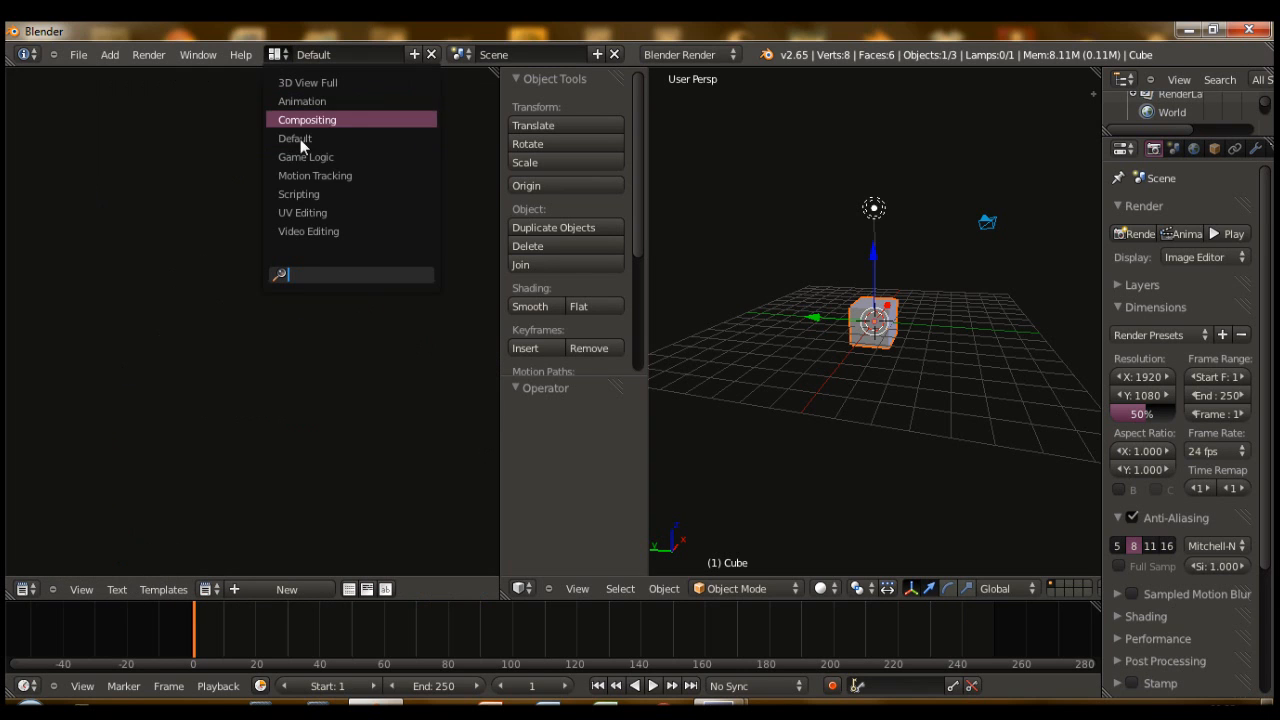
- Switch to the Scripting layout and run 'import bpy' in the Python console
left_click(298, 194)
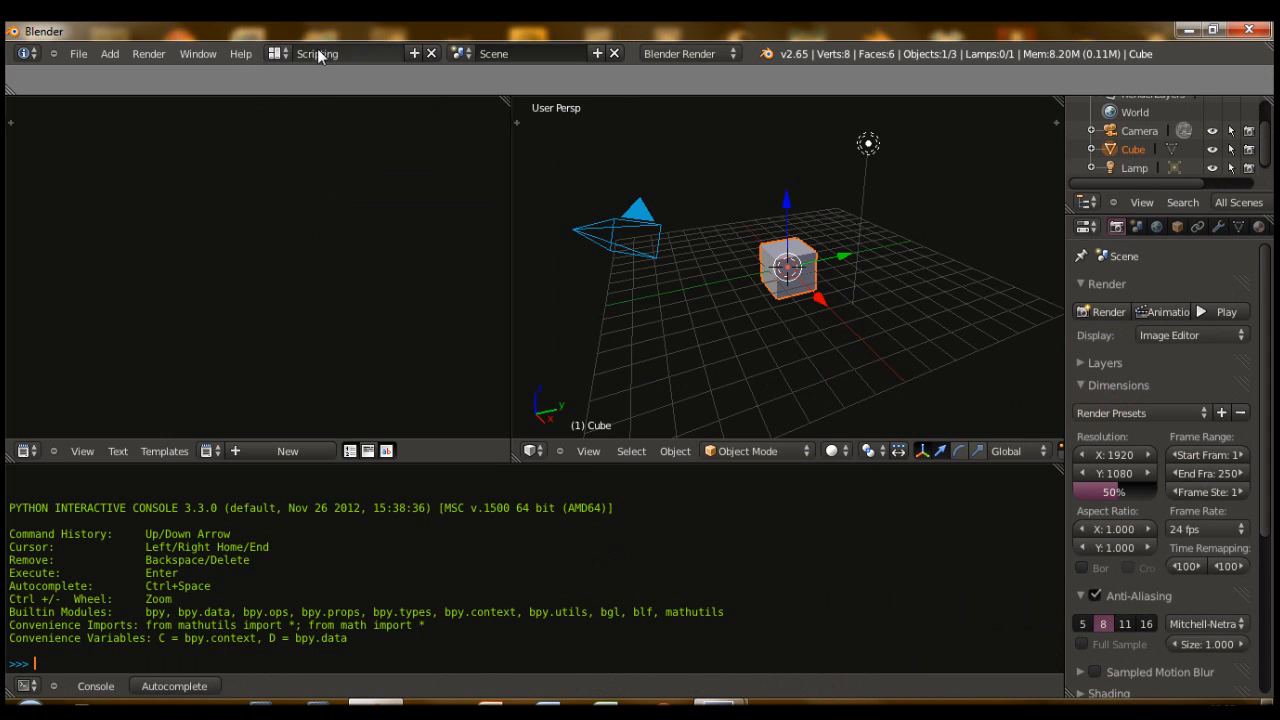
mouse_move(544, 468)
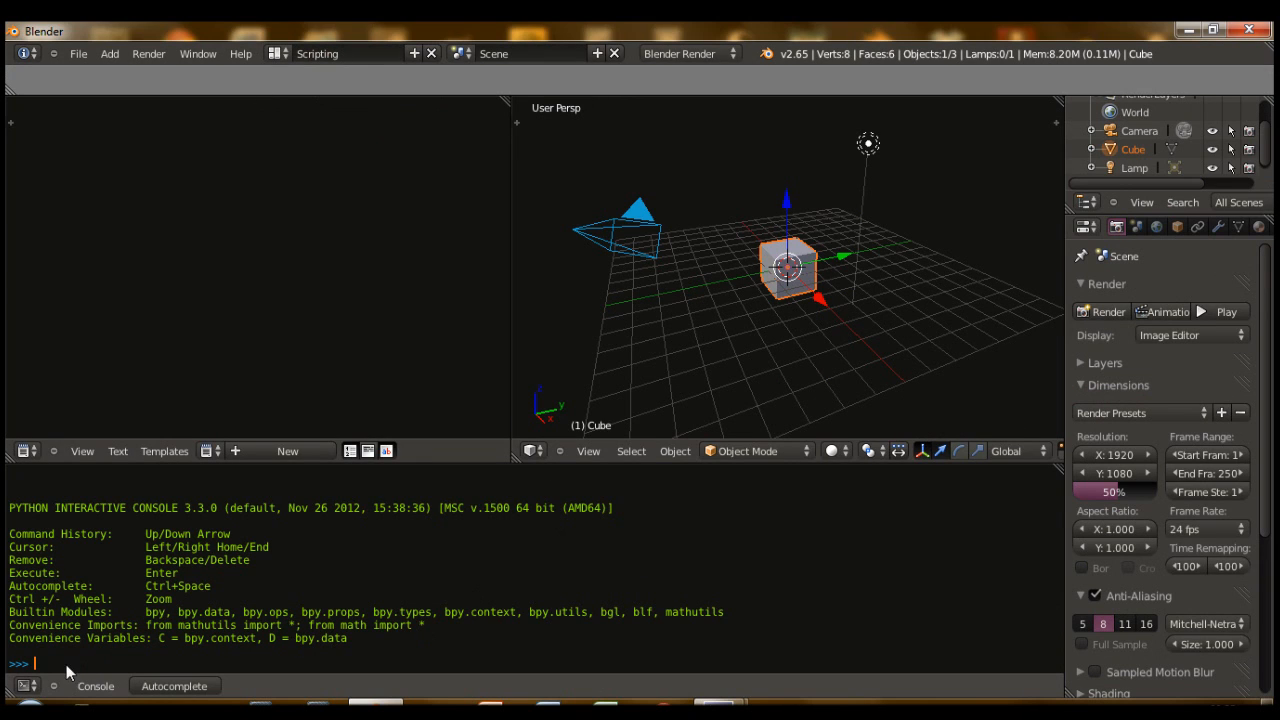
mouse_move(198, 612)
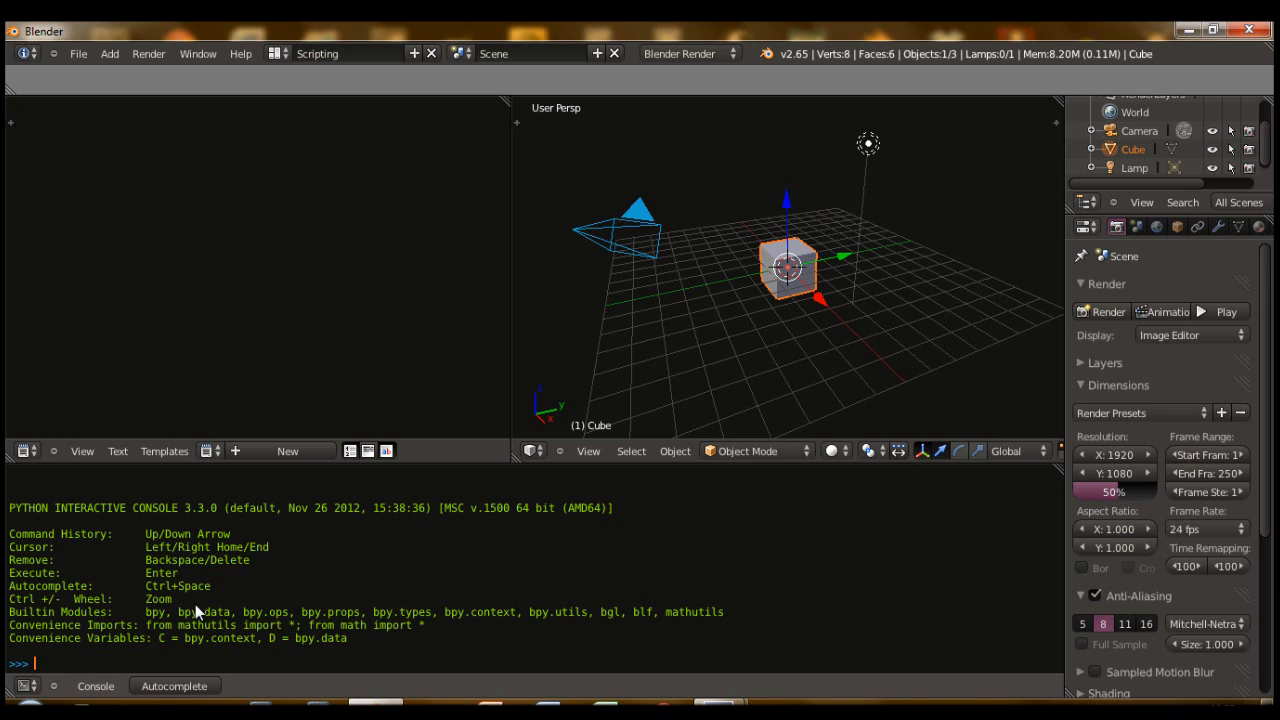
type("import")
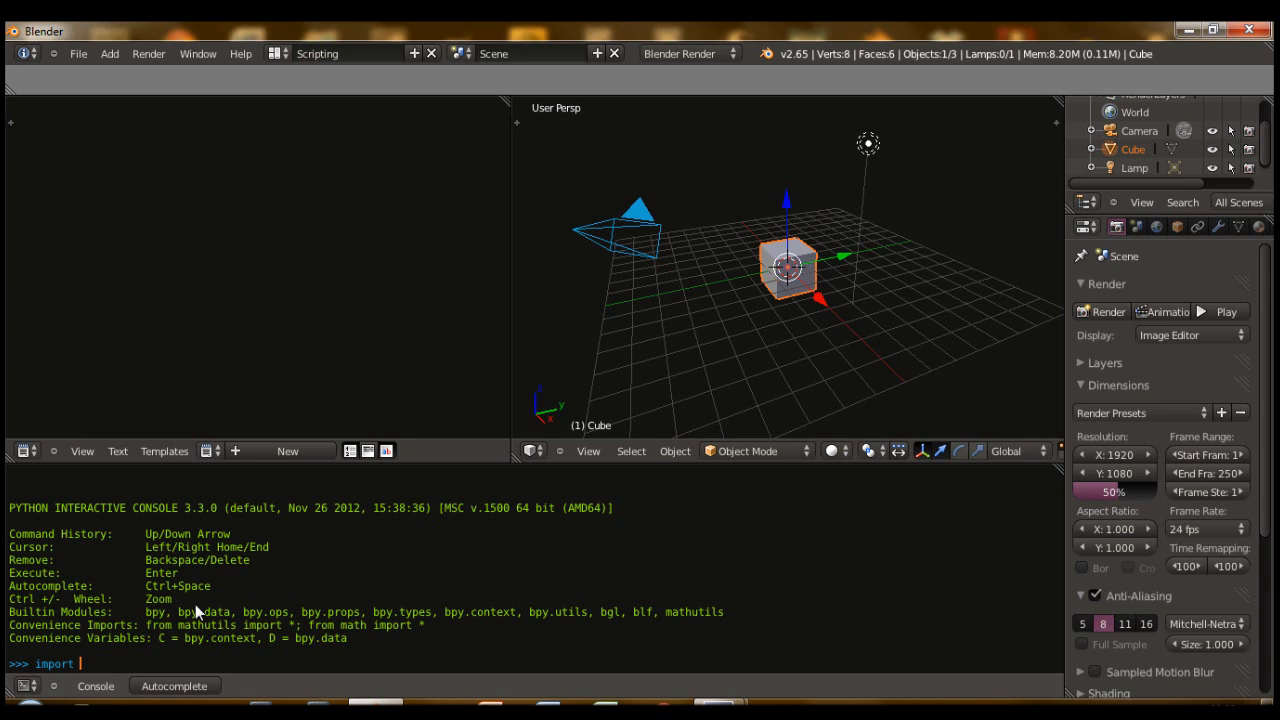
type("gp")
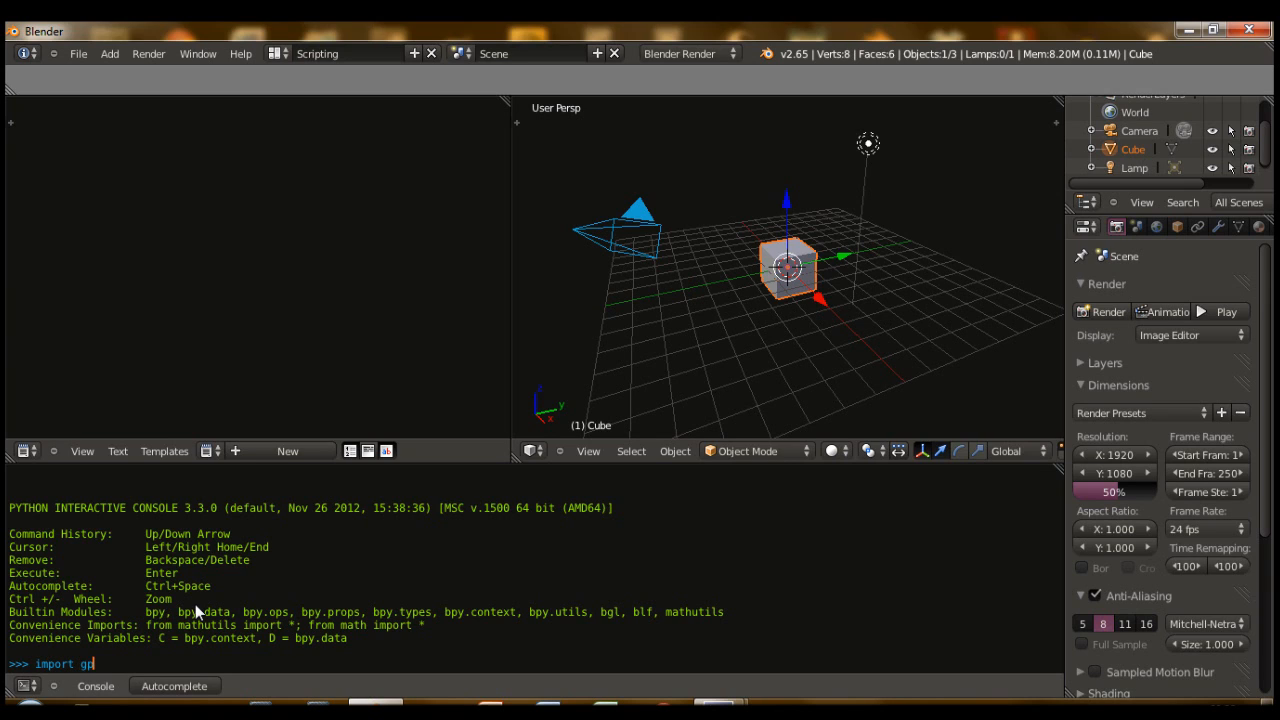
key("Return")
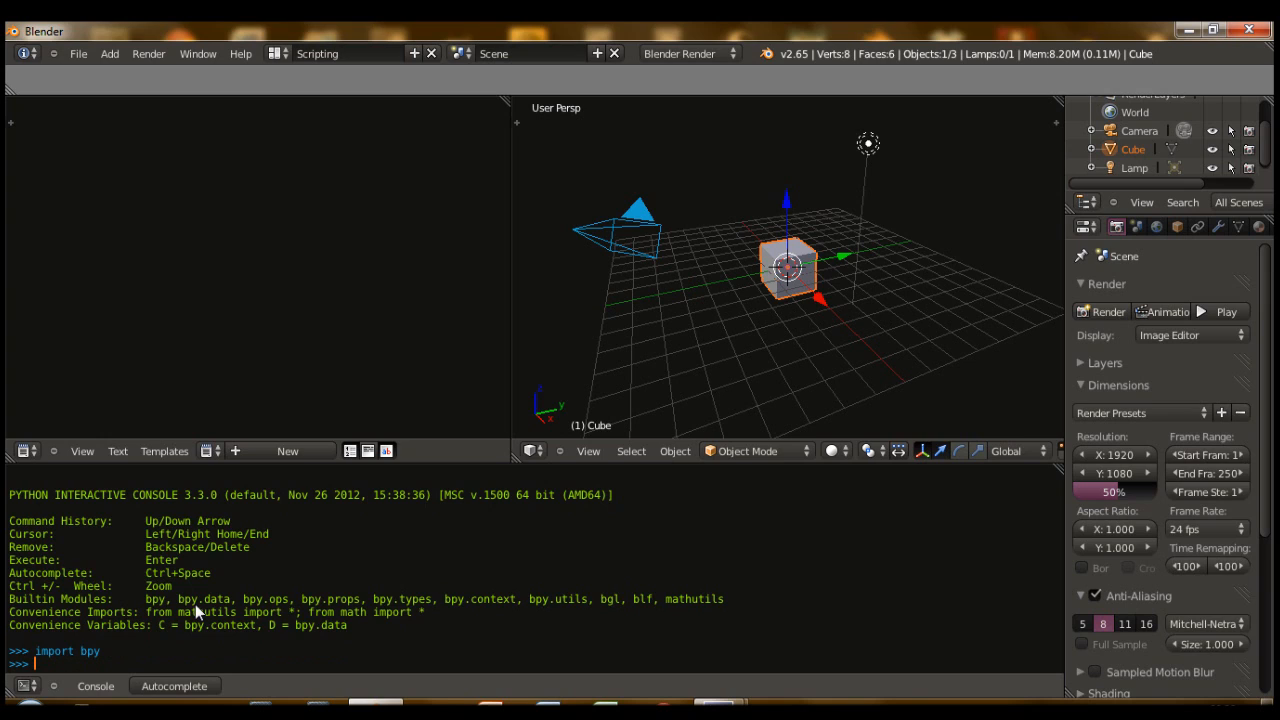
type("import ti")
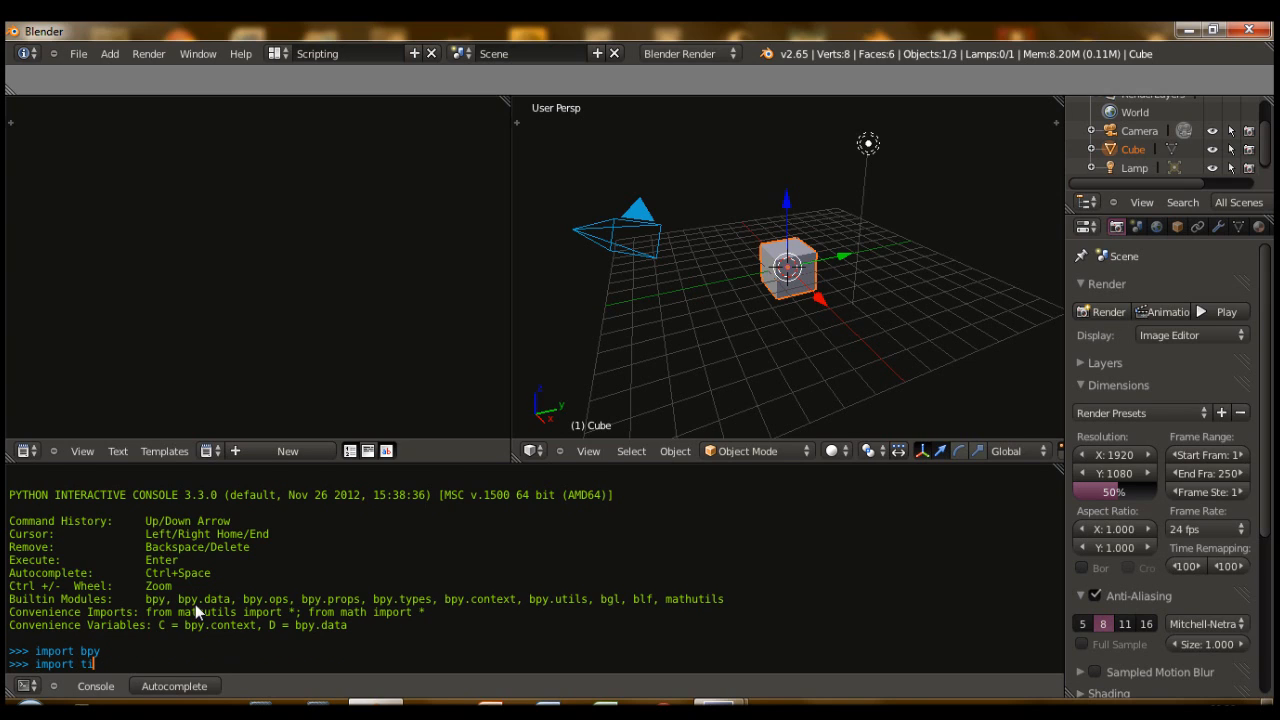
key("Return")
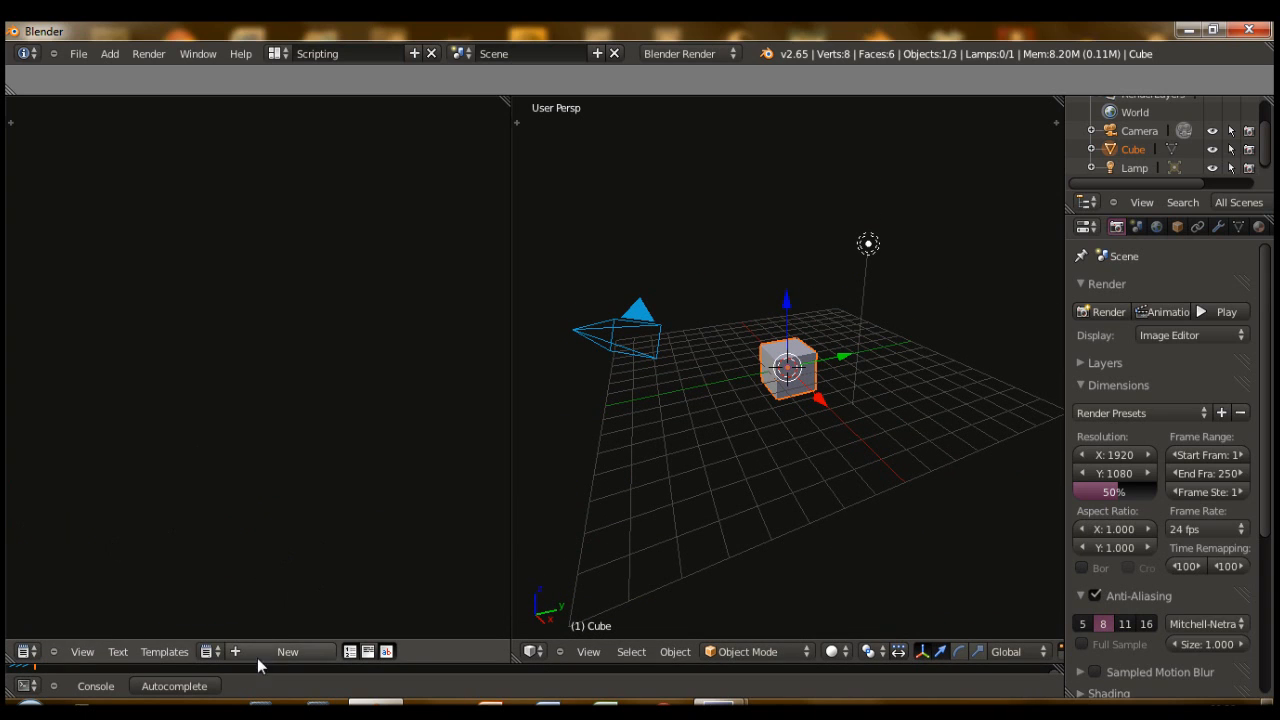
mouse_move(290, 652)
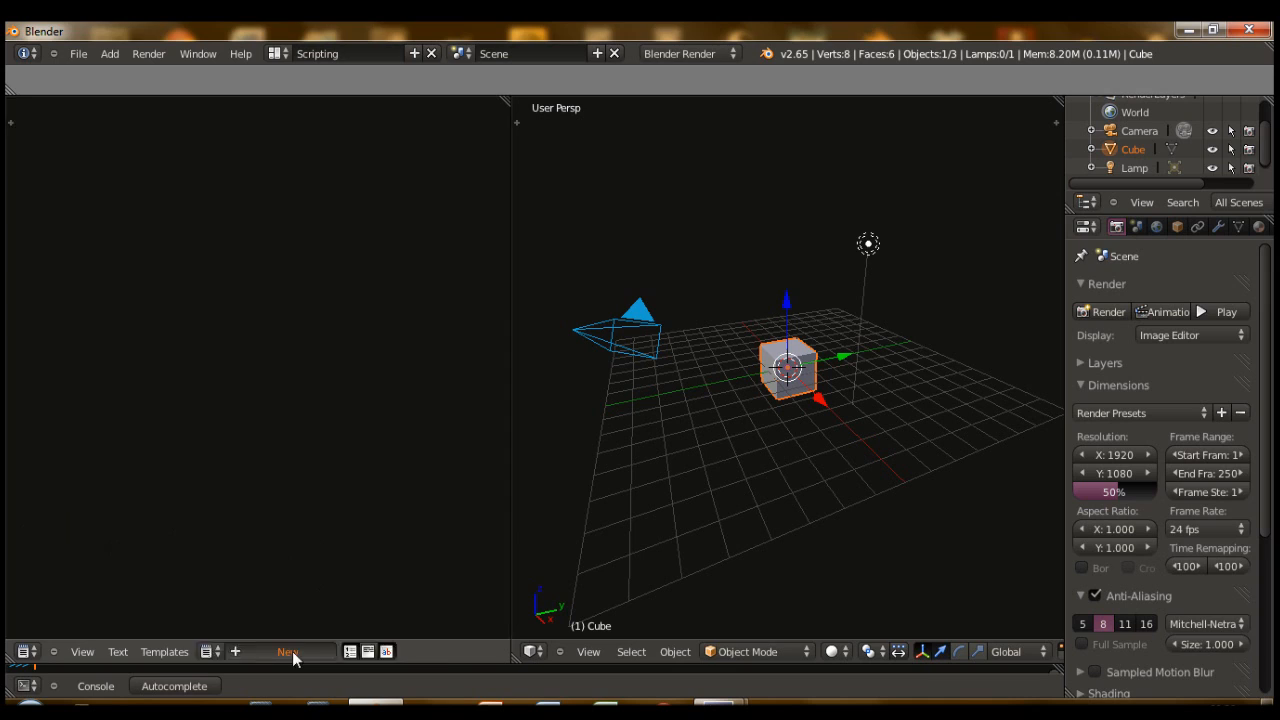
- Create a new text block test.py in the Text Editor
left_click(288, 652)
type("test.py")
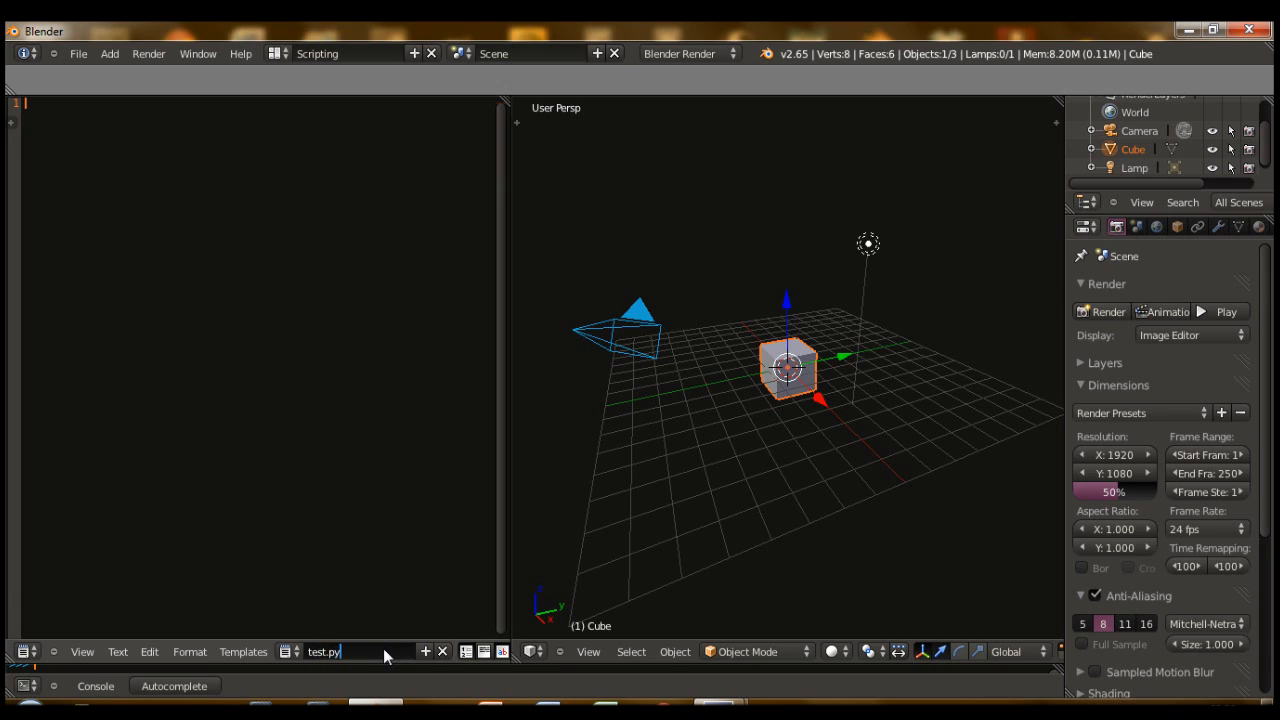
mouse_move(350, 658)
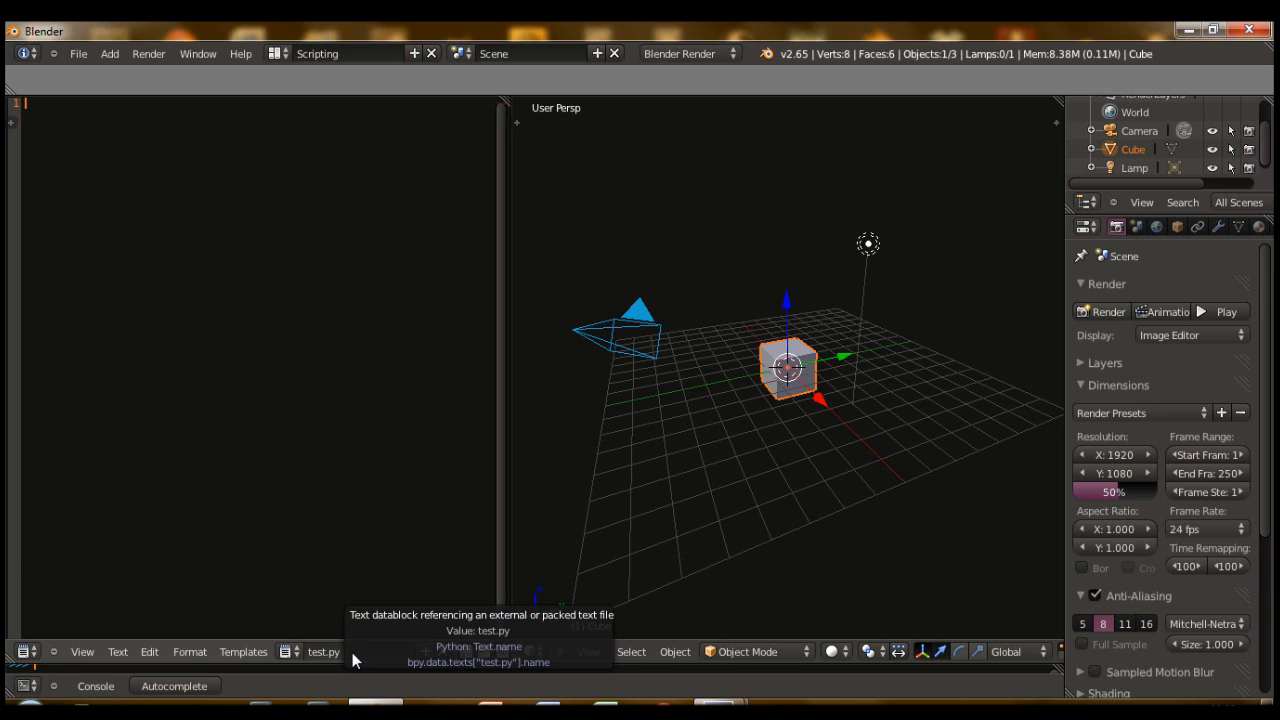
mouse_move(330, 644)
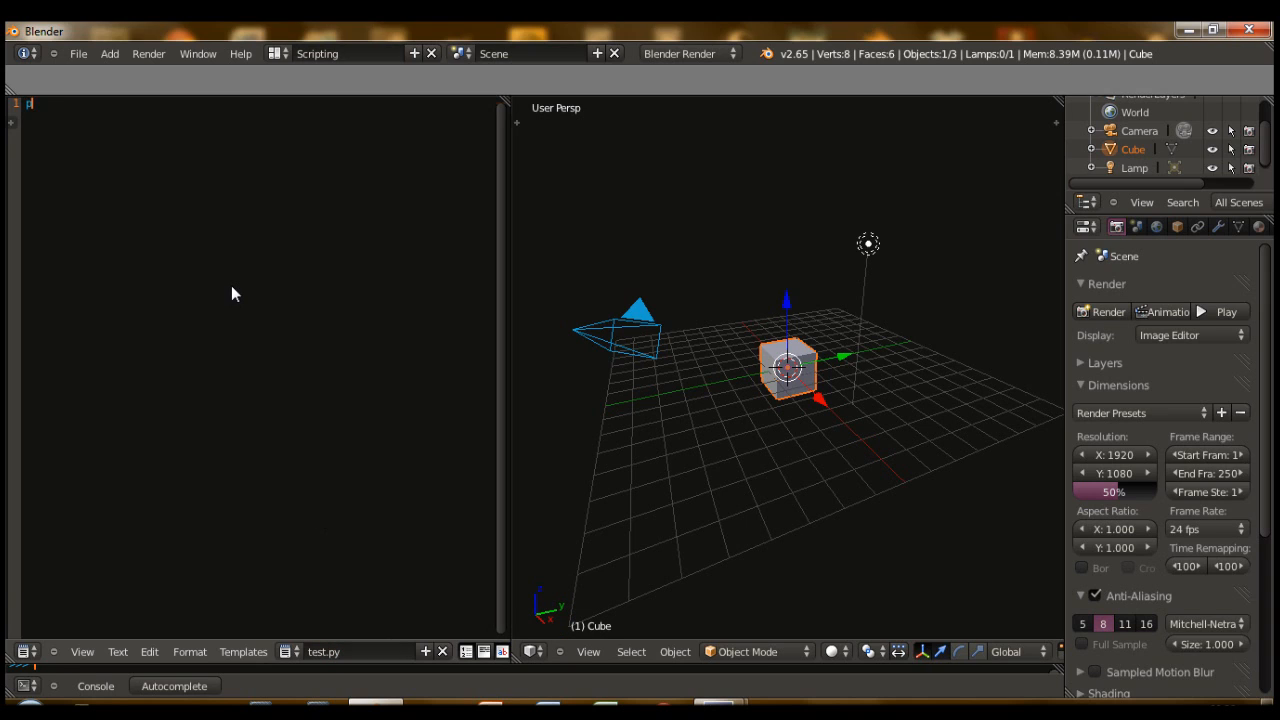
- Write print("Hello World") into test.py
type("print")
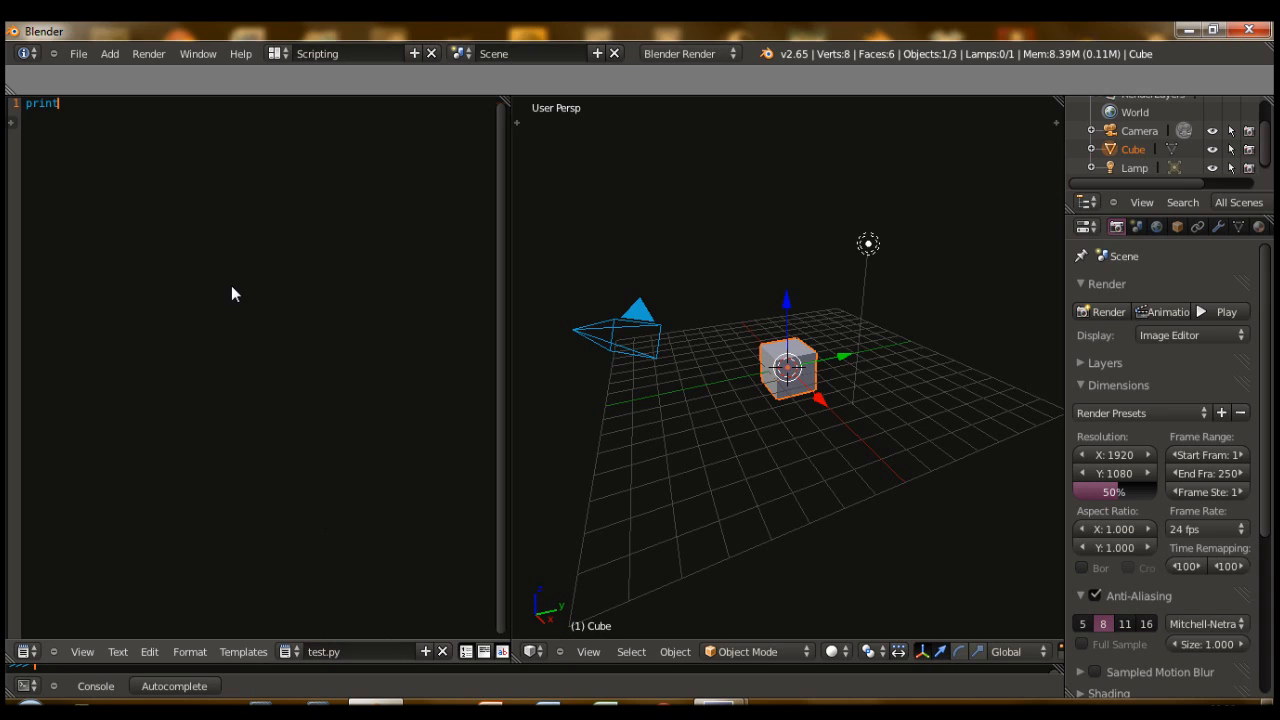
type("('")
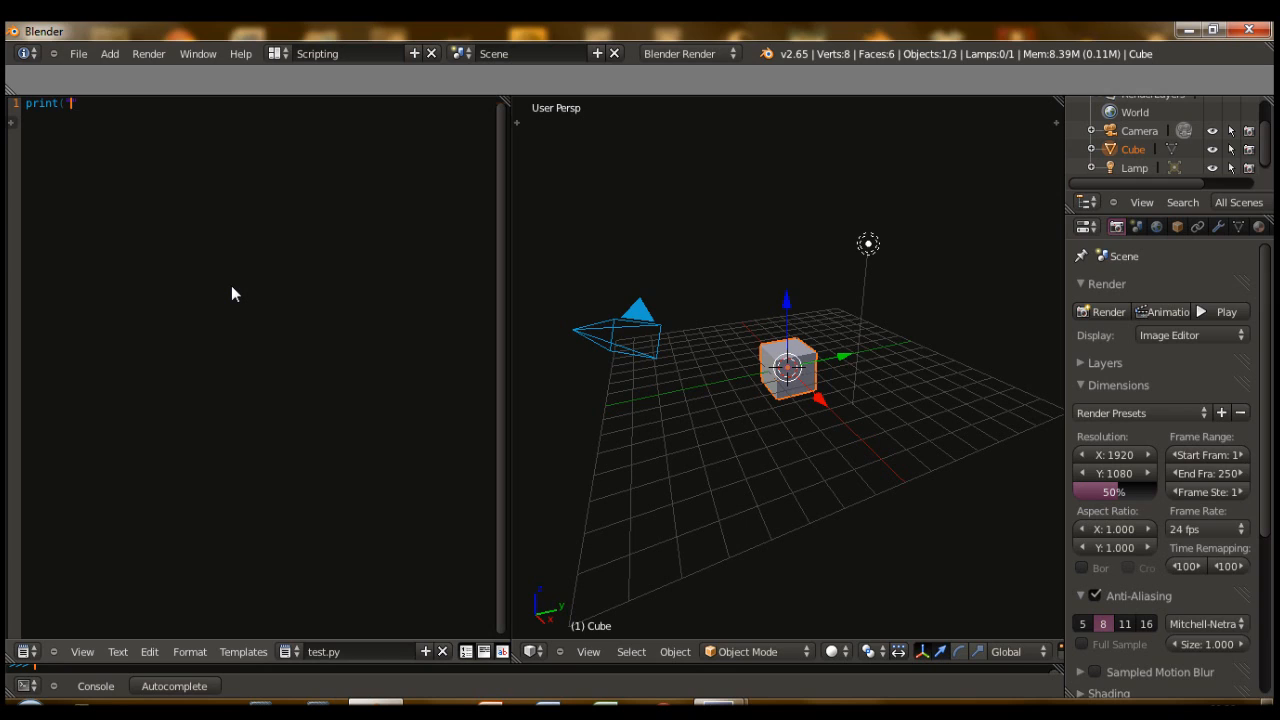
type("\"Hello Wor")
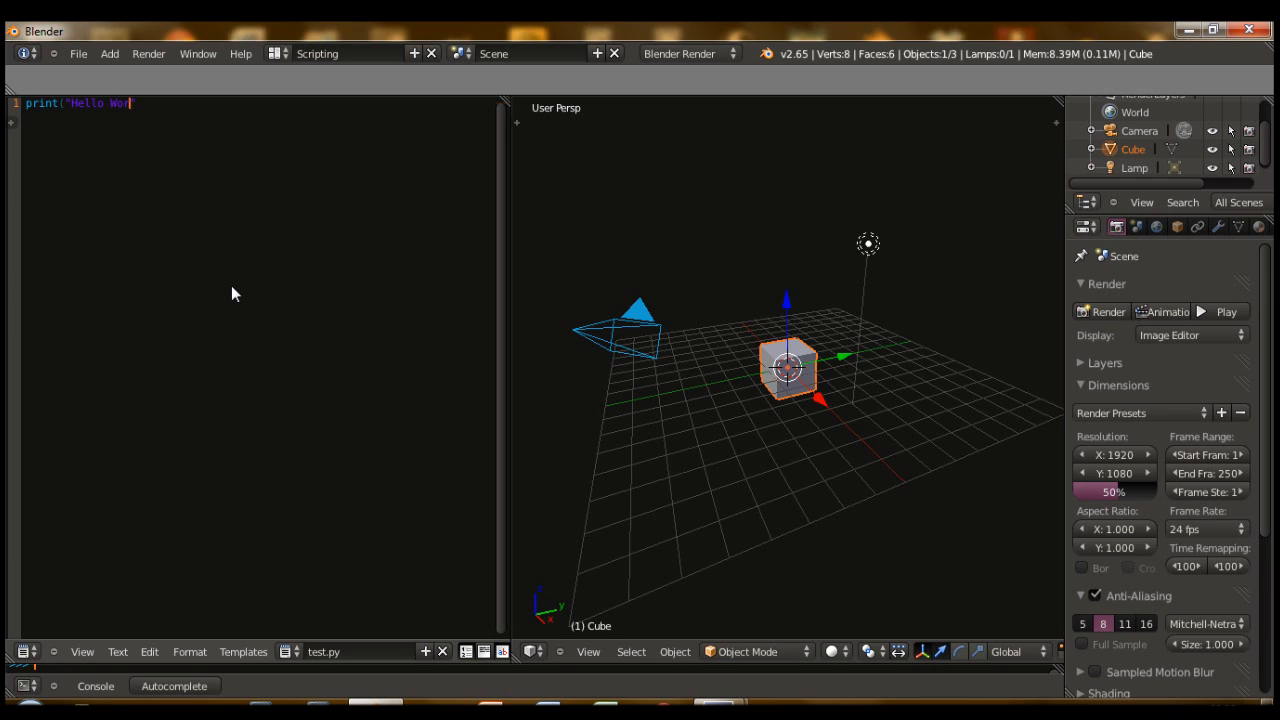
type("ld\")")
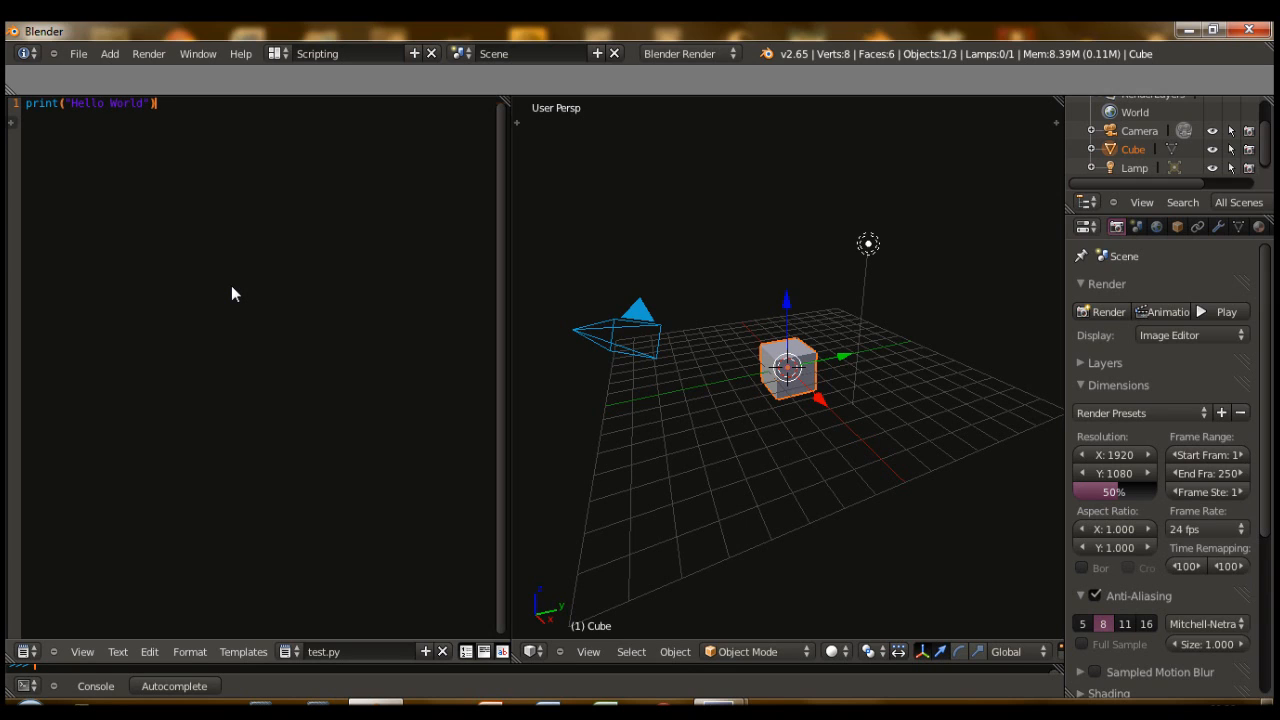
mouse_move(62, 84)
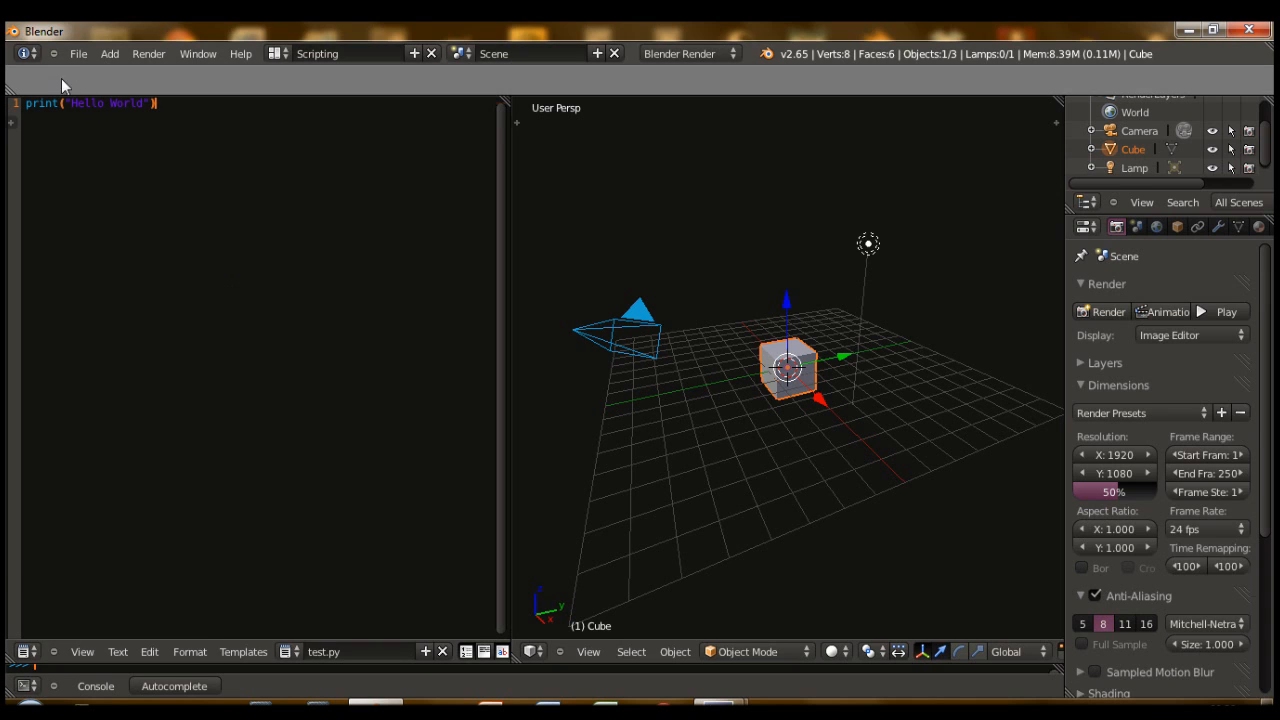
- Apply the Blender 24X theme preset in User Preferences and close the window
left_click(78, 52)
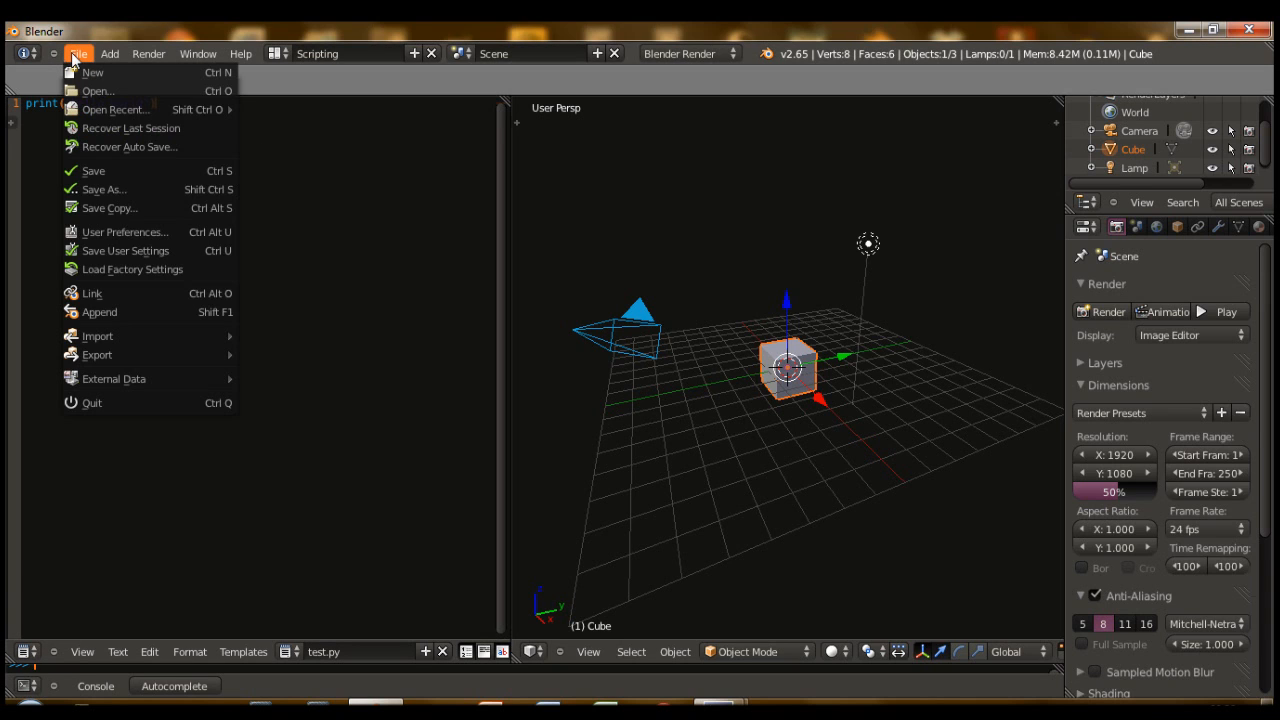
mouse_move(124, 232)
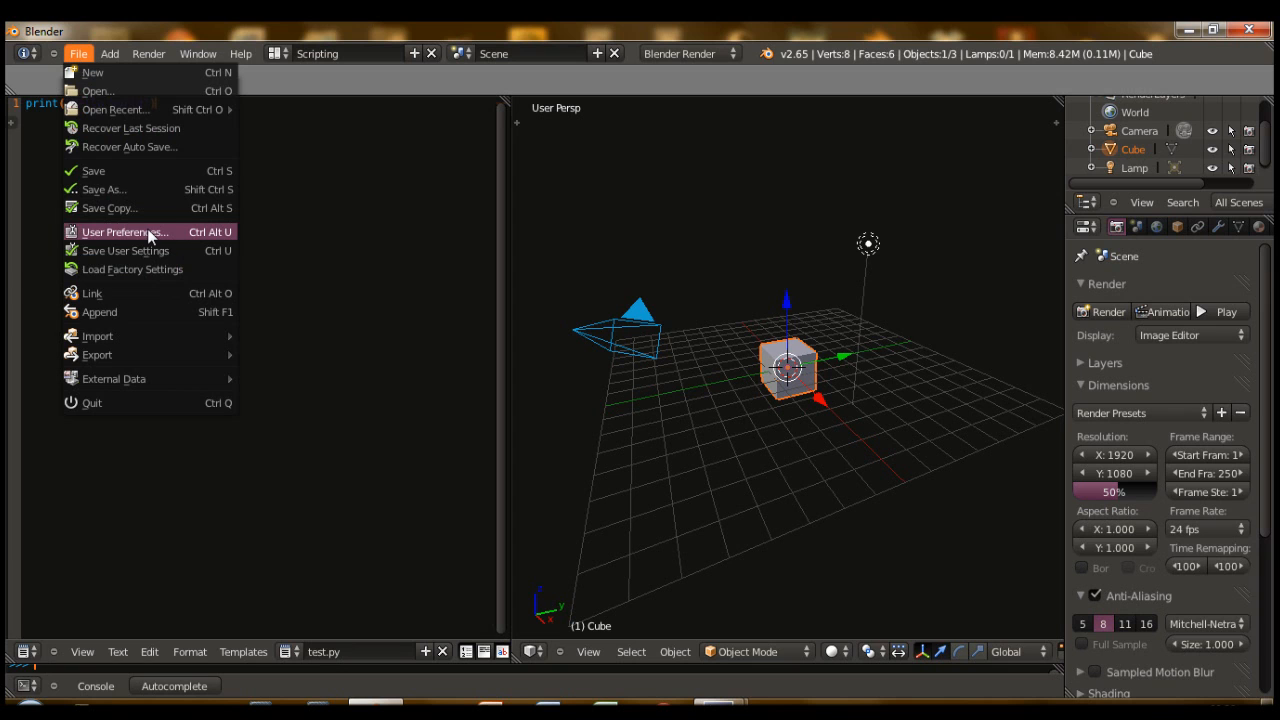
mouse_move(136, 256)
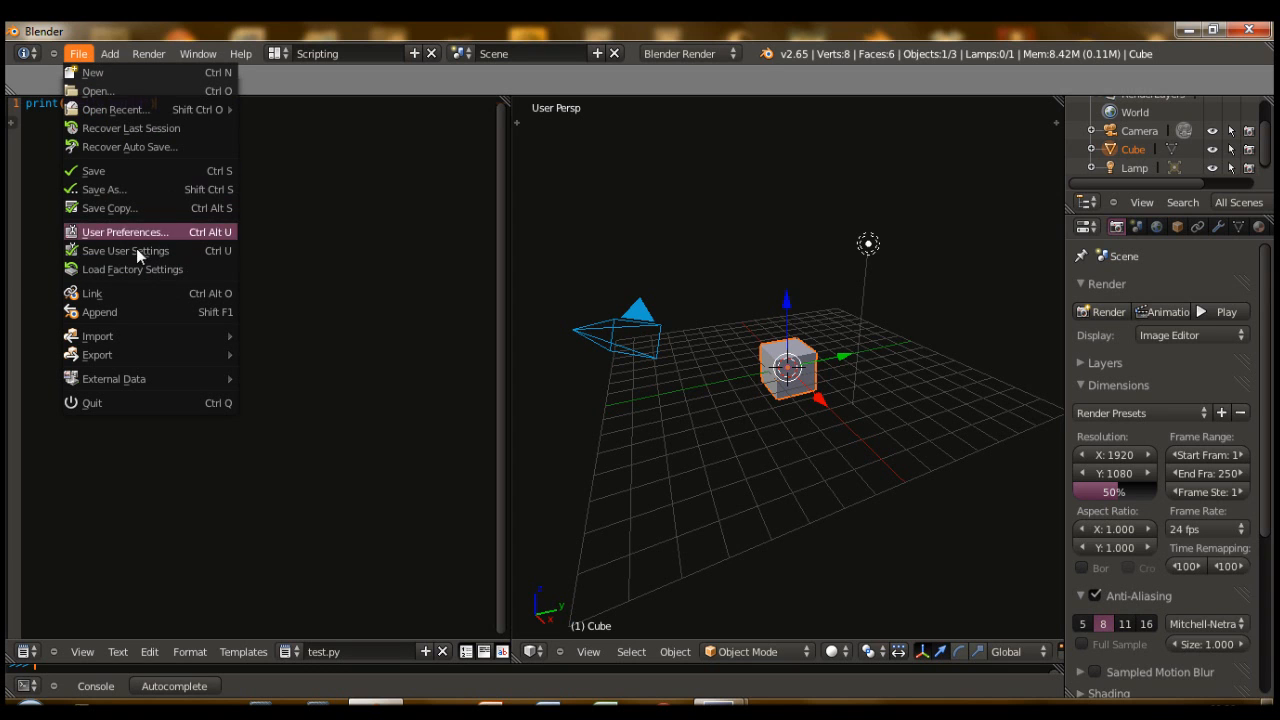
left_click(124, 232)
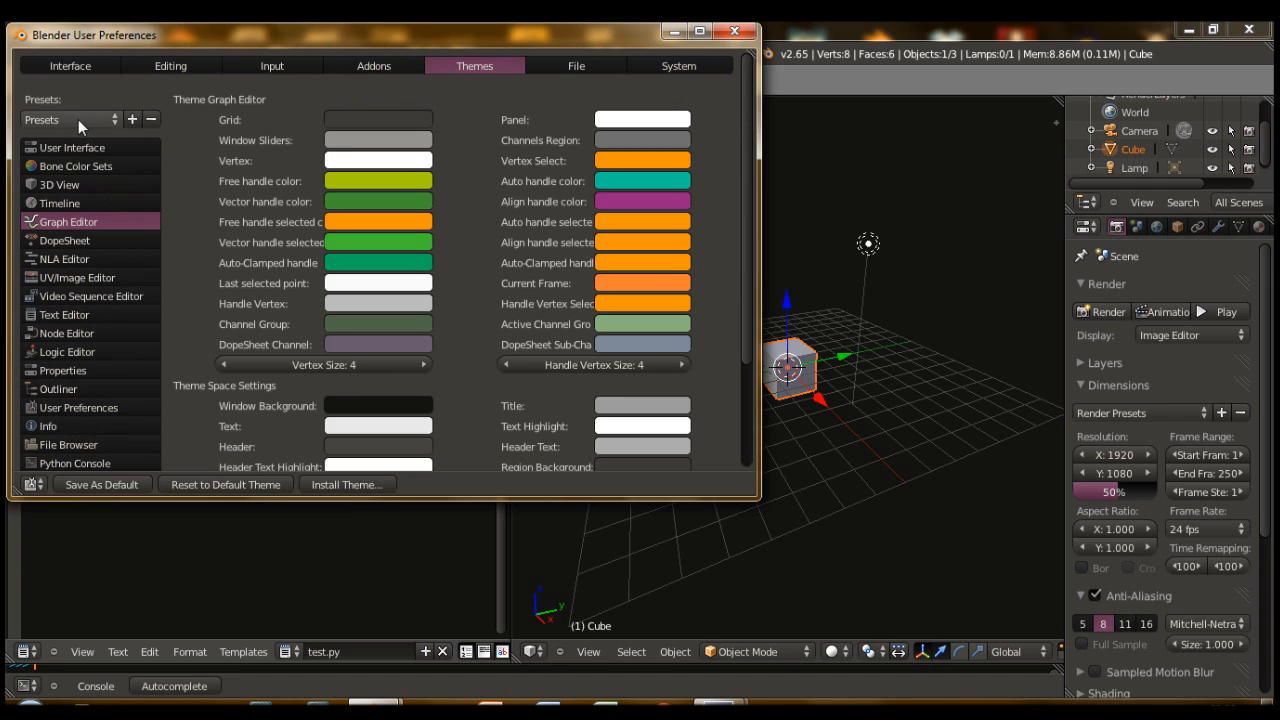
left_click(70, 120)
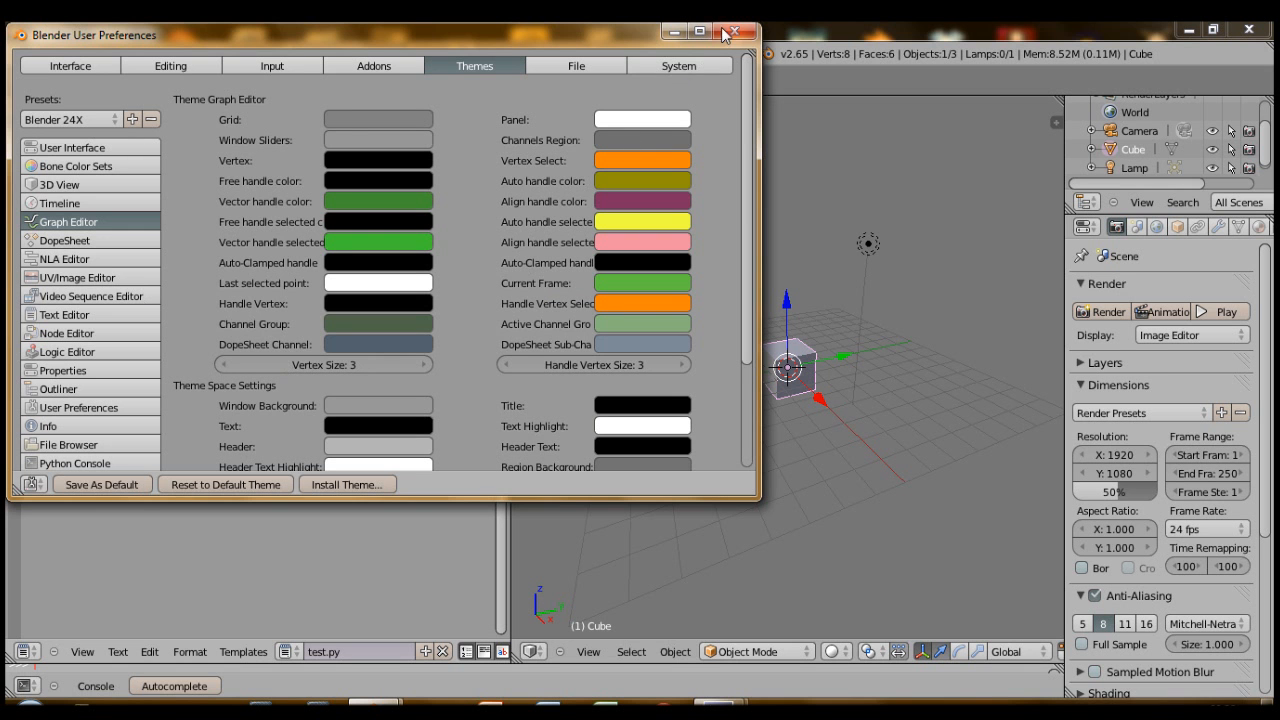
left_click(736, 34)
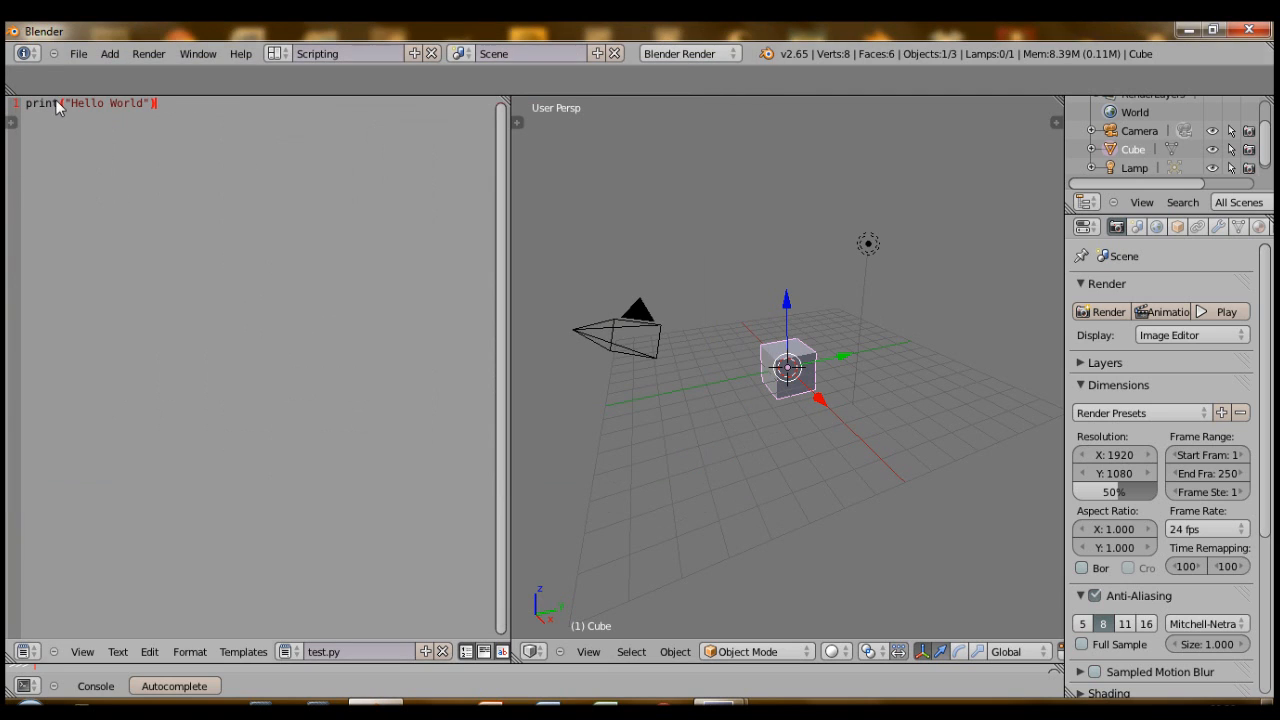
- Save the user settings from the File menu
left_click(78, 52)
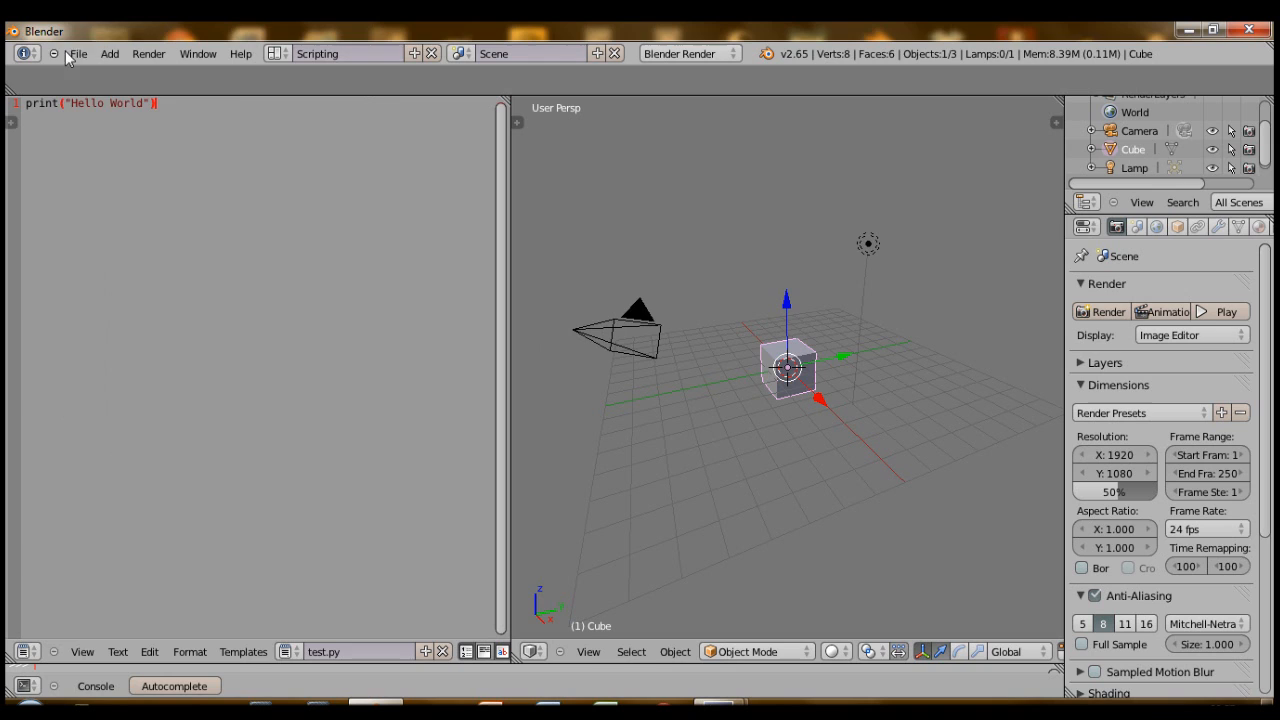
left_click(76, 52)
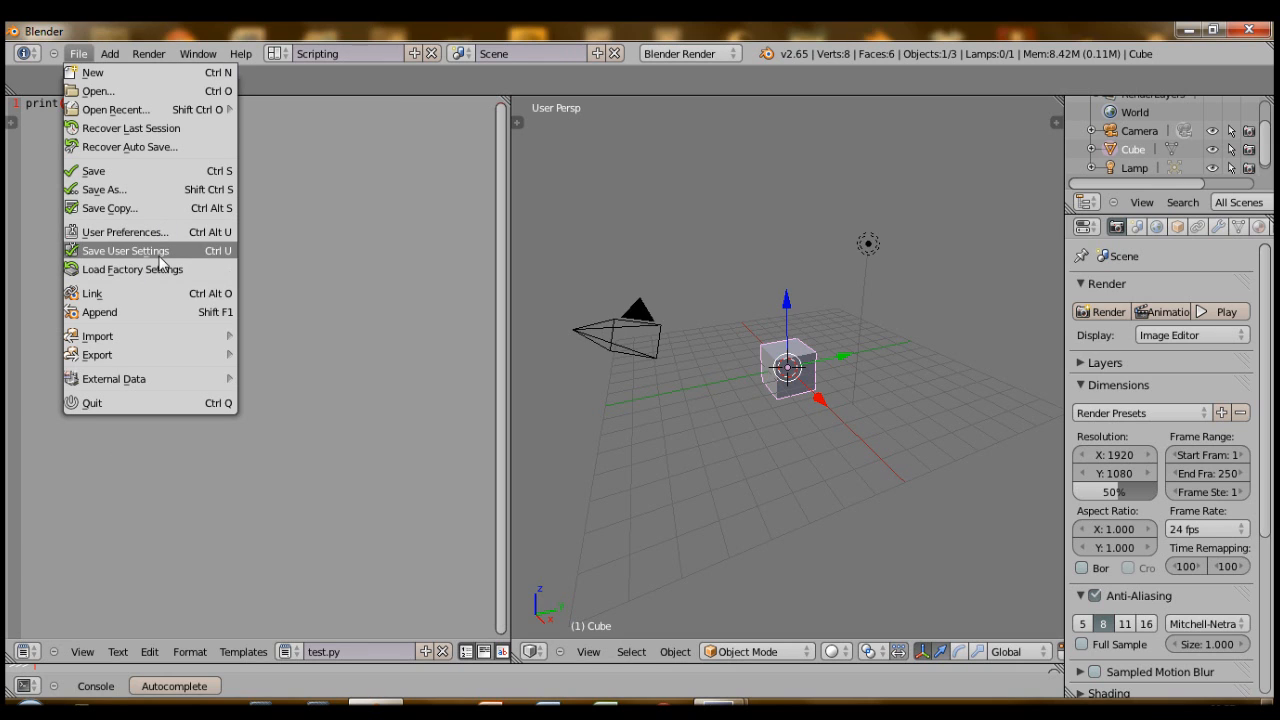
mouse_move(132, 268)
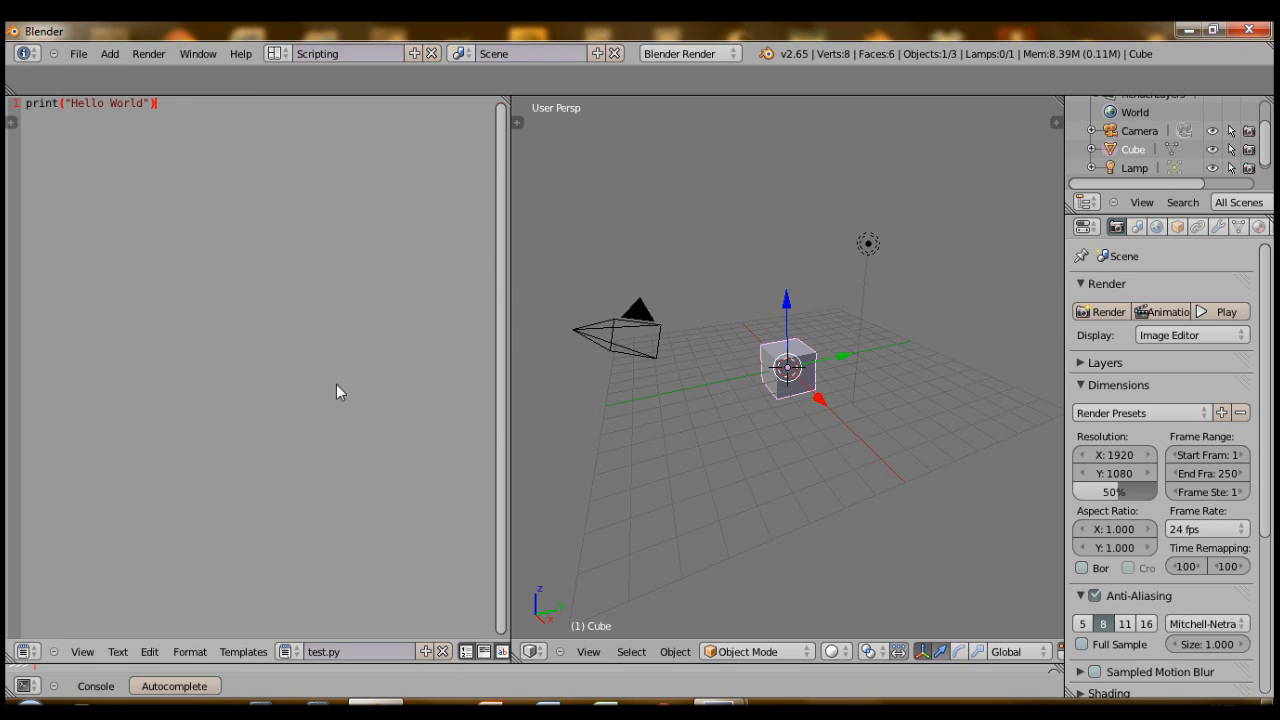
mouse_move(444, 308)
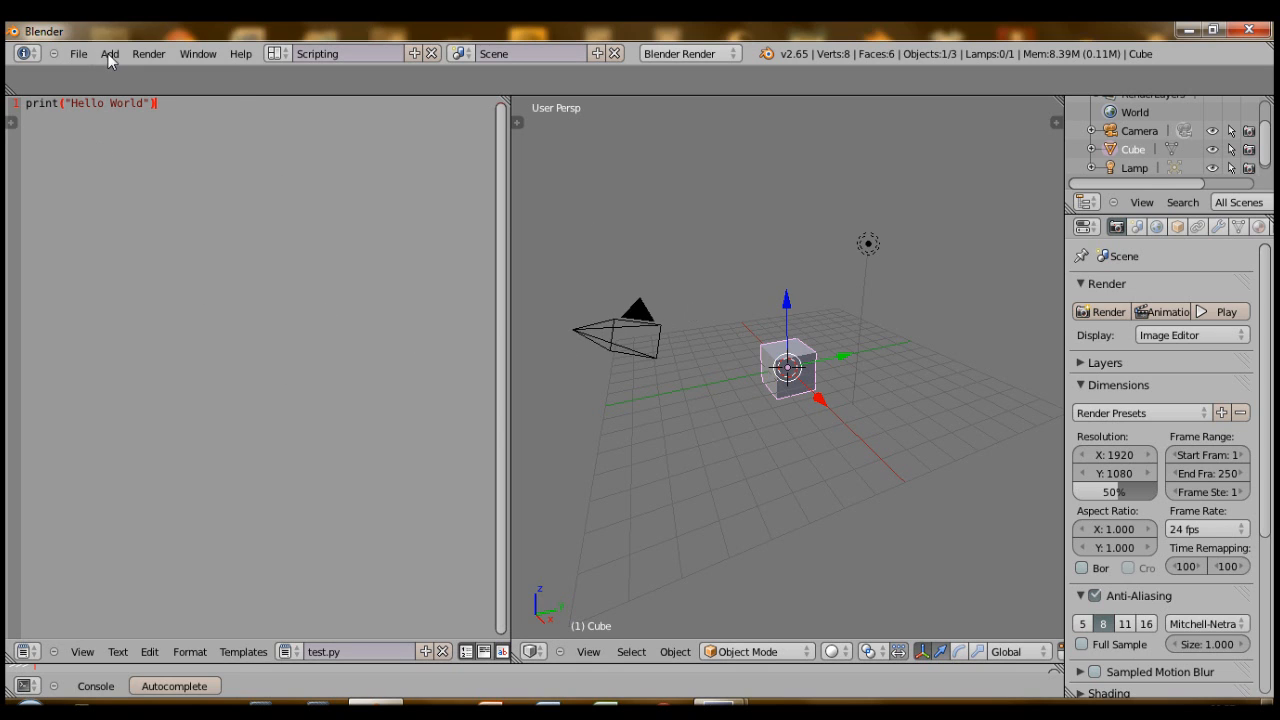
- Reapply the Blender 24X theme, save it as user default, and switch to the Scripting layout
left_click(78, 52)
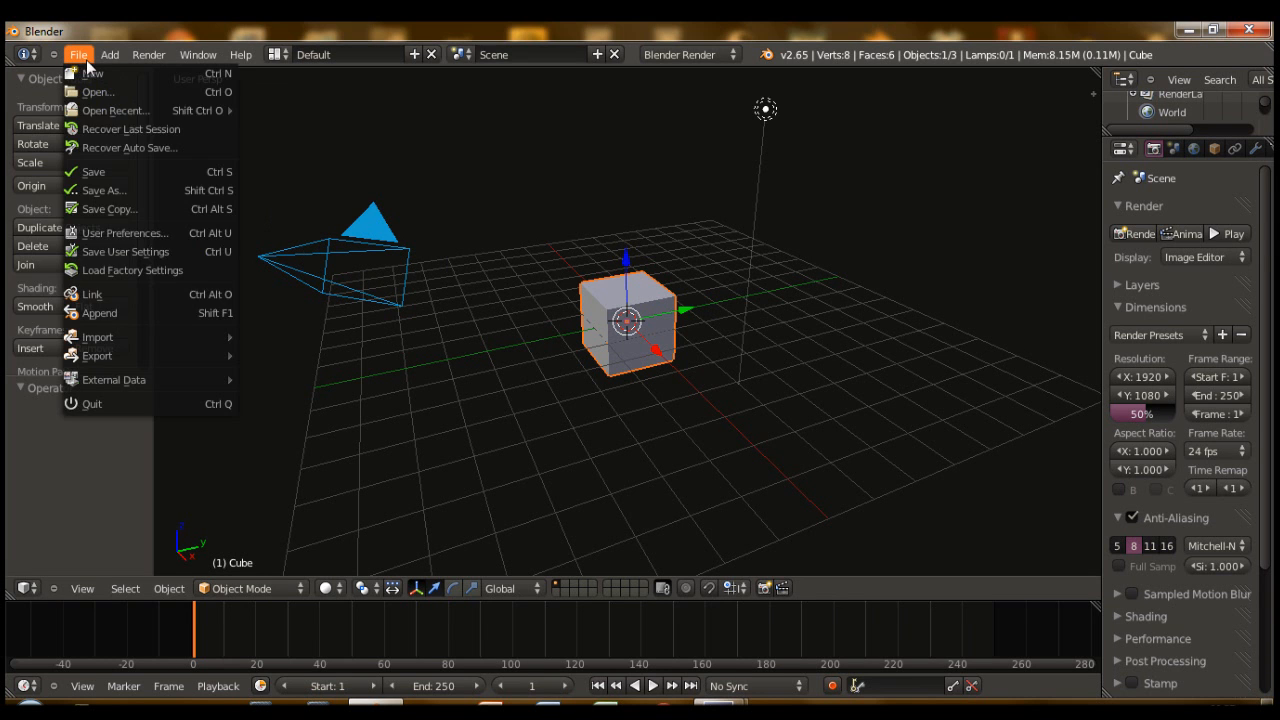
left_click(124, 232)
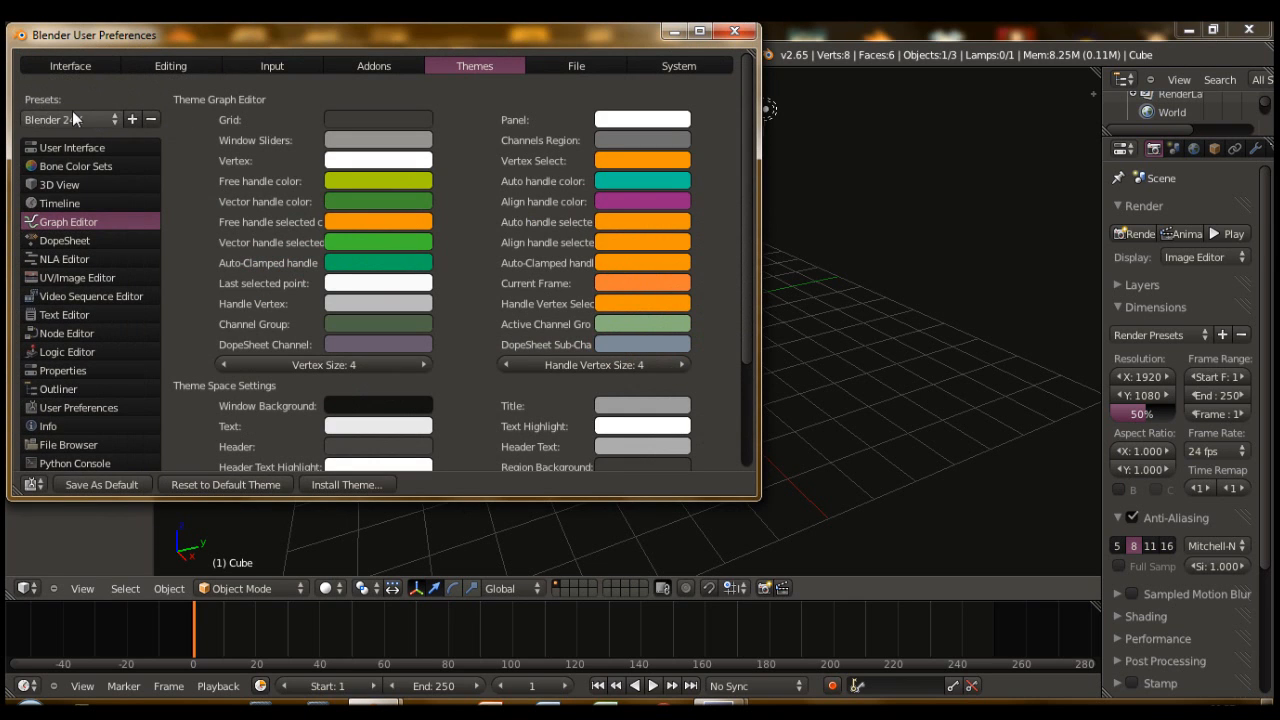
left_click(64, 120)
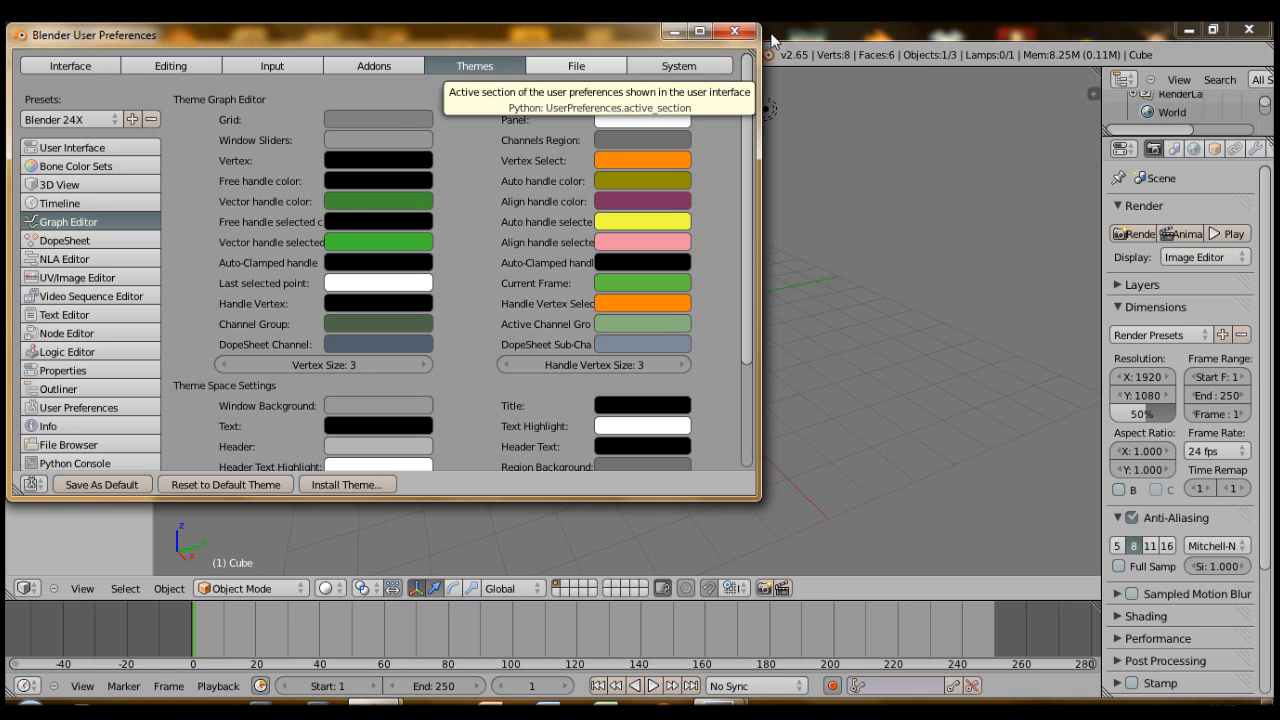
left_click(78, 54)
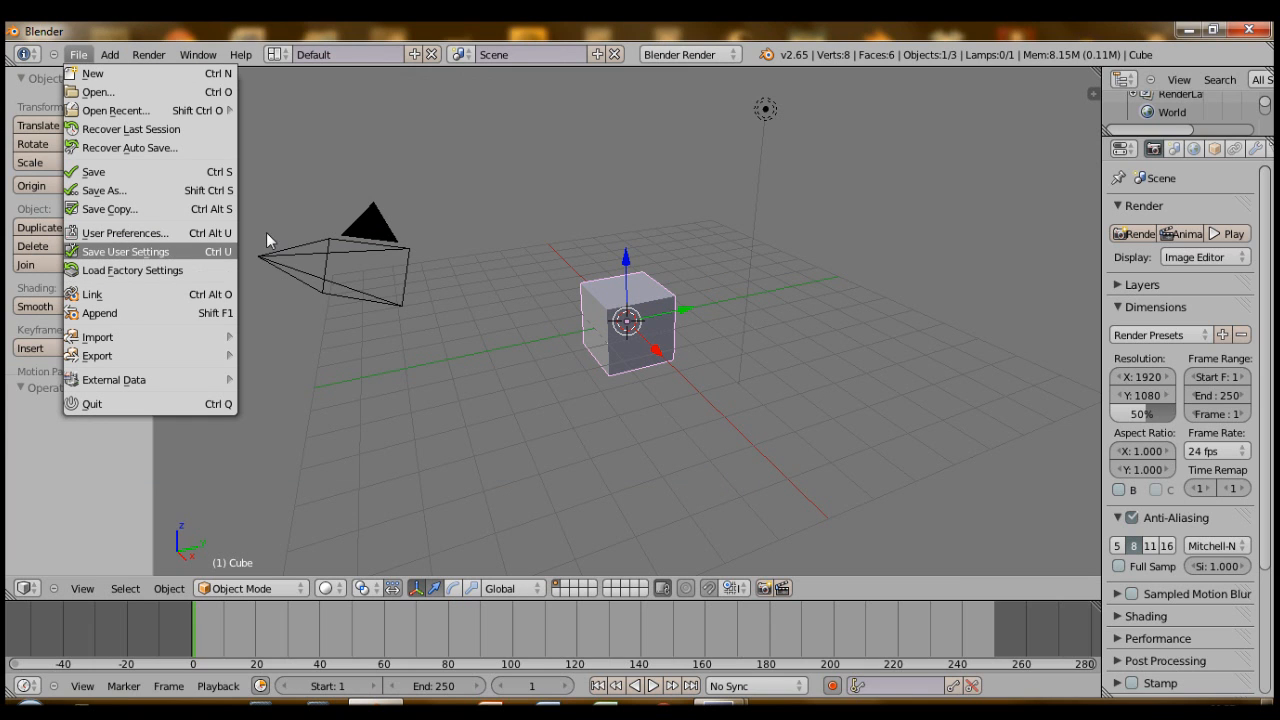
left_click(276, 54)
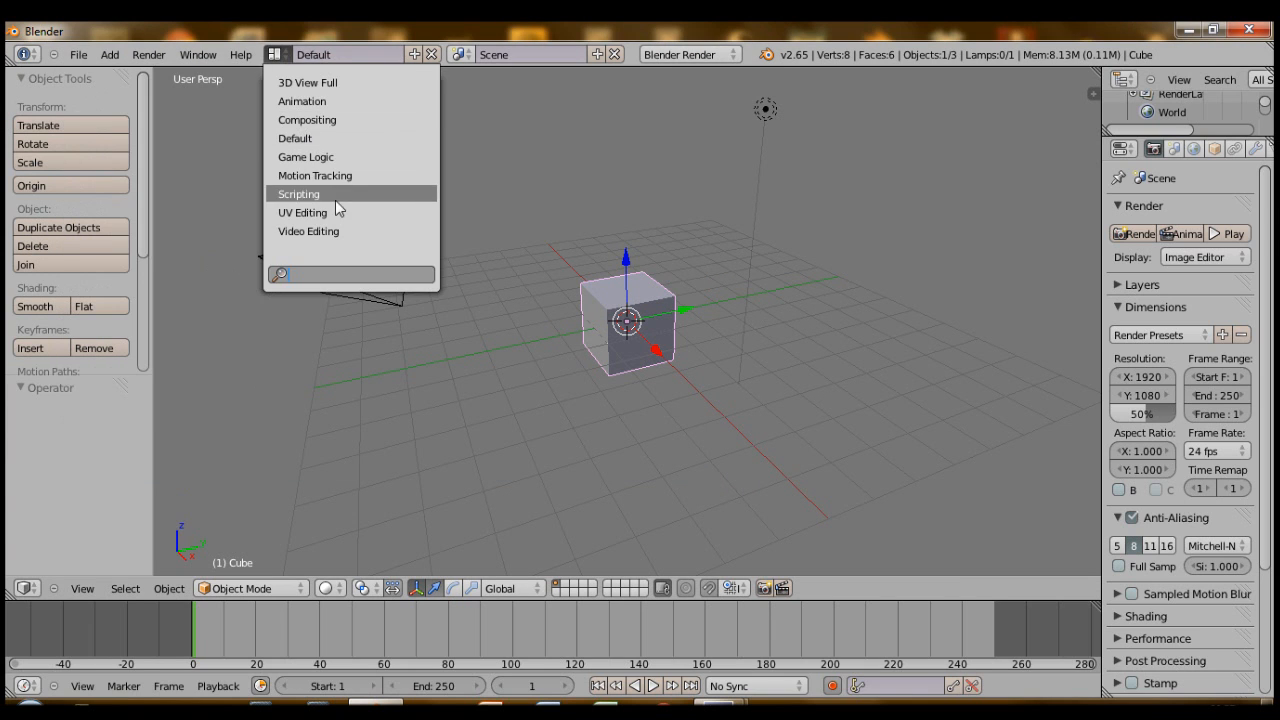
left_click(298, 194)
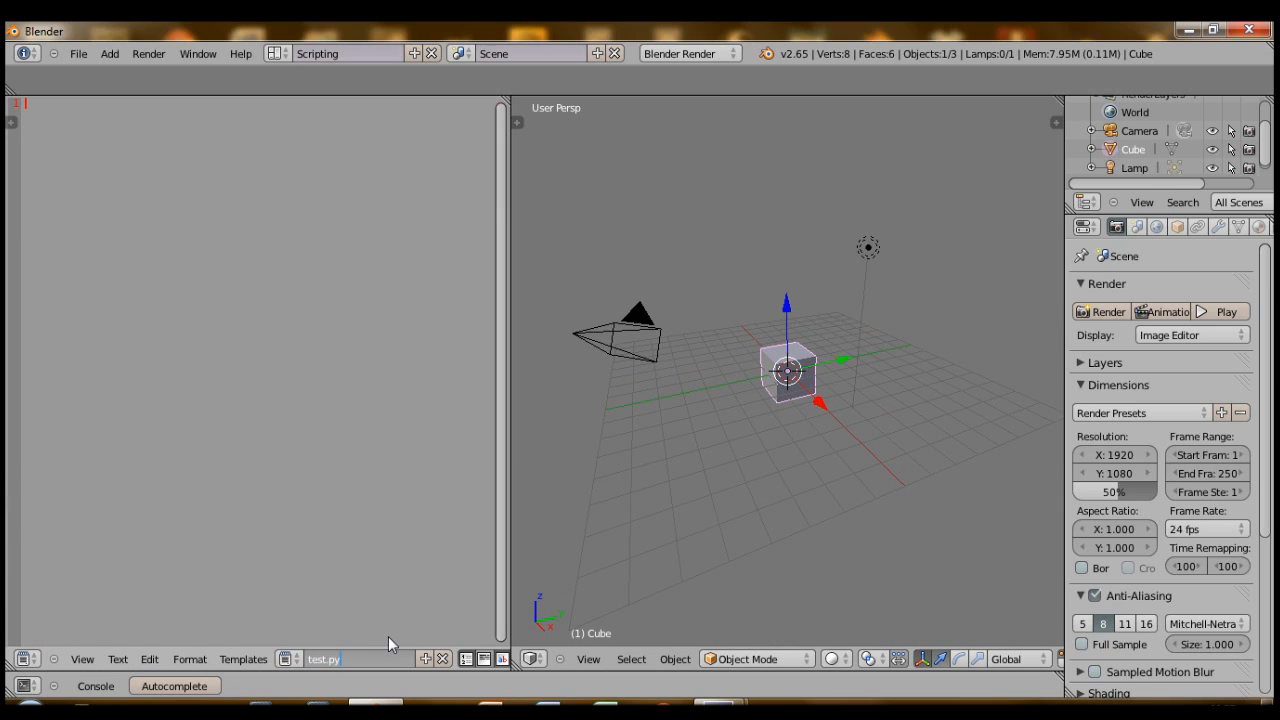
mouse_move(92, 180)
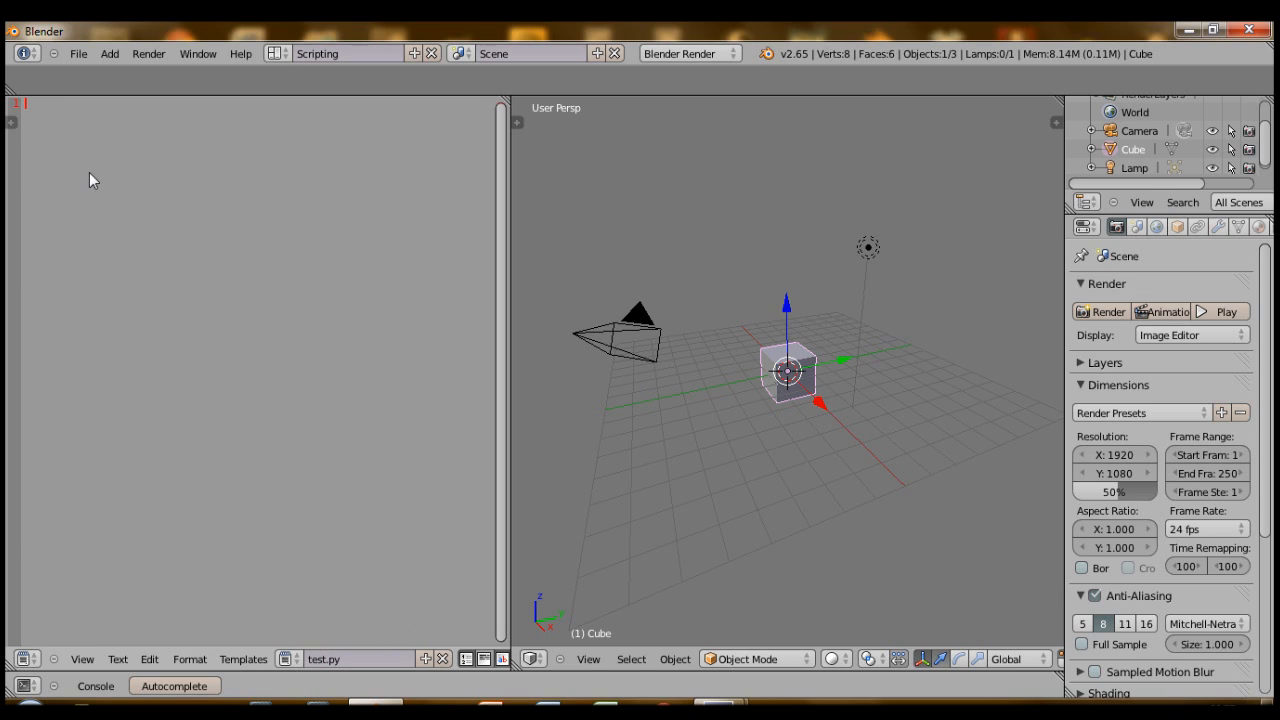
- Write print("Hello World") into the empty test.py
type("print(\"")
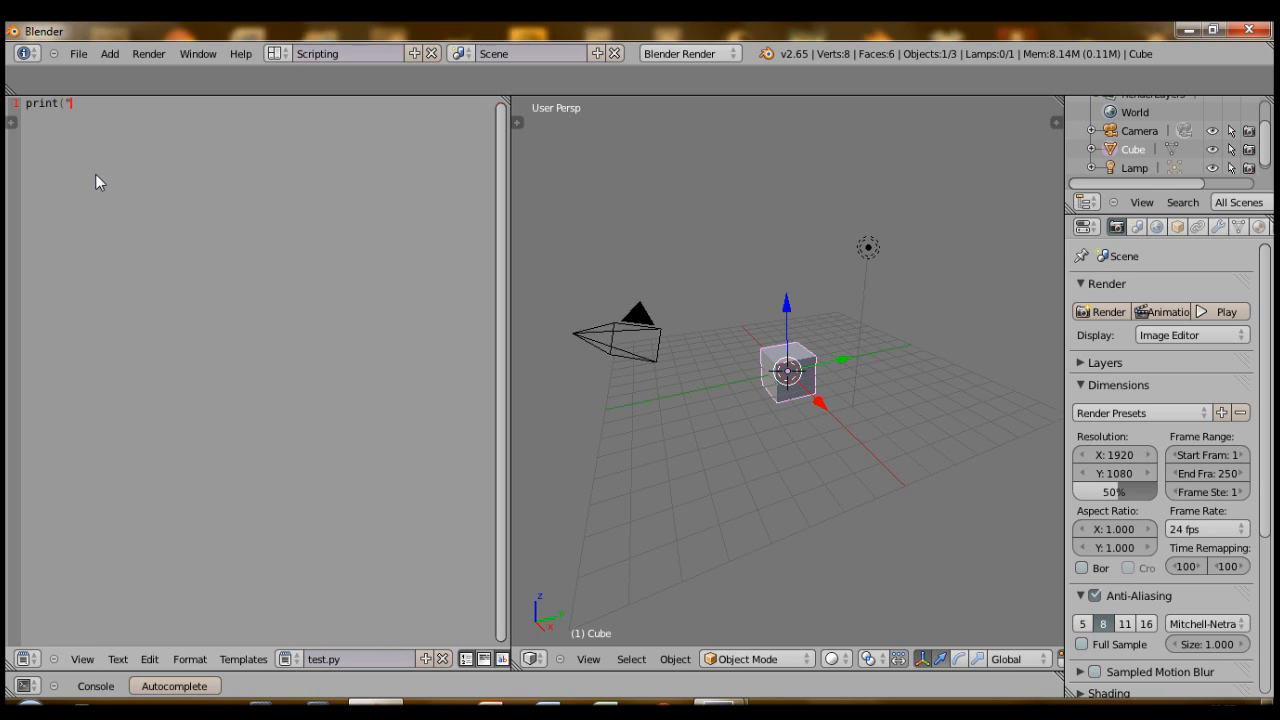
type("Hello World")
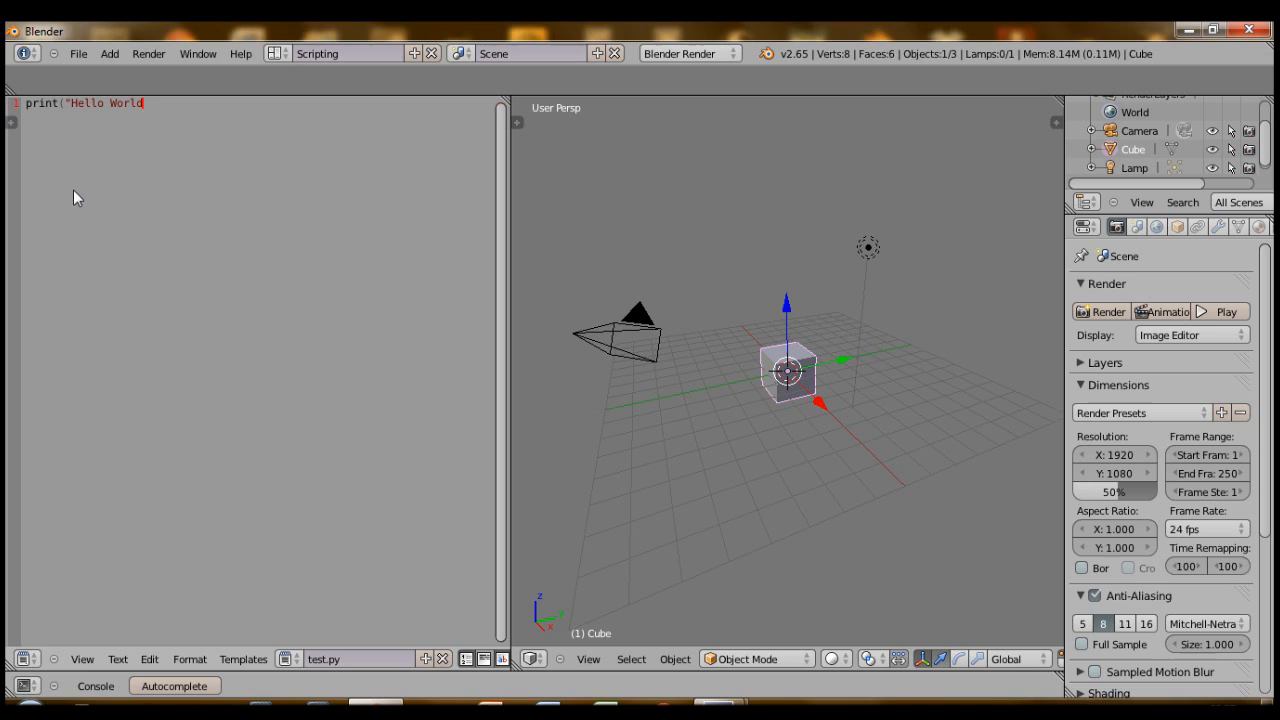
type("\")")
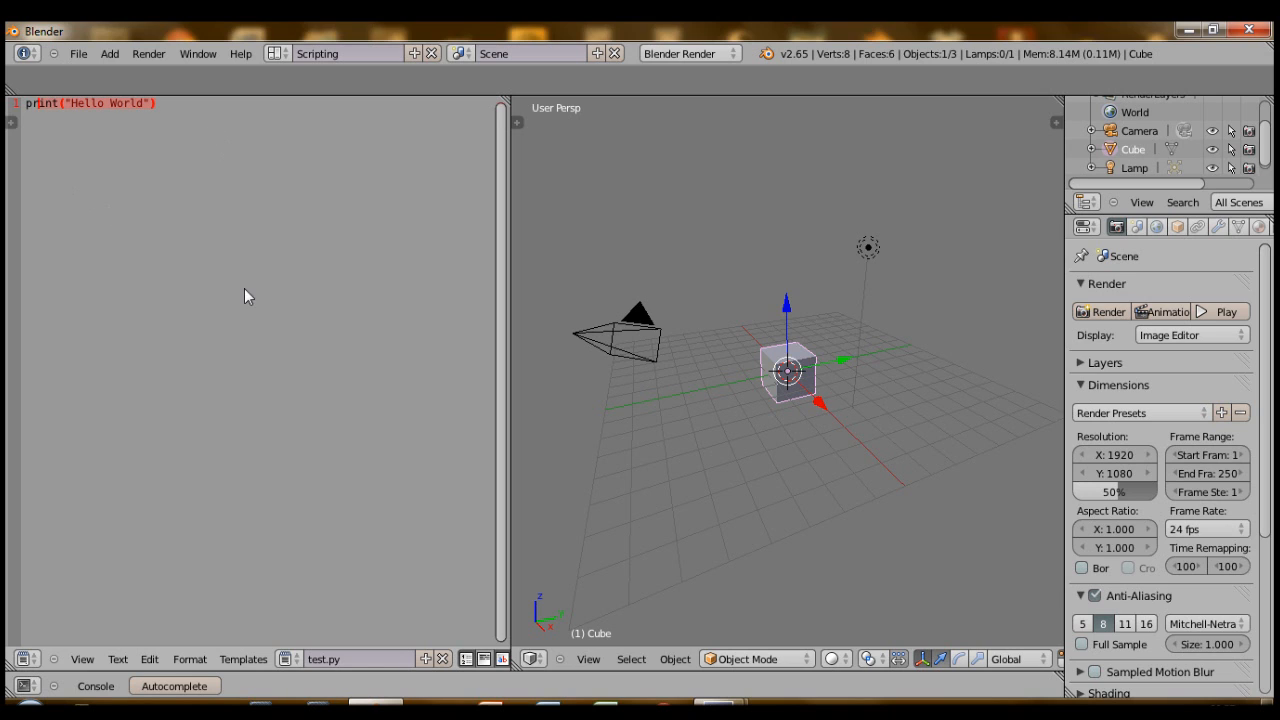
- Run test.py via the Text menu's Run Script
left_click(116, 660)
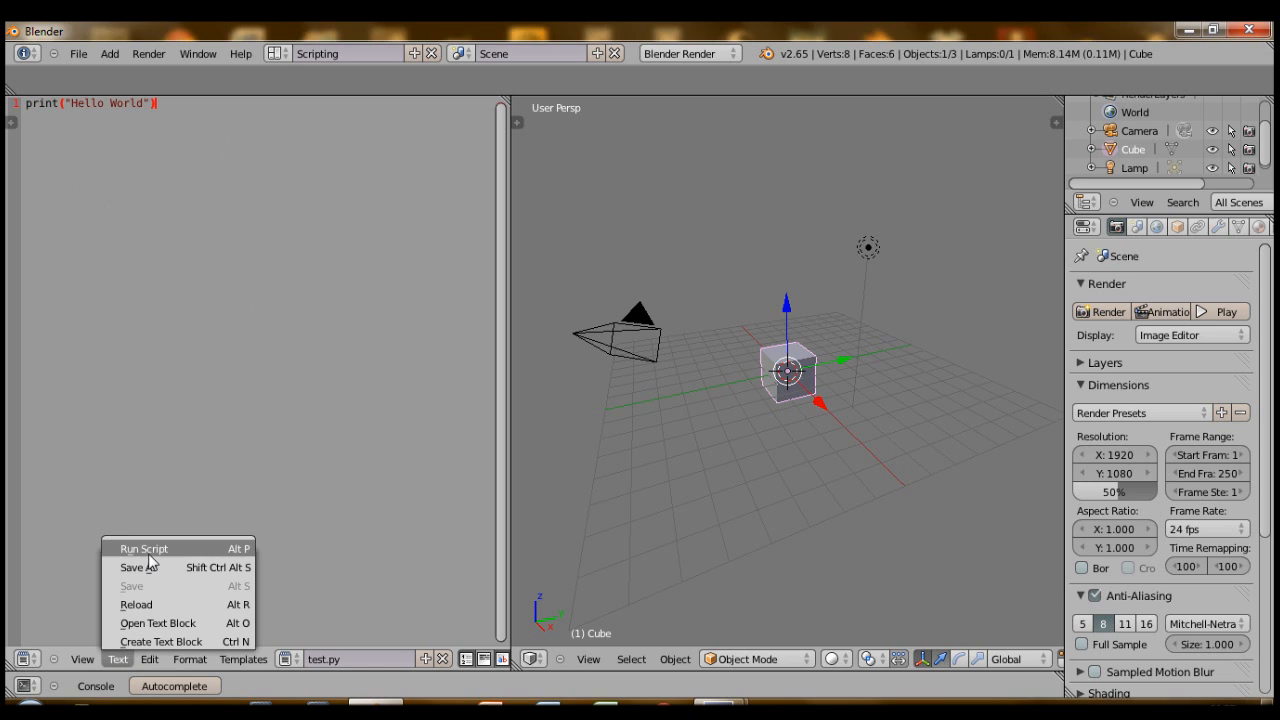
left_click(144, 548)
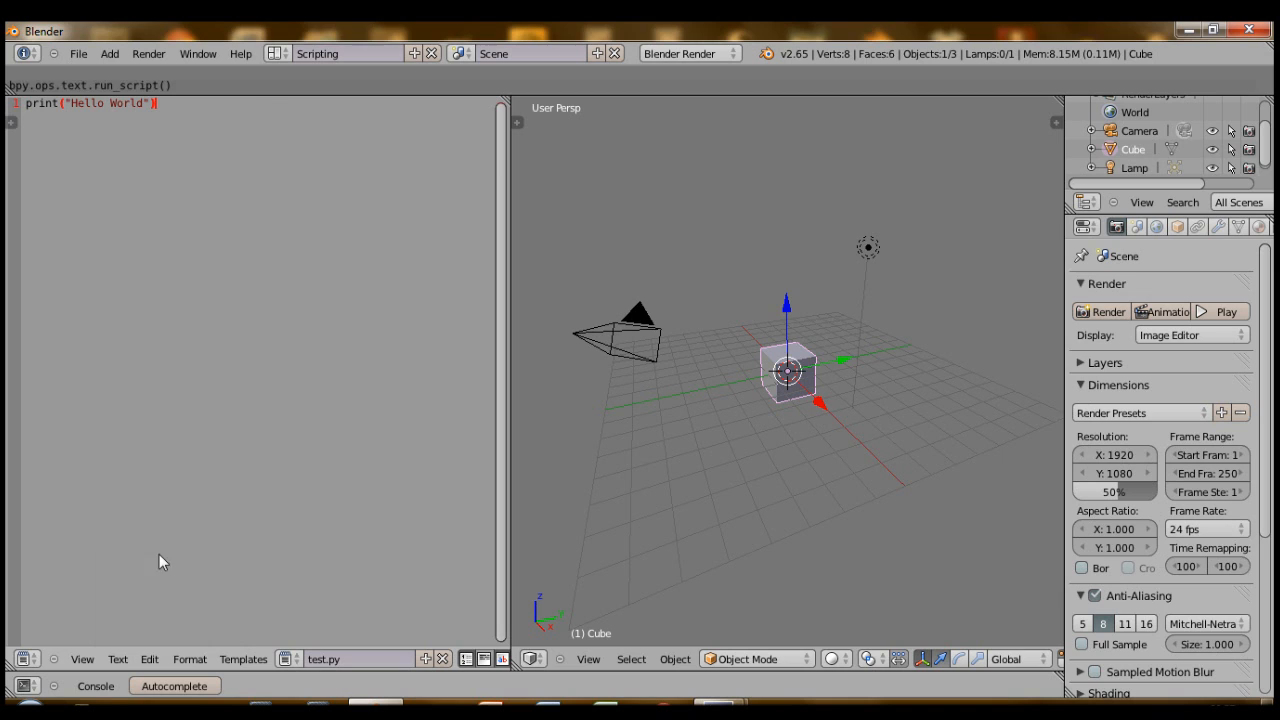
mouse_move(168, 94)
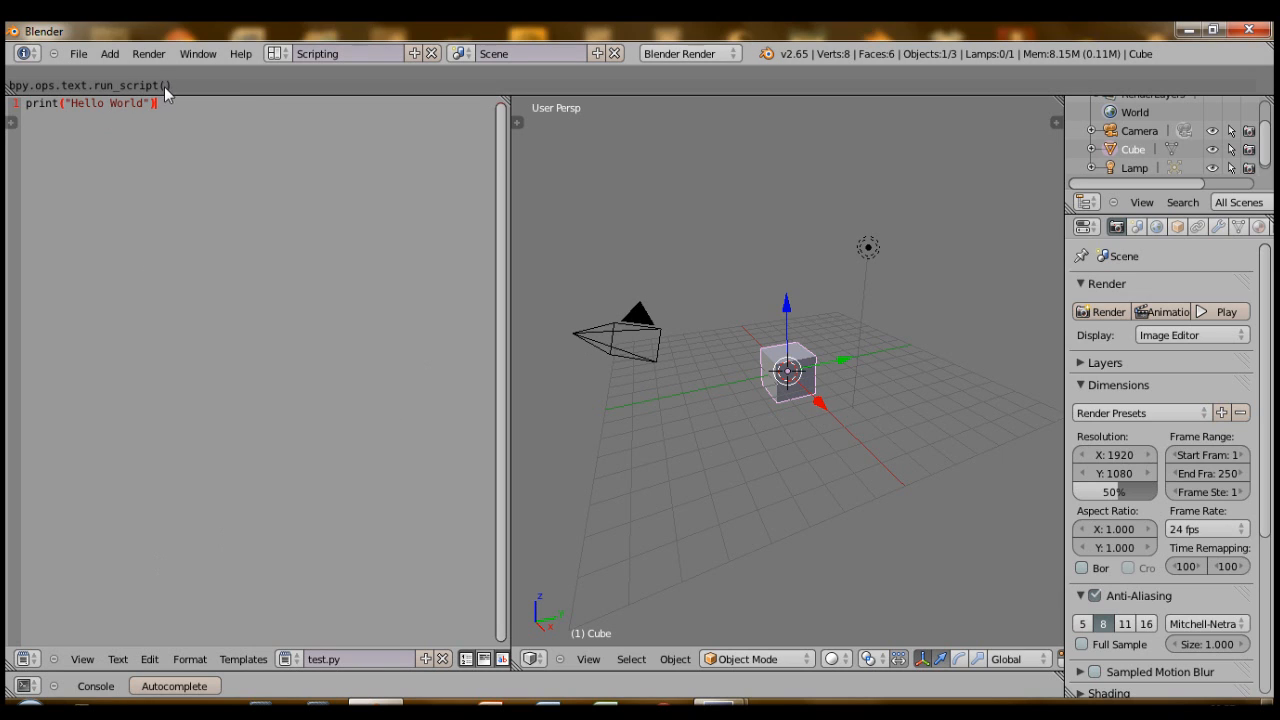
mouse_move(252, 114)
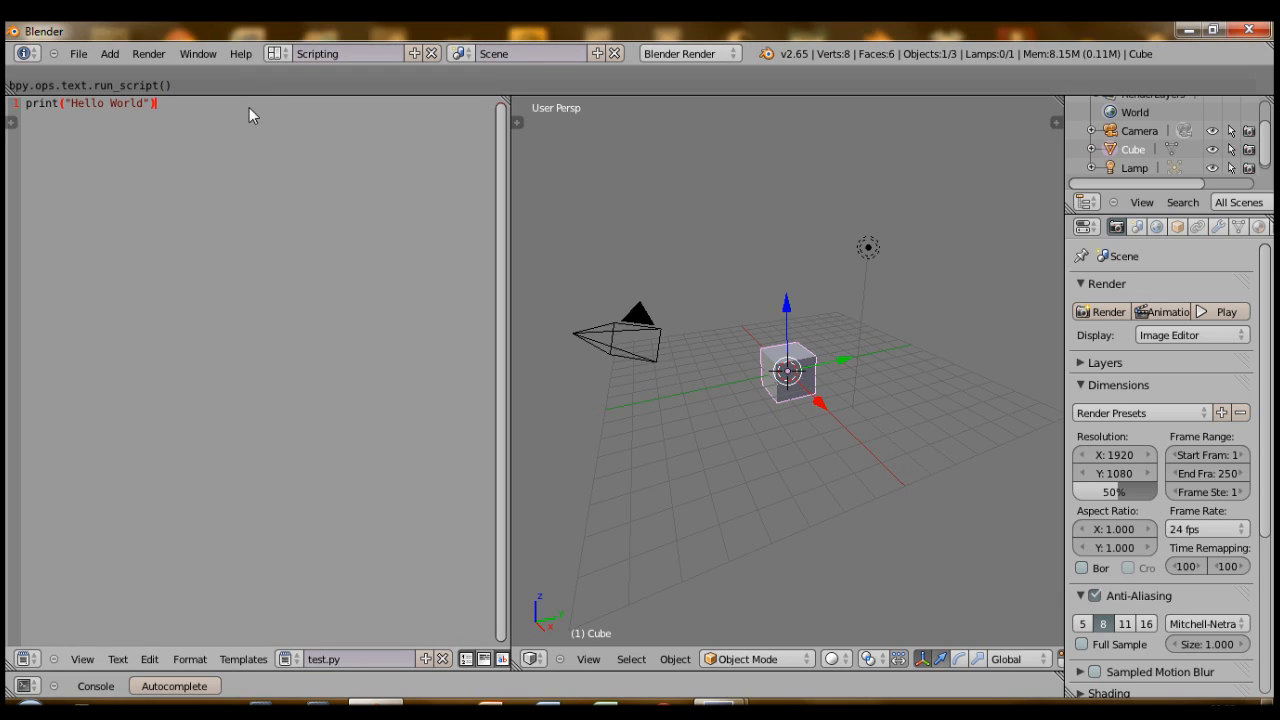
mouse_move(164, 76)
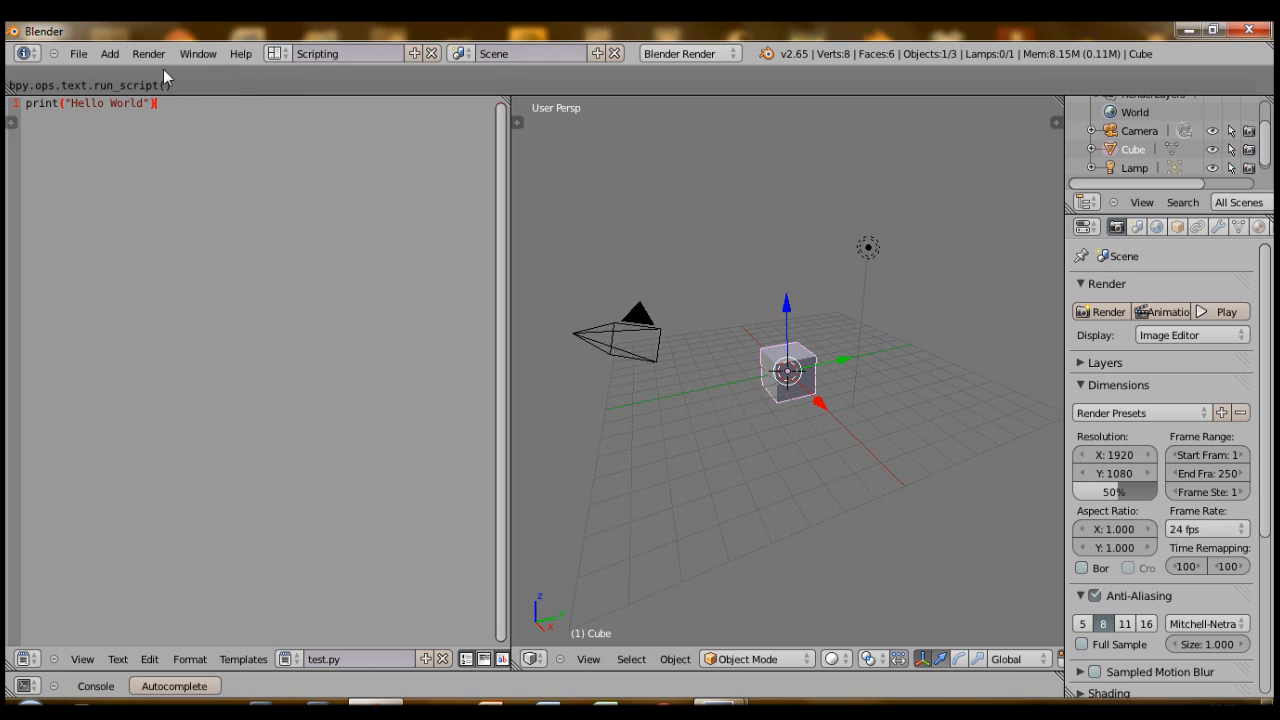
mouse_move(196, 52)
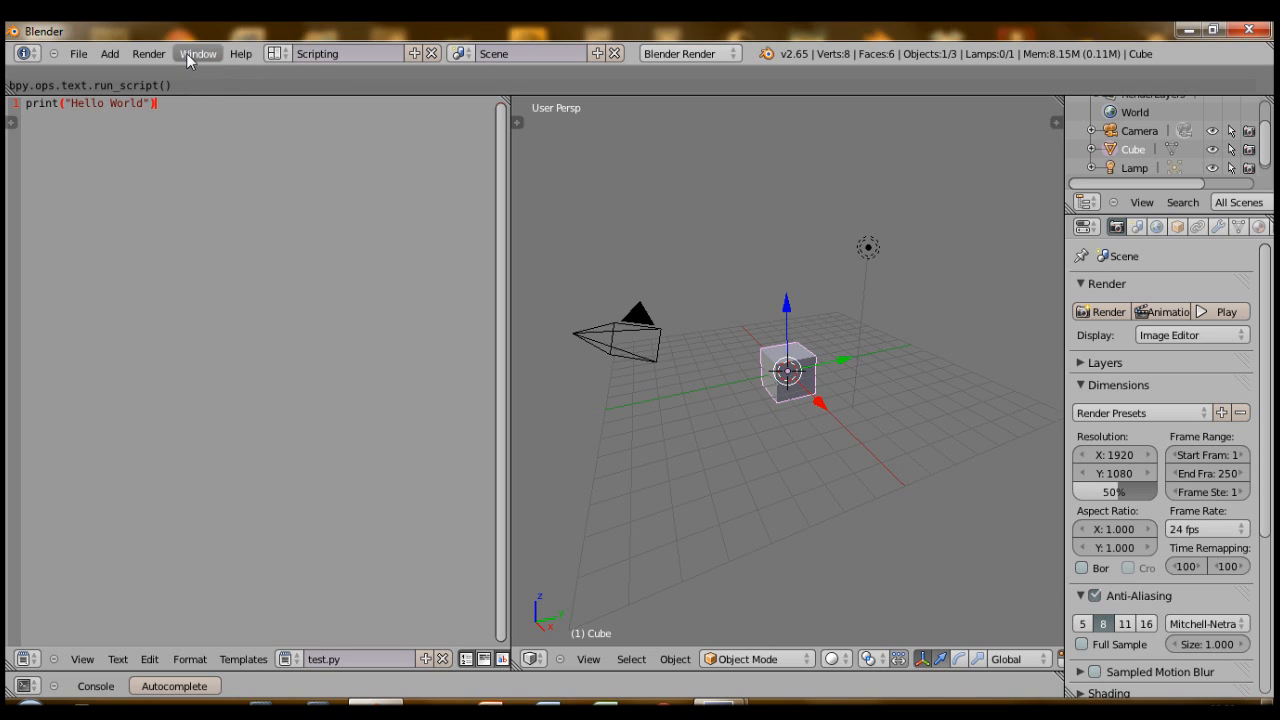
left_click(196, 52)
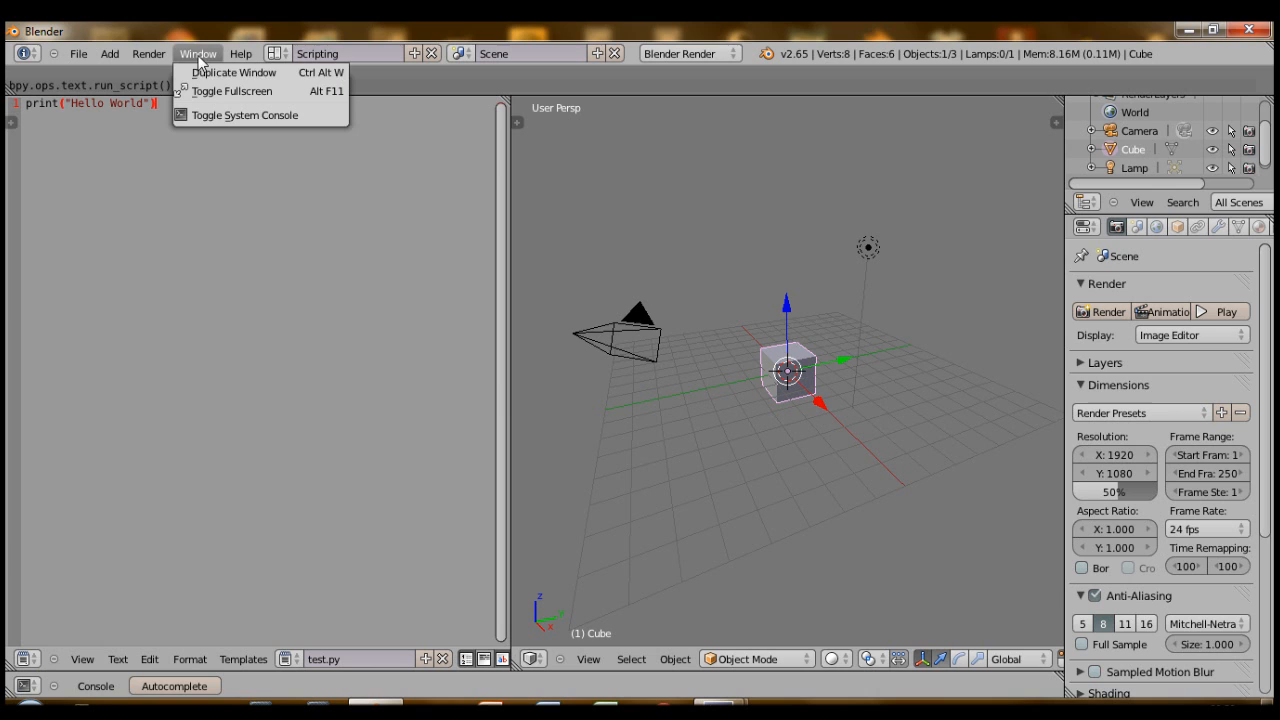
mouse_move(232, 72)
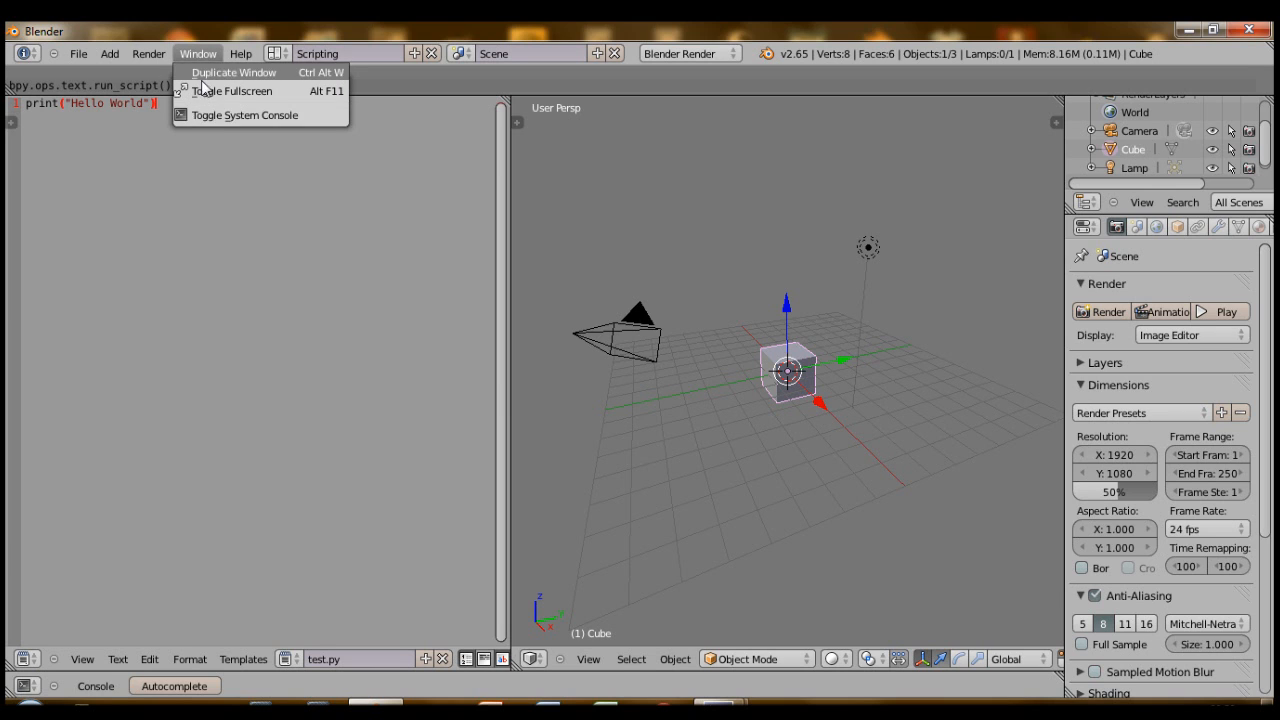
left_click(244, 114)
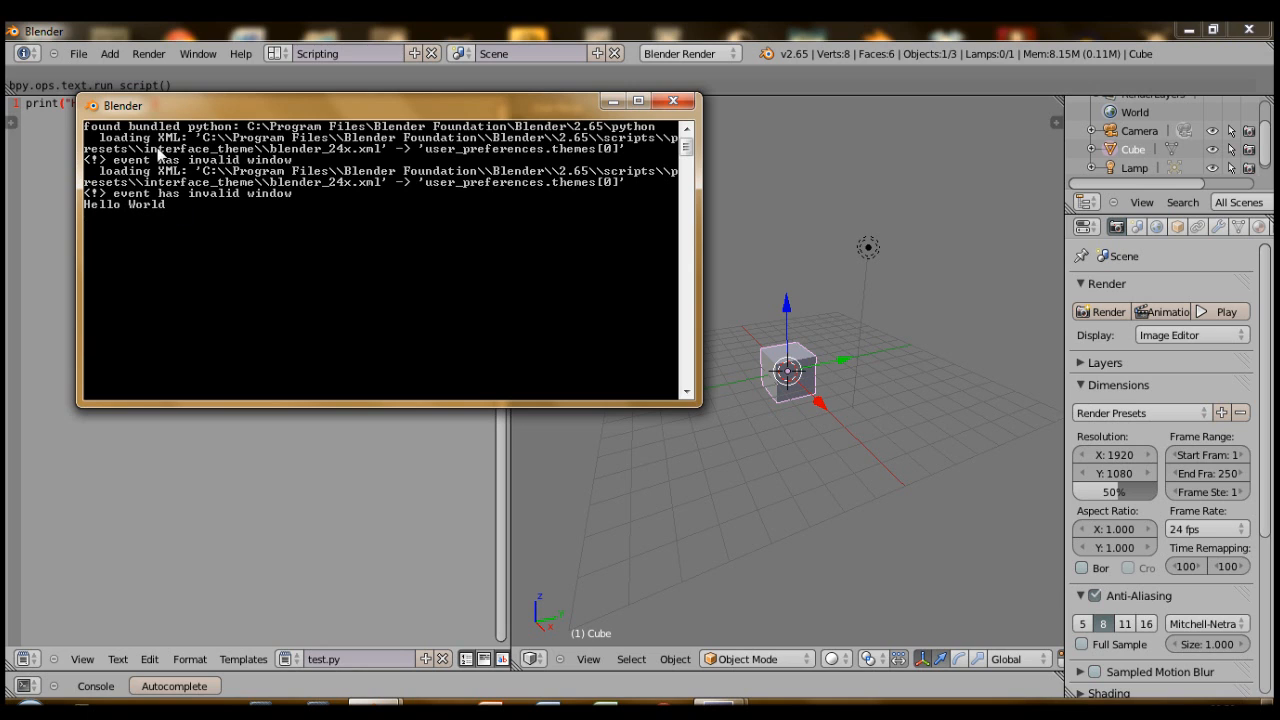
mouse_move(488, 94)
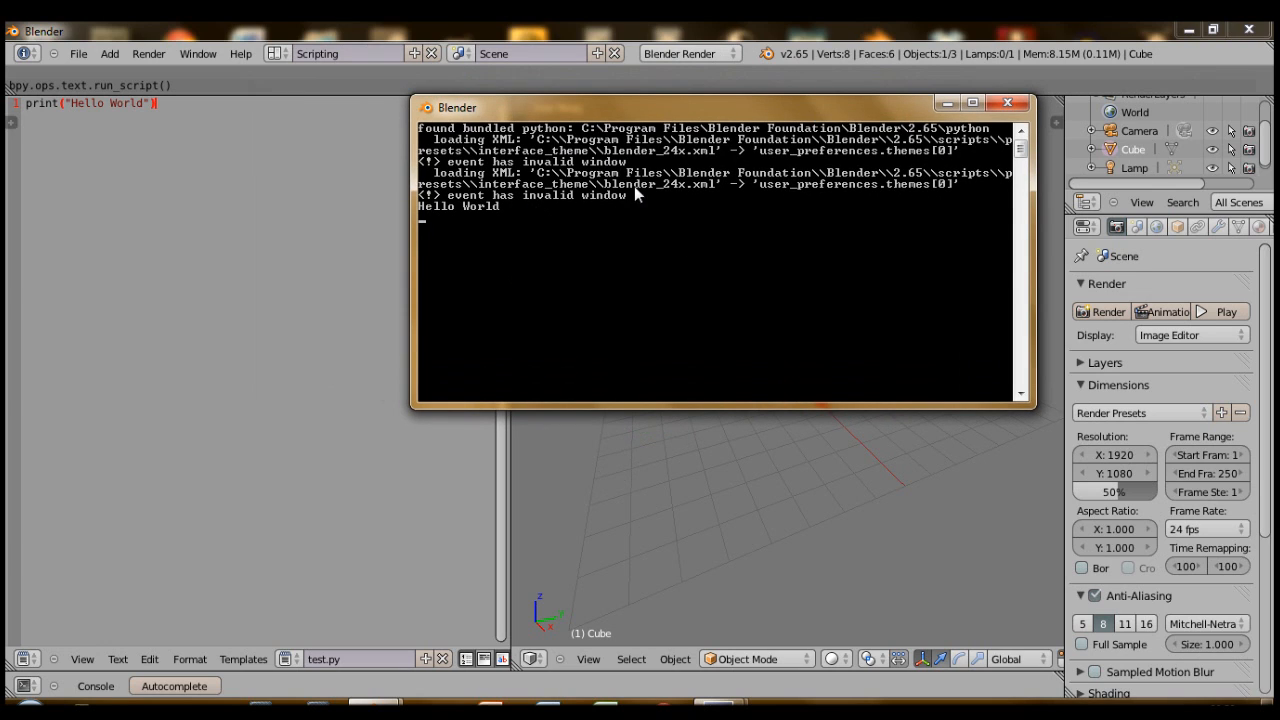
mouse_move(550, 224)
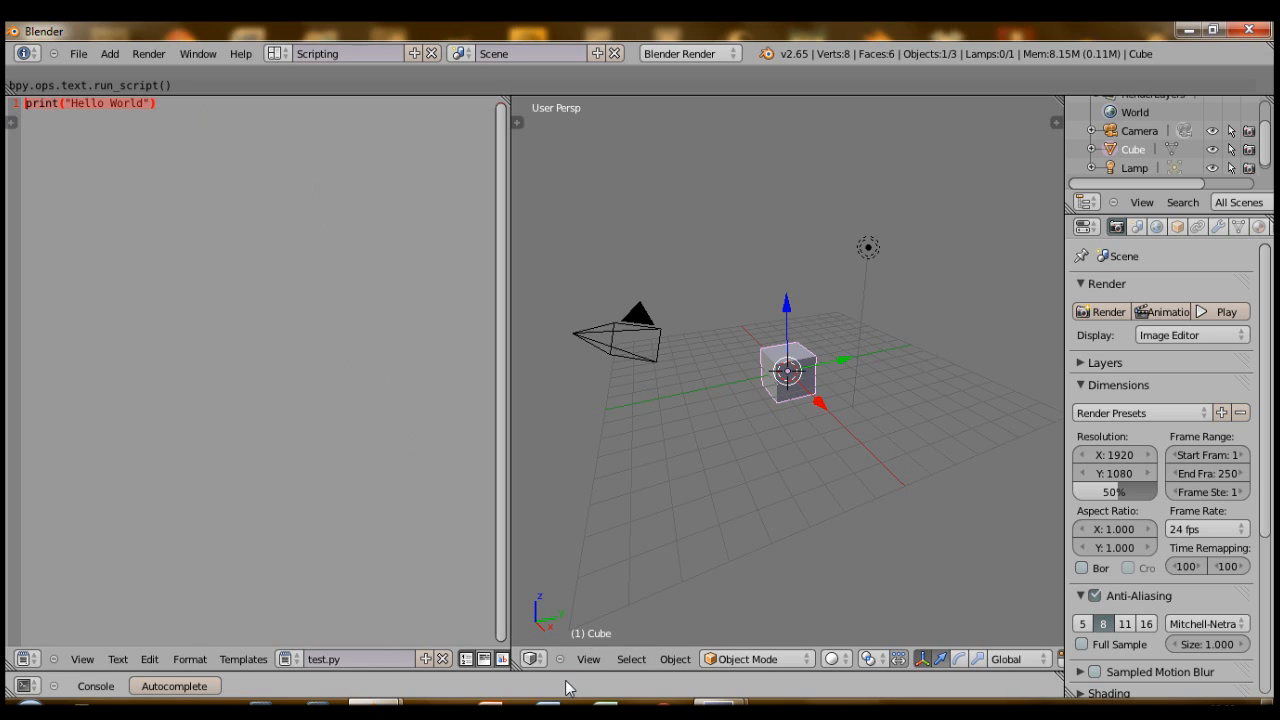
mouse_move(584, 680)
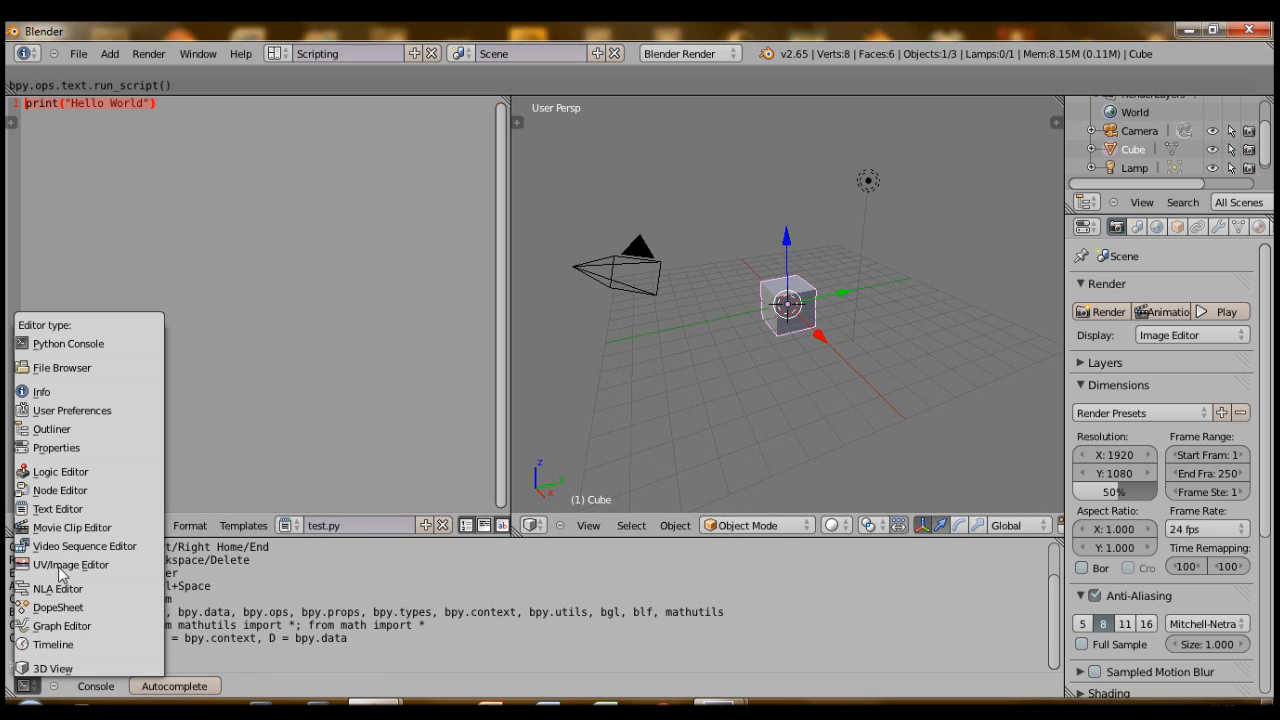
- Change the Python console area into the Logic Editor for the Cube
left_click(60, 472)
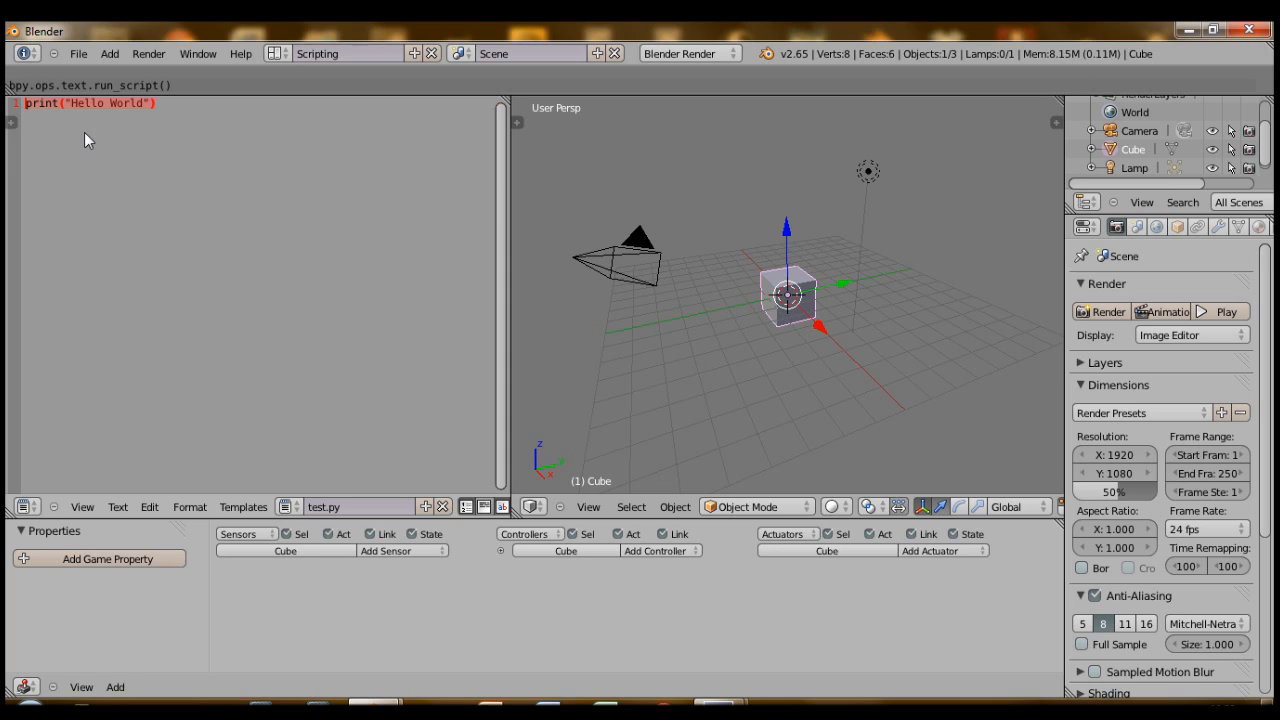
- Write the lines importing logic and events from bge
type("from")
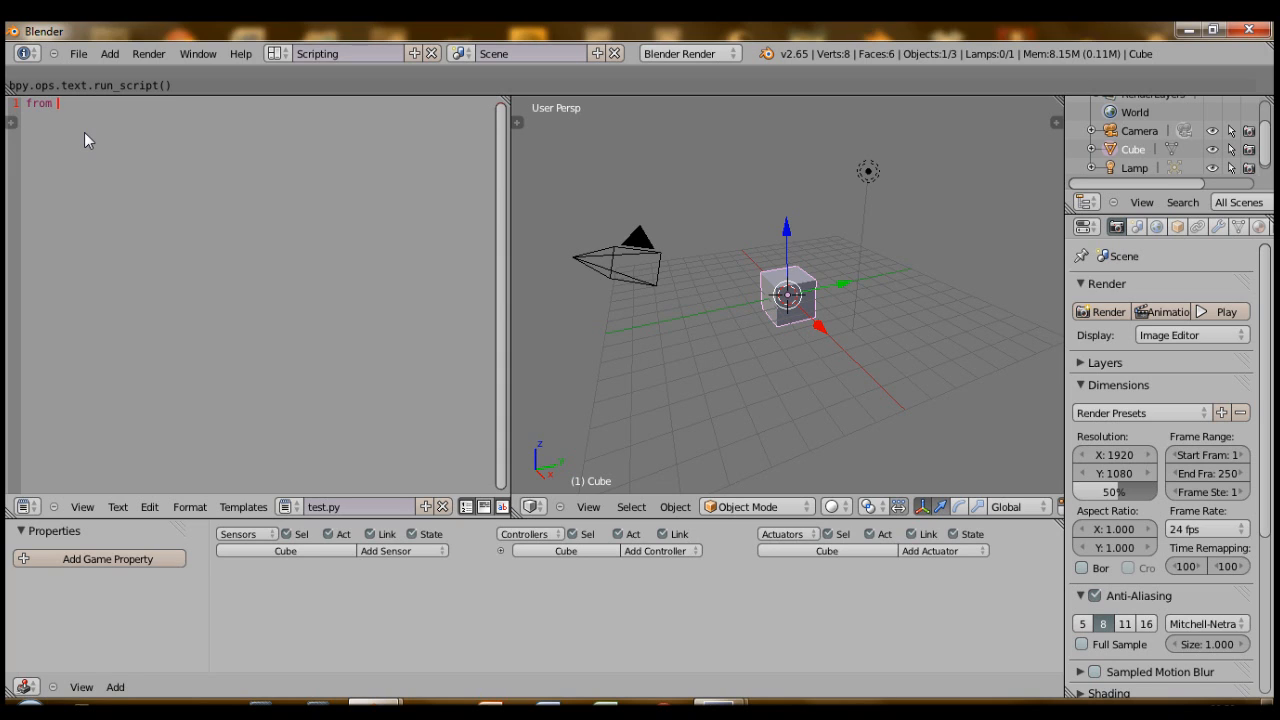
type("bge import logic")
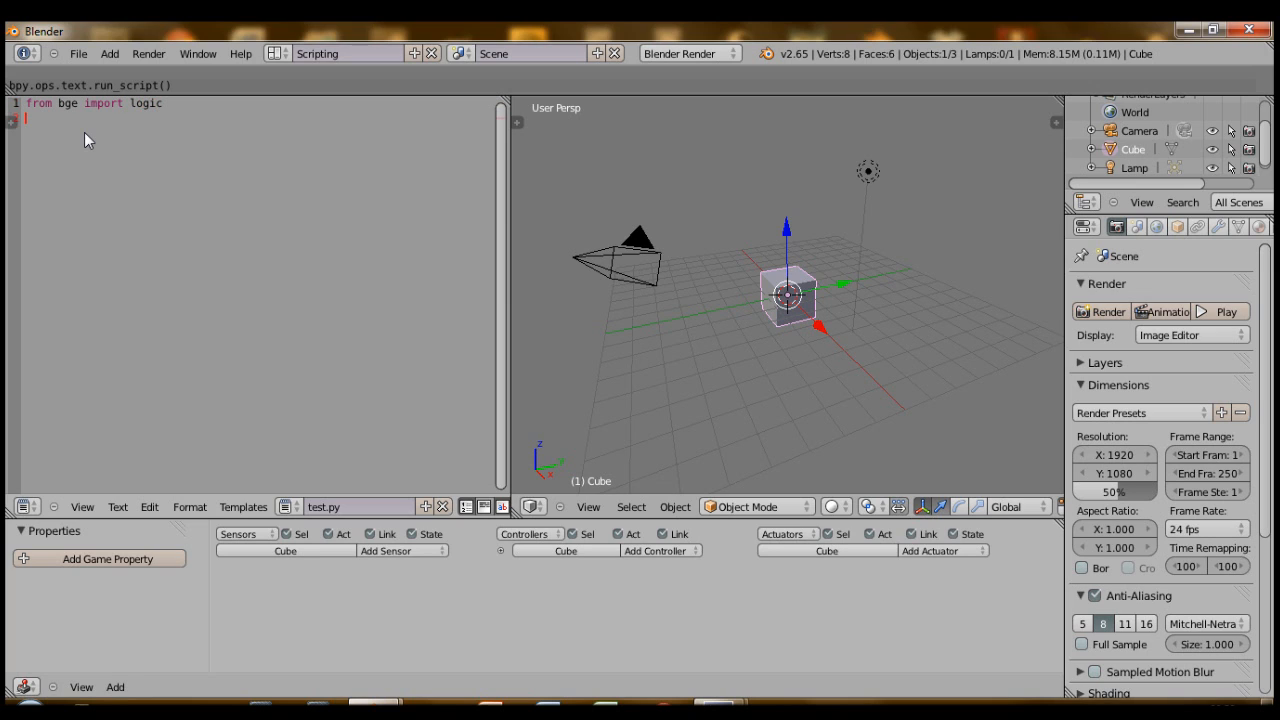
type("from")
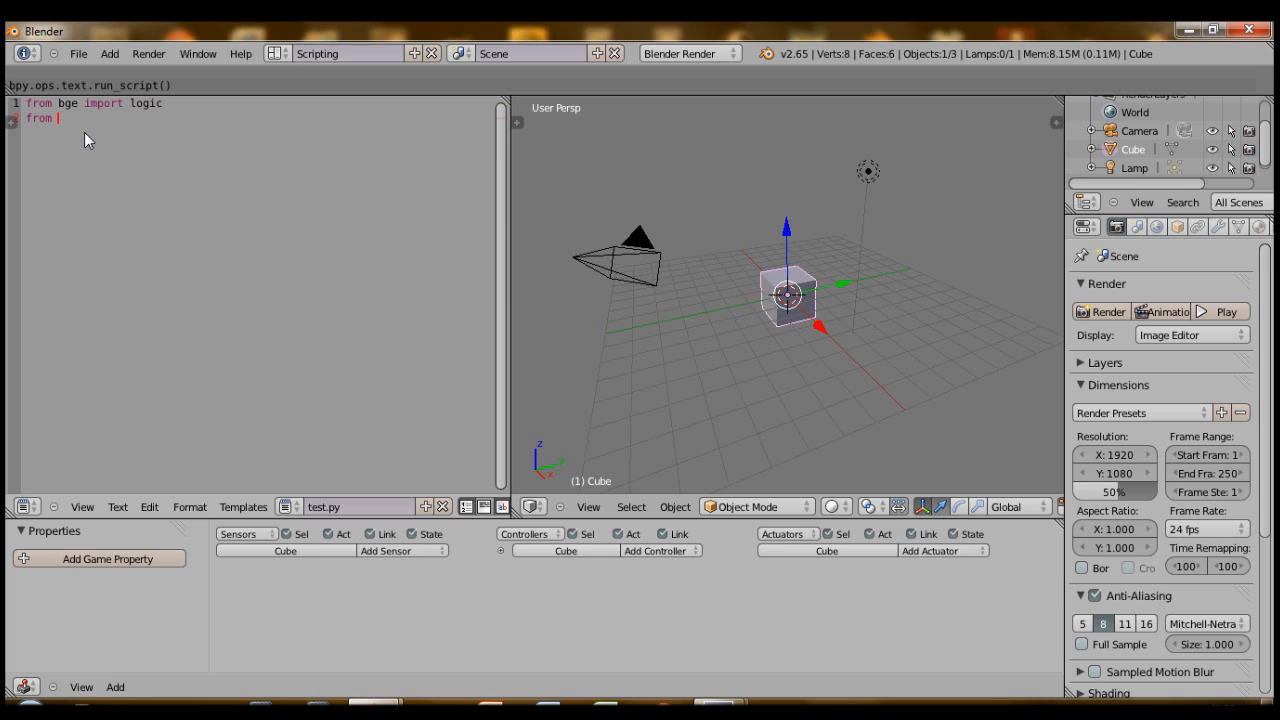
type("bge import")
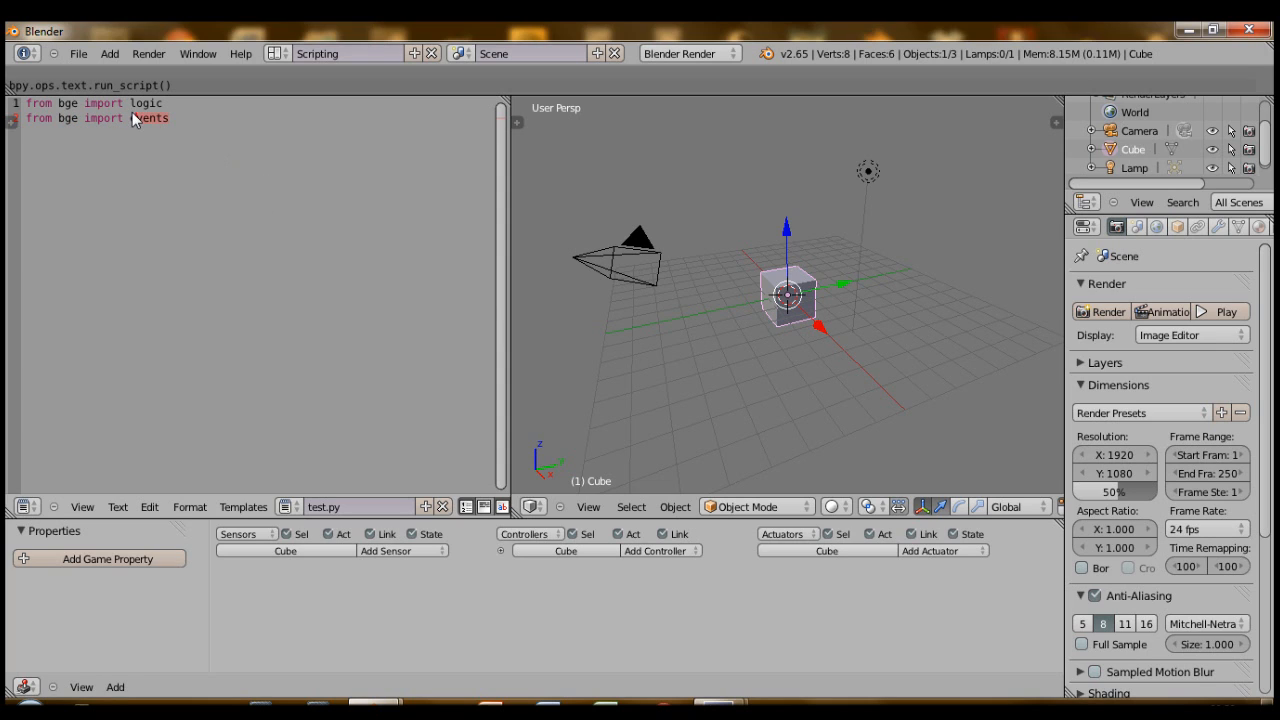
type("events")
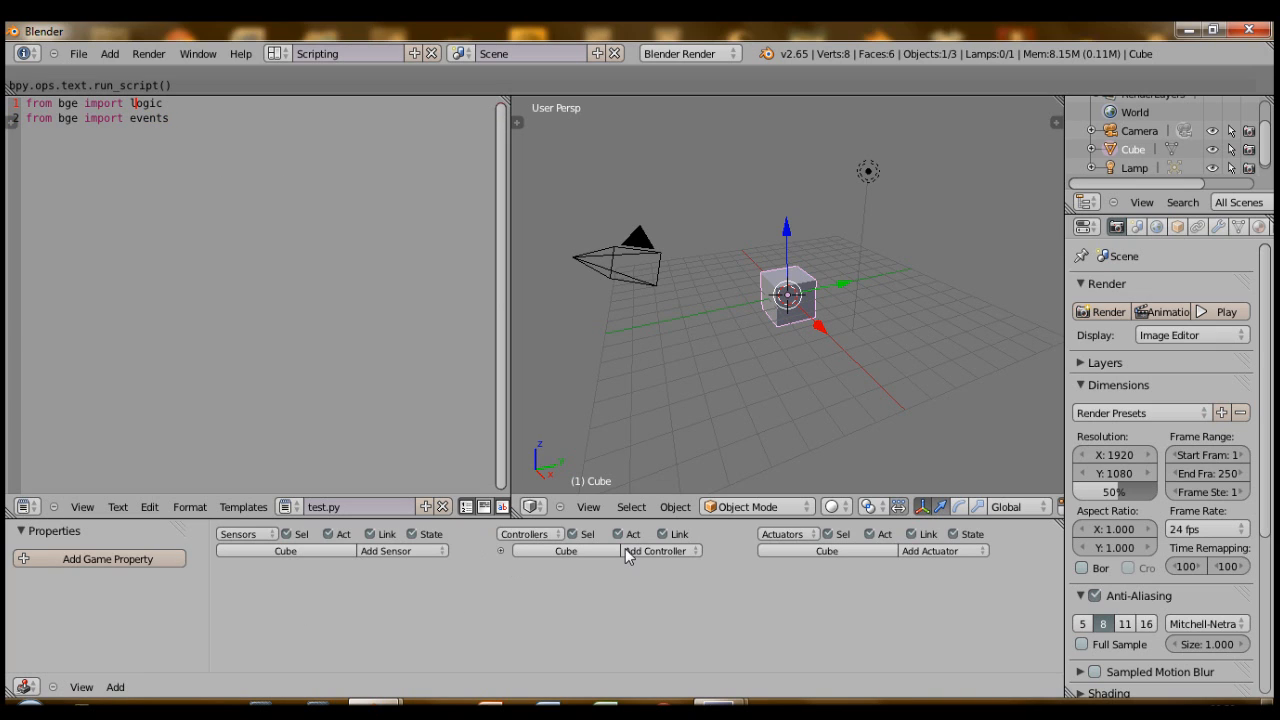
mouse_move(184, 524)
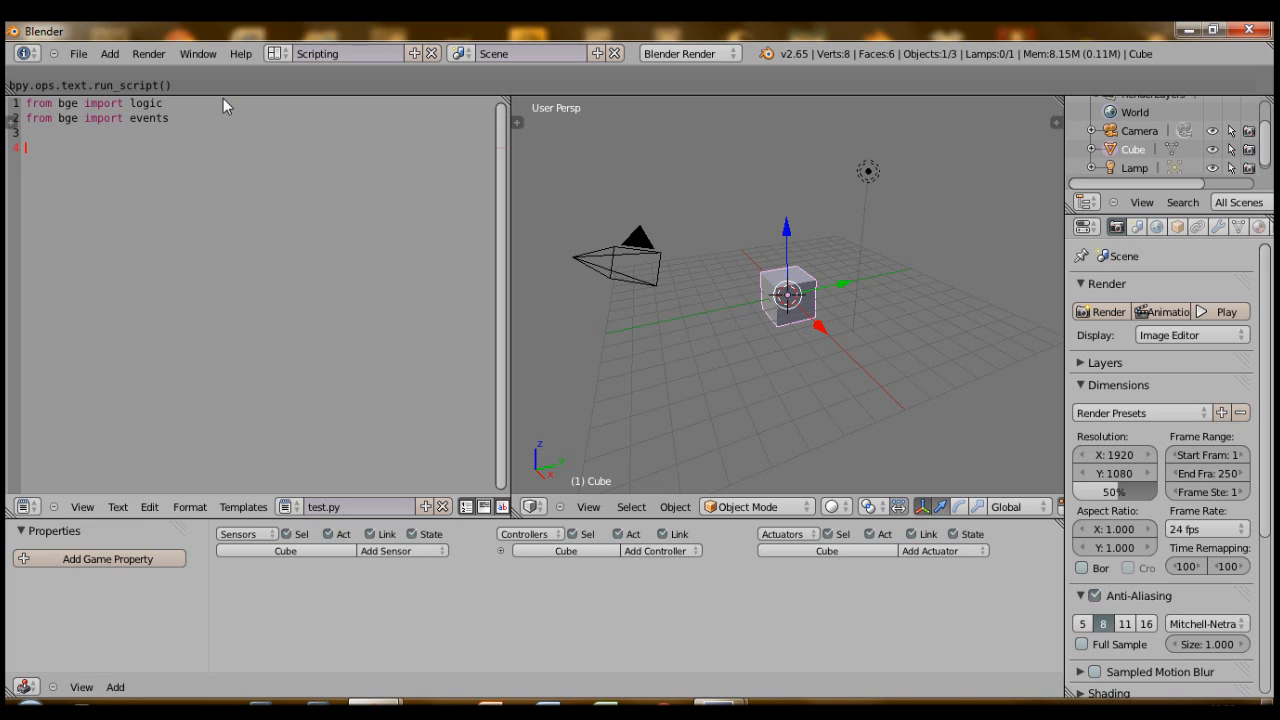
- Define main() printing "In Main" and call main() at the end
type("def main")
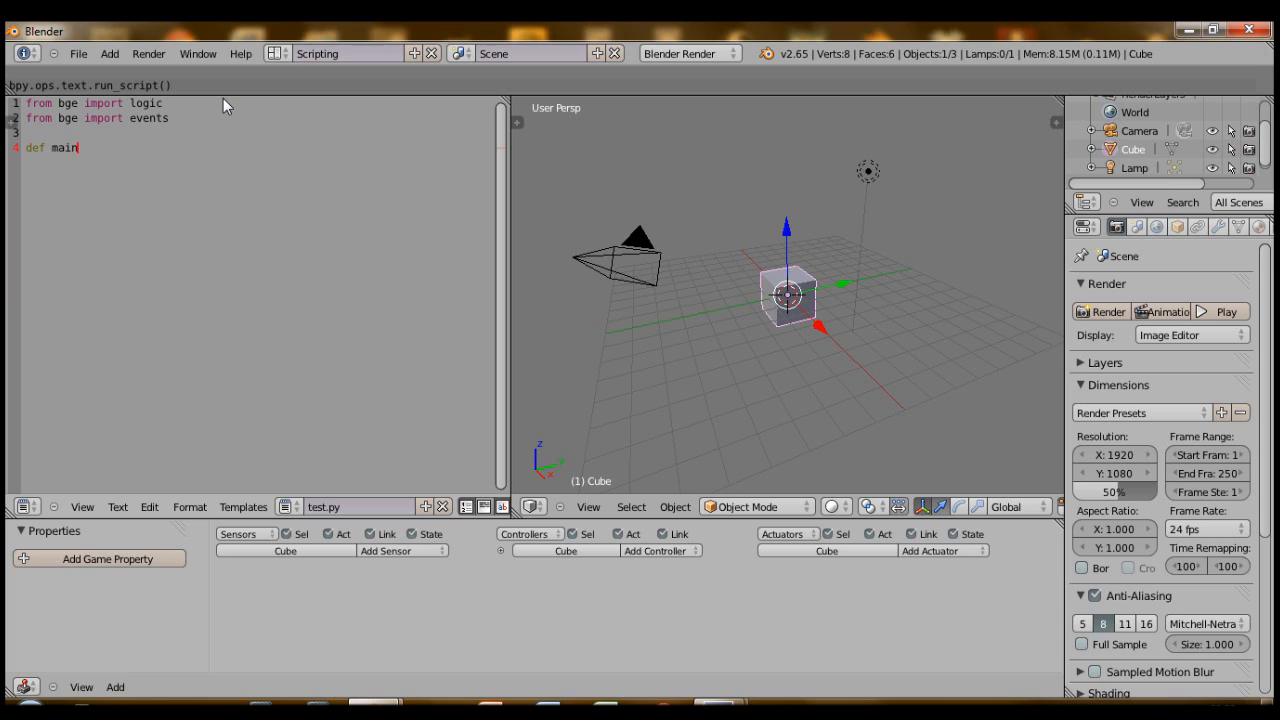
type("():")
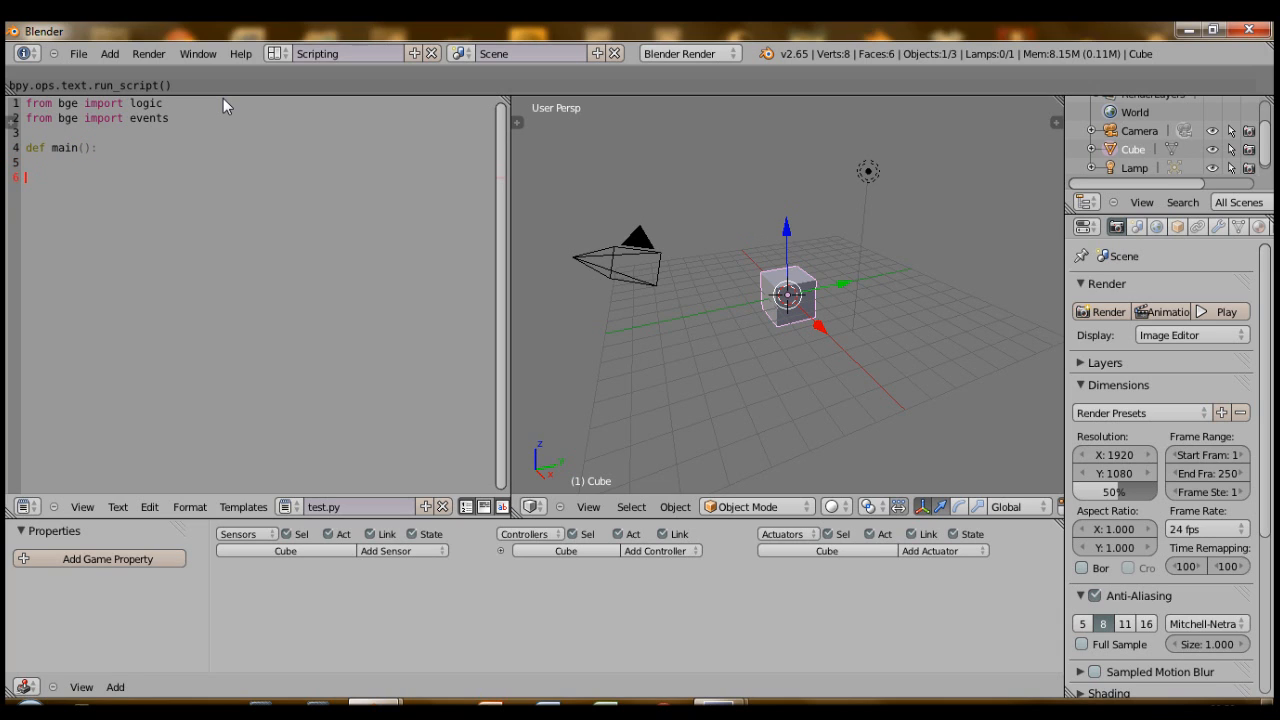
type("mai")
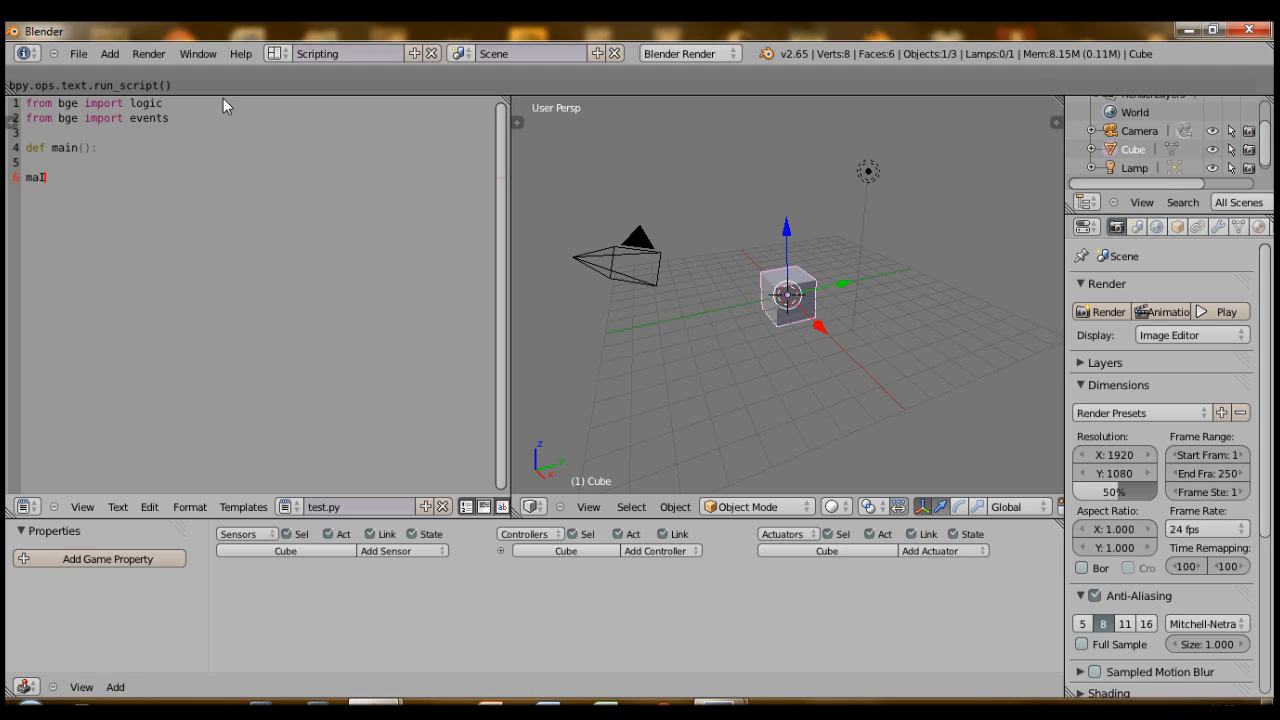
type("n()")
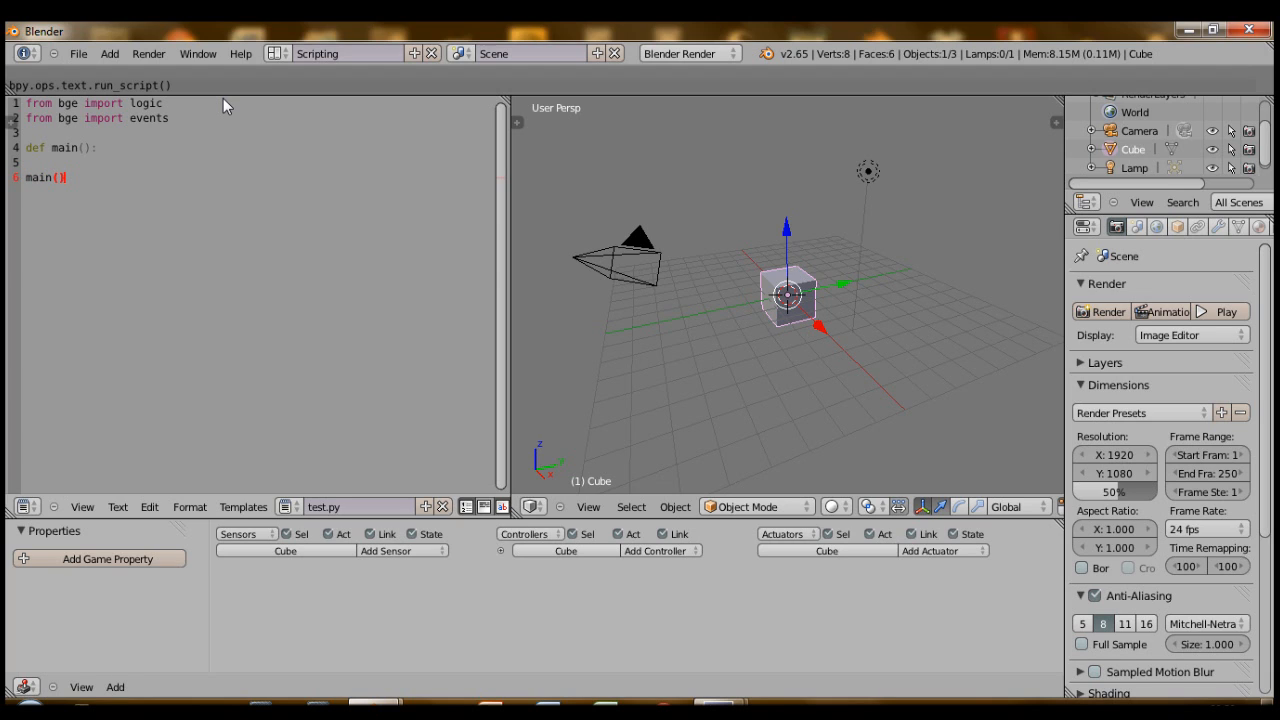
mouse_move(114, 142)
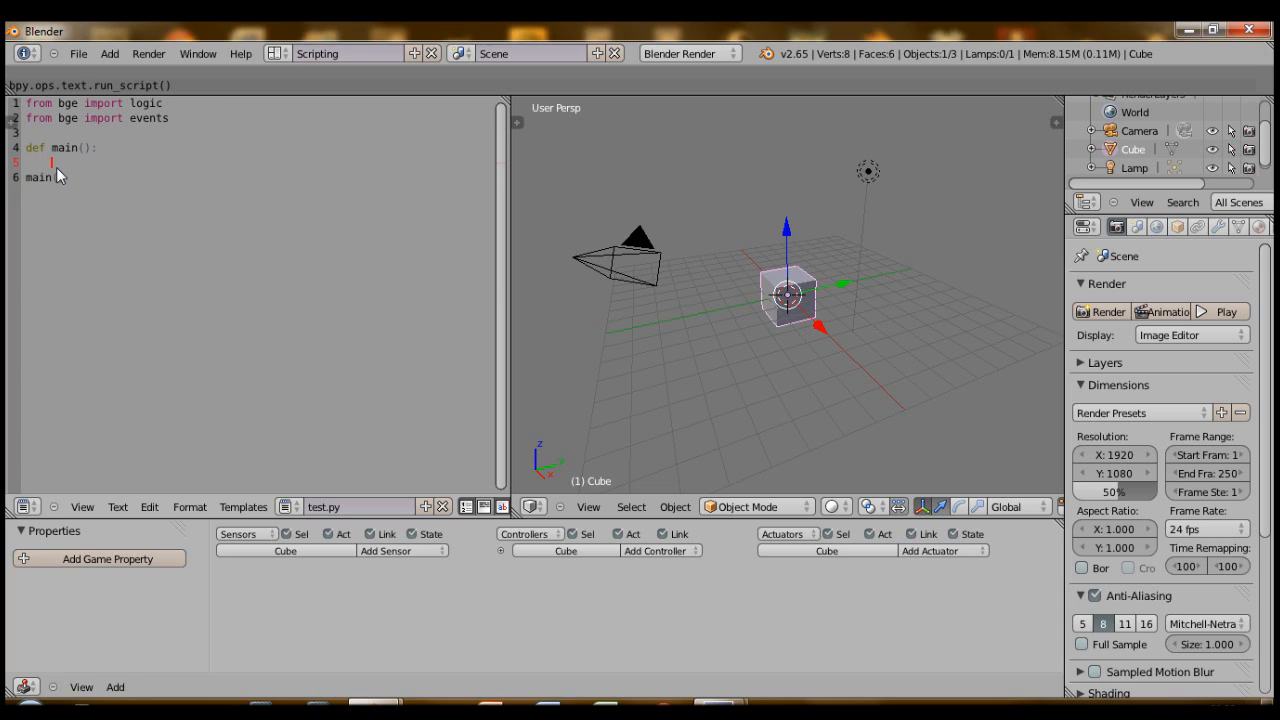
type("print(")
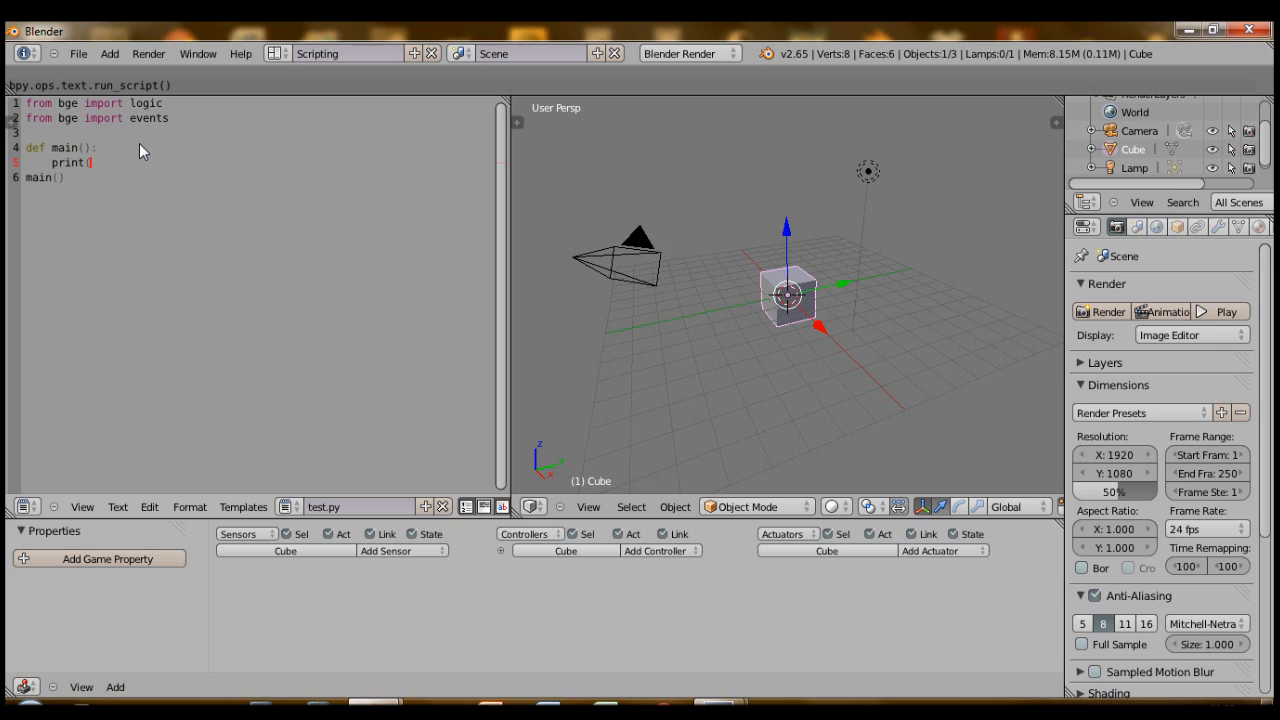
type("\"In Main")
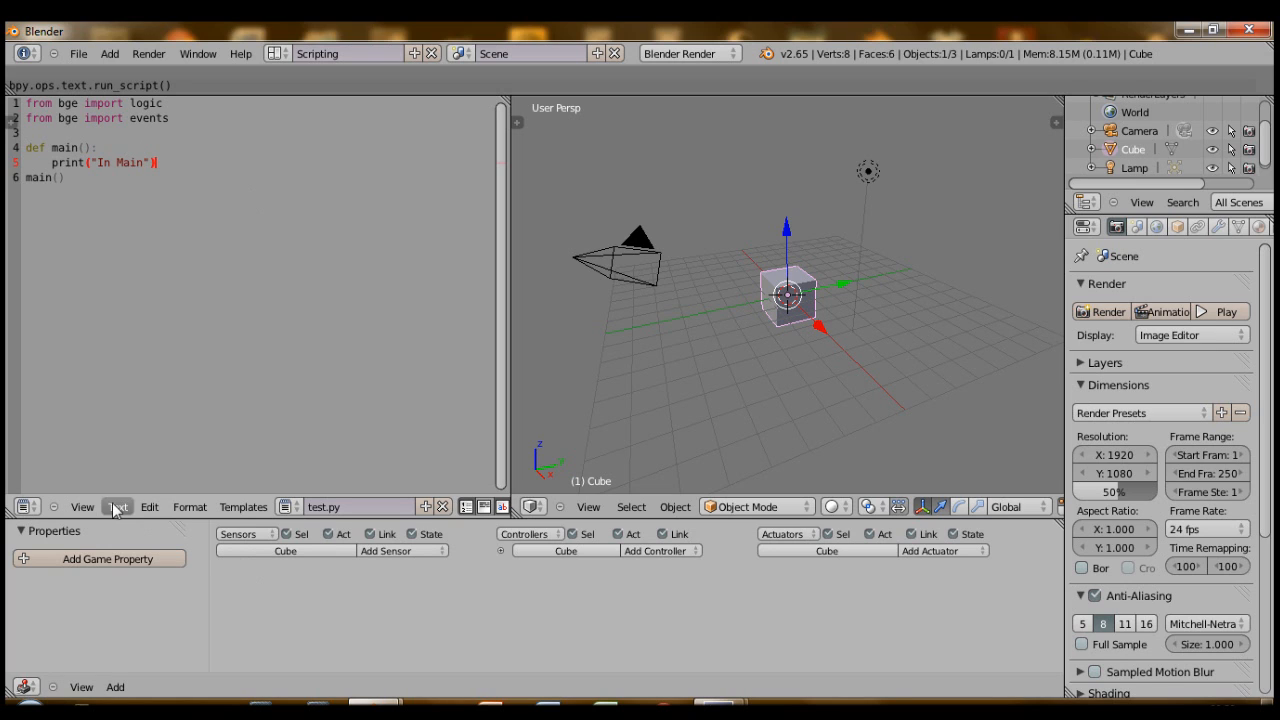
- Run test.py, read the missing bge module error, then set the render engine to Blender Game
left_click(116, 508)
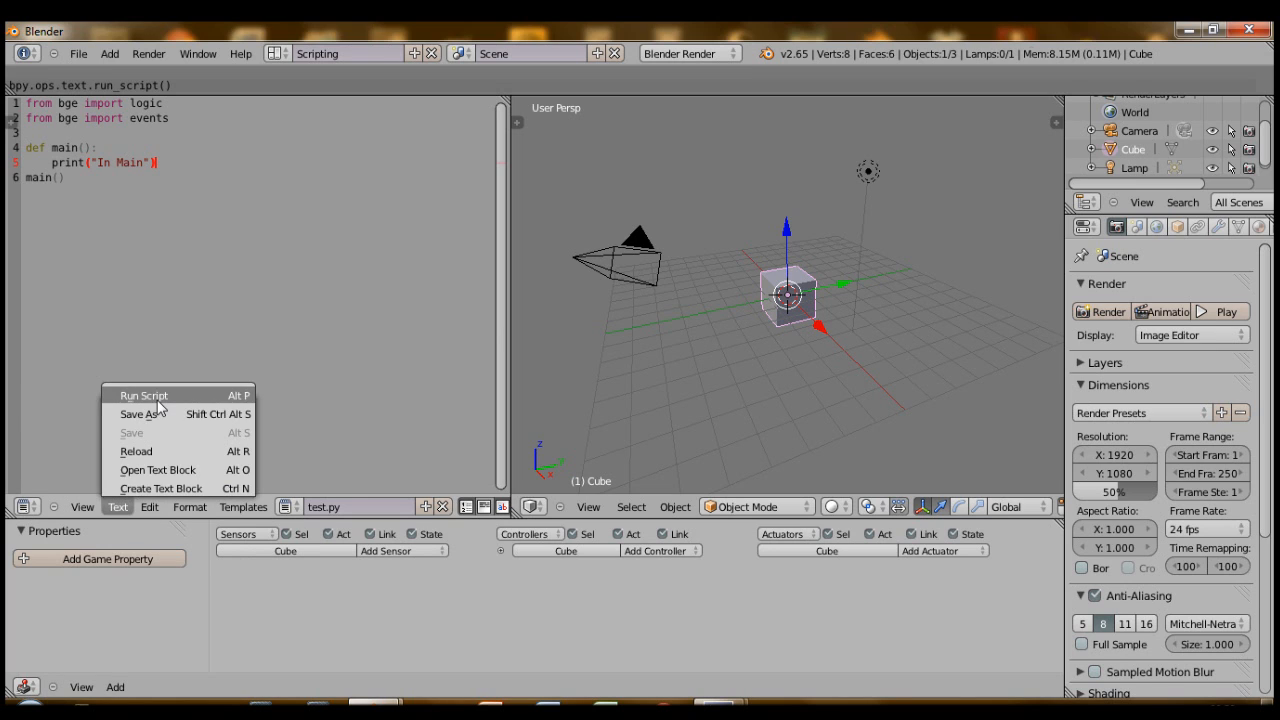
left_click(144, 396)
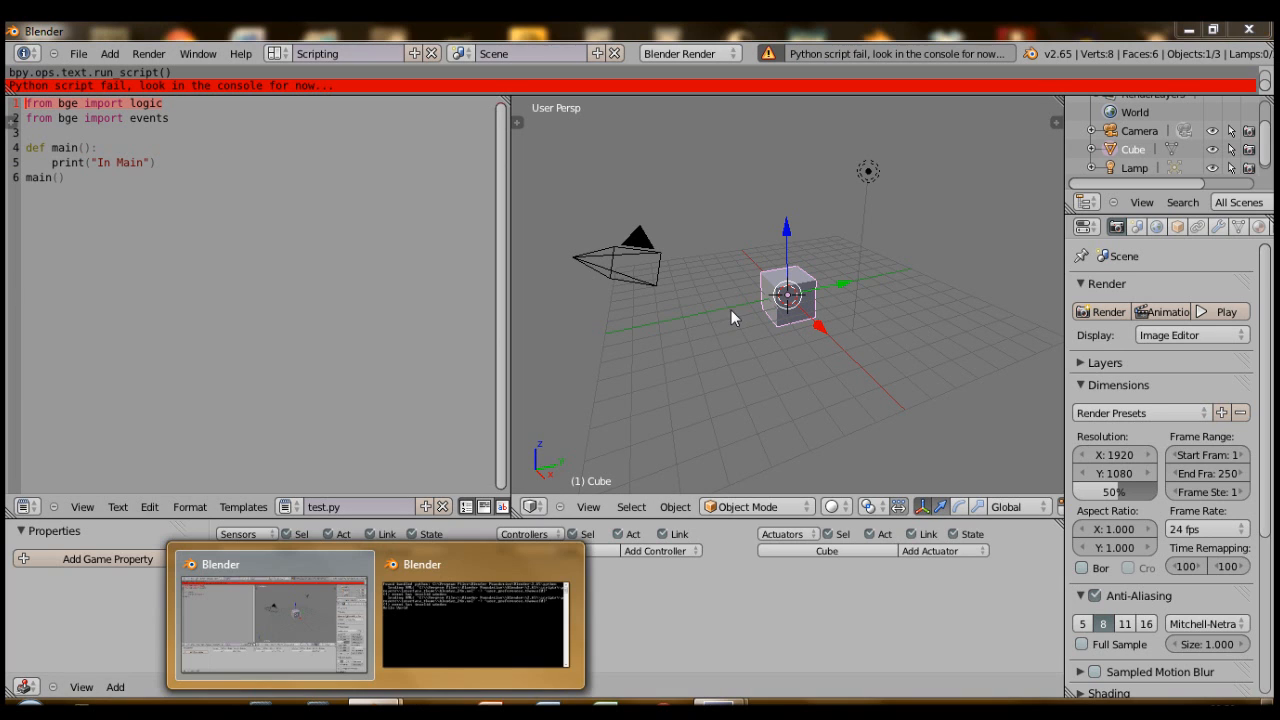
left_click(476, 620)
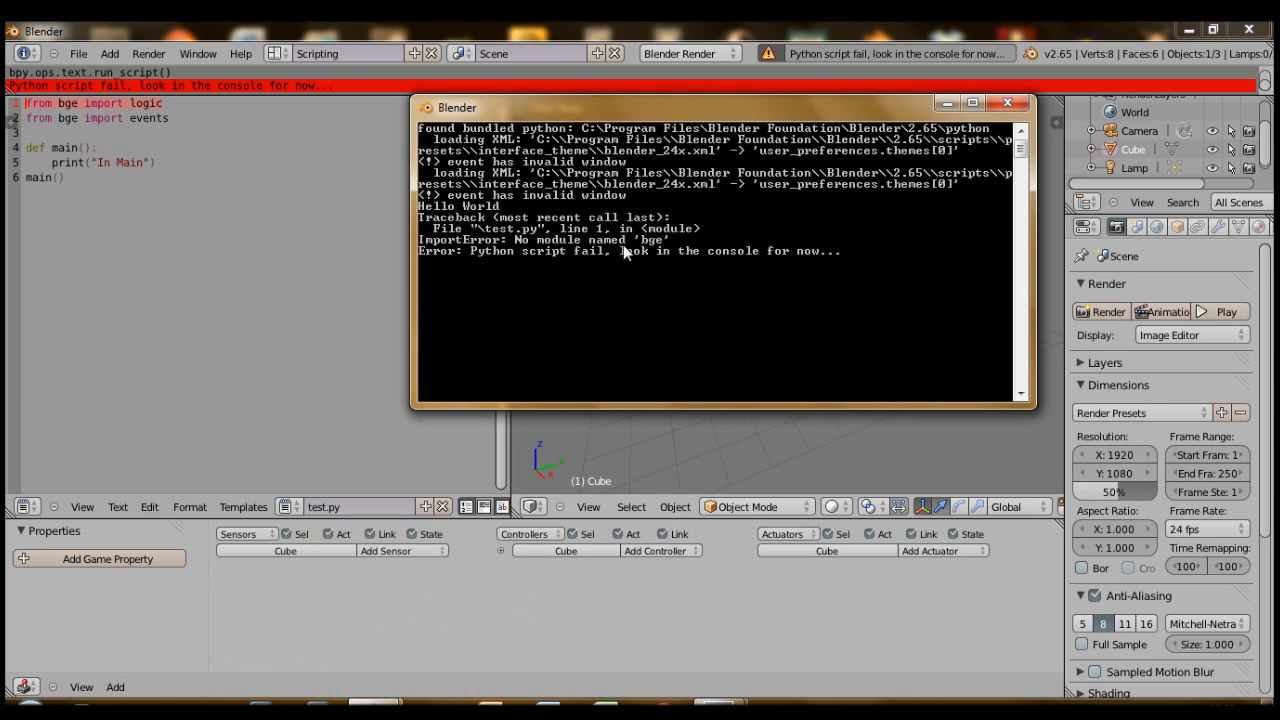
mouse_move(660, 250)
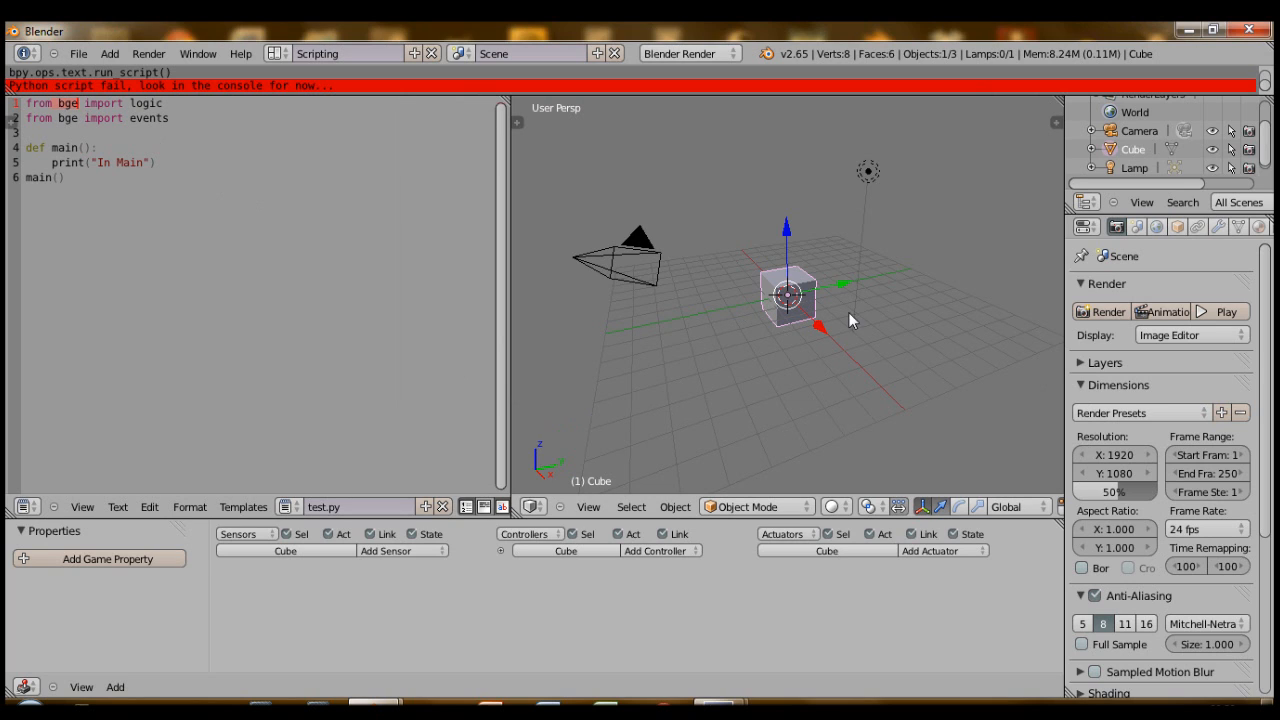
mouse_move(332, 100)
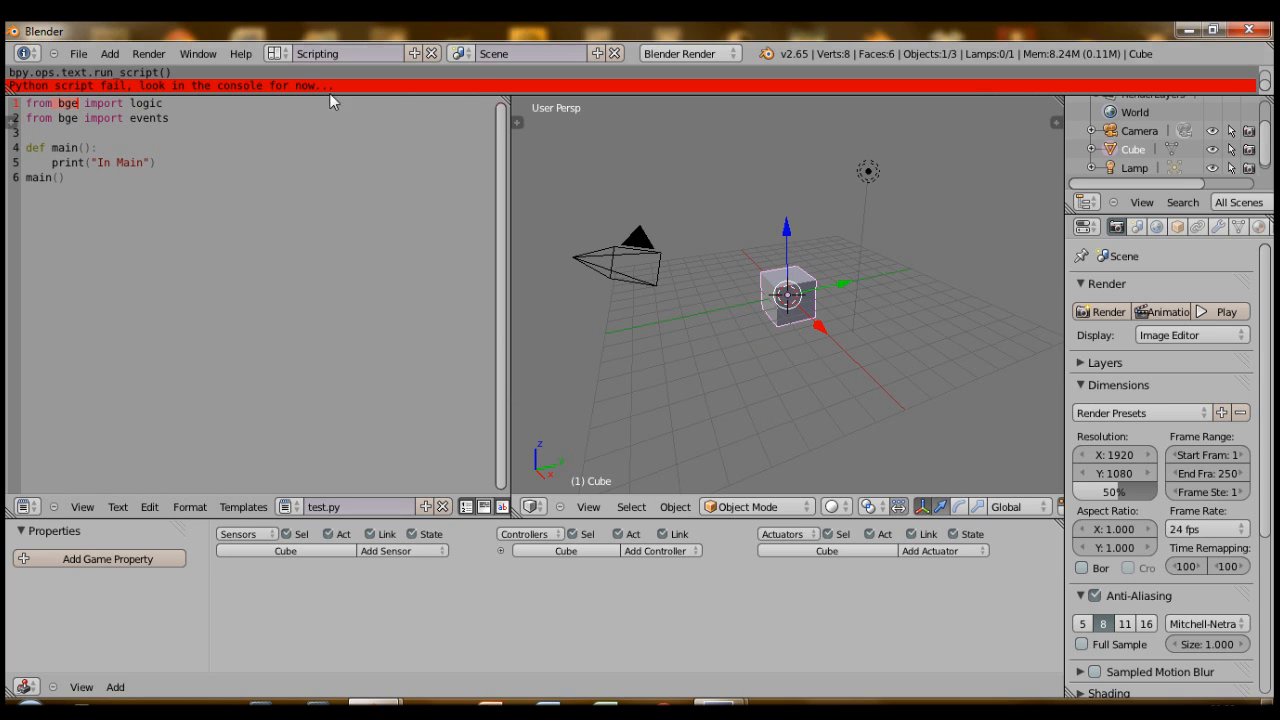
left_click(688, 52)
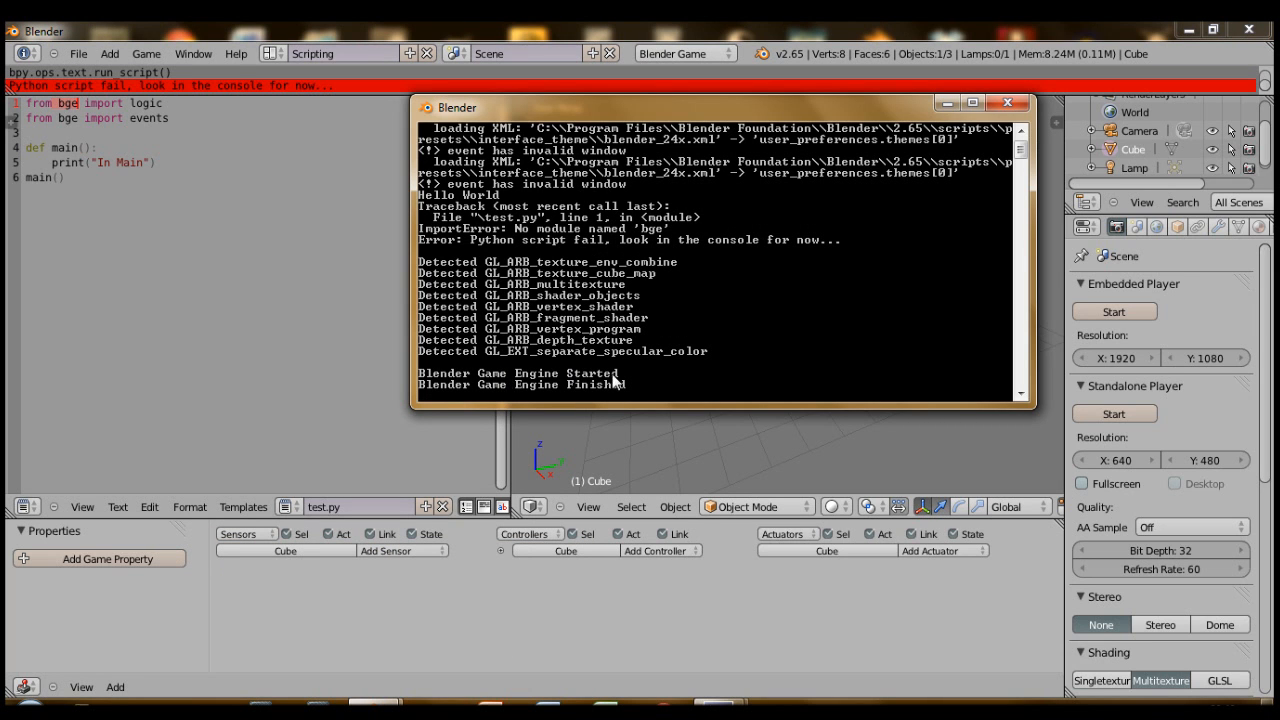
- Select the Camera object in the Outliner so its logic bricks are listed
left_click(1008, 102)
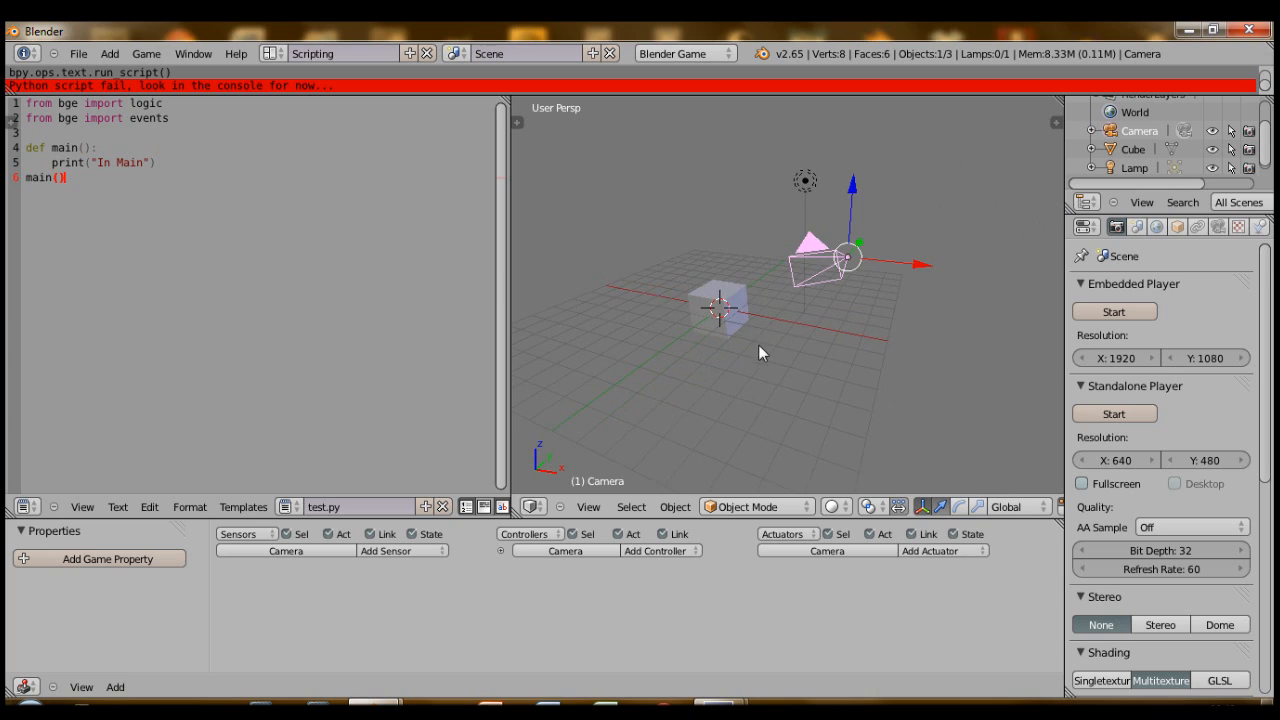
- Add an Always sensor to the Camera and start choosing a controller type
left_click(384, 550)
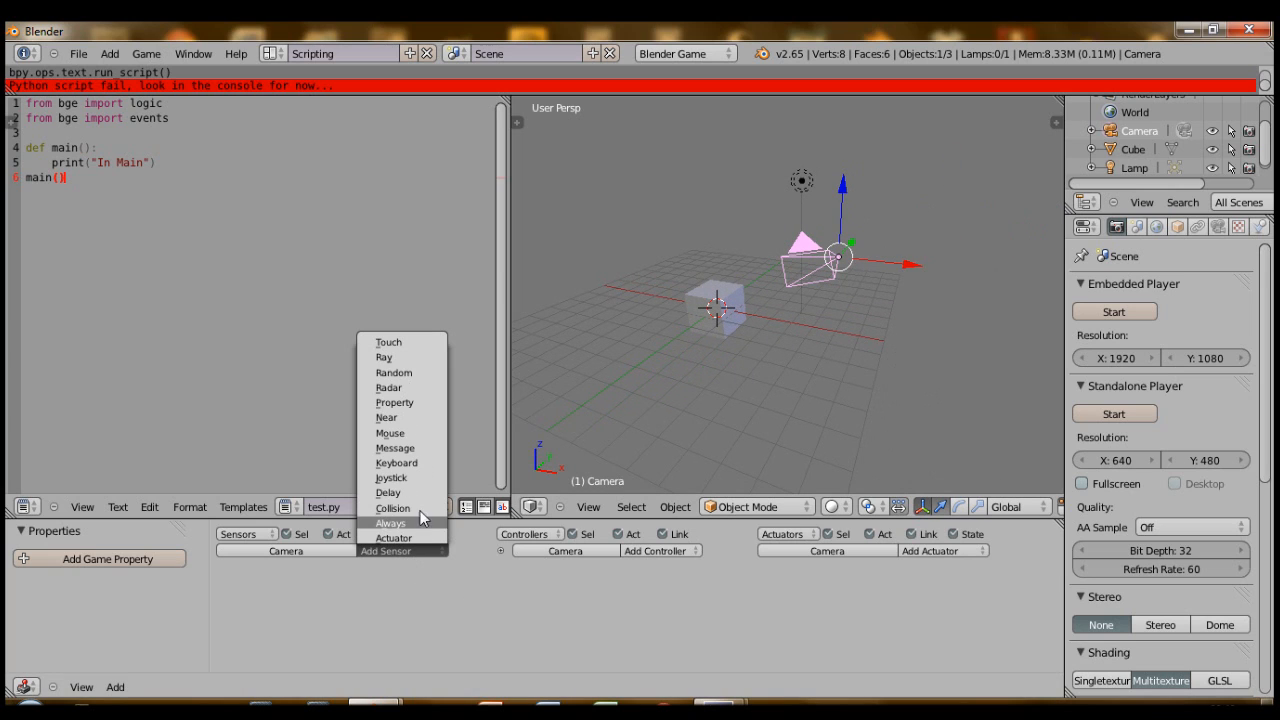
left_click(392, 524)
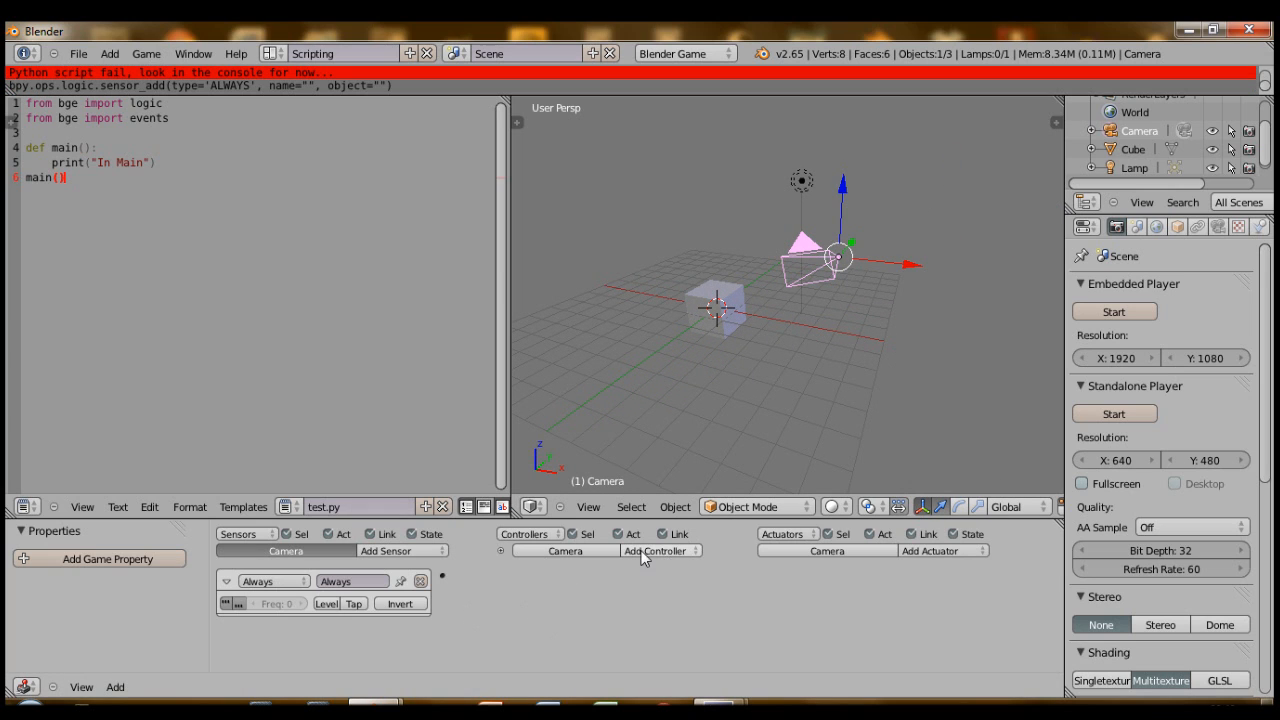
left_click(656, 550)
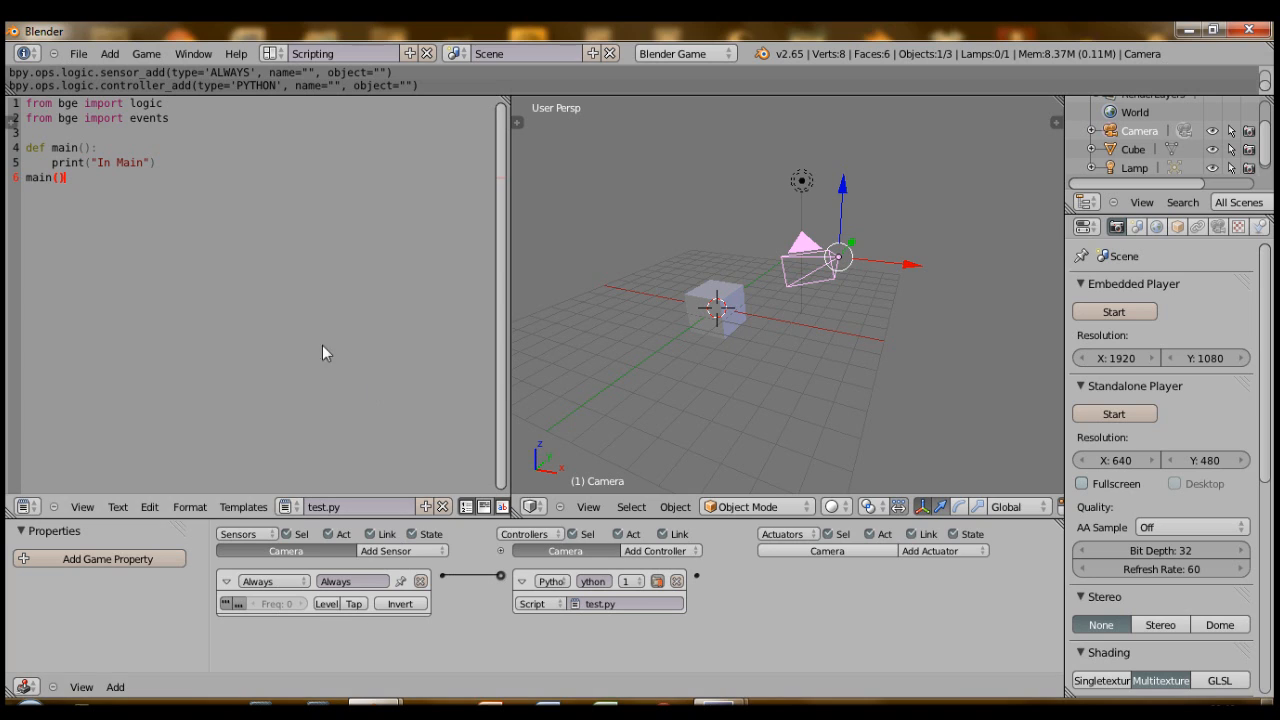
mouse_move(716, 360)
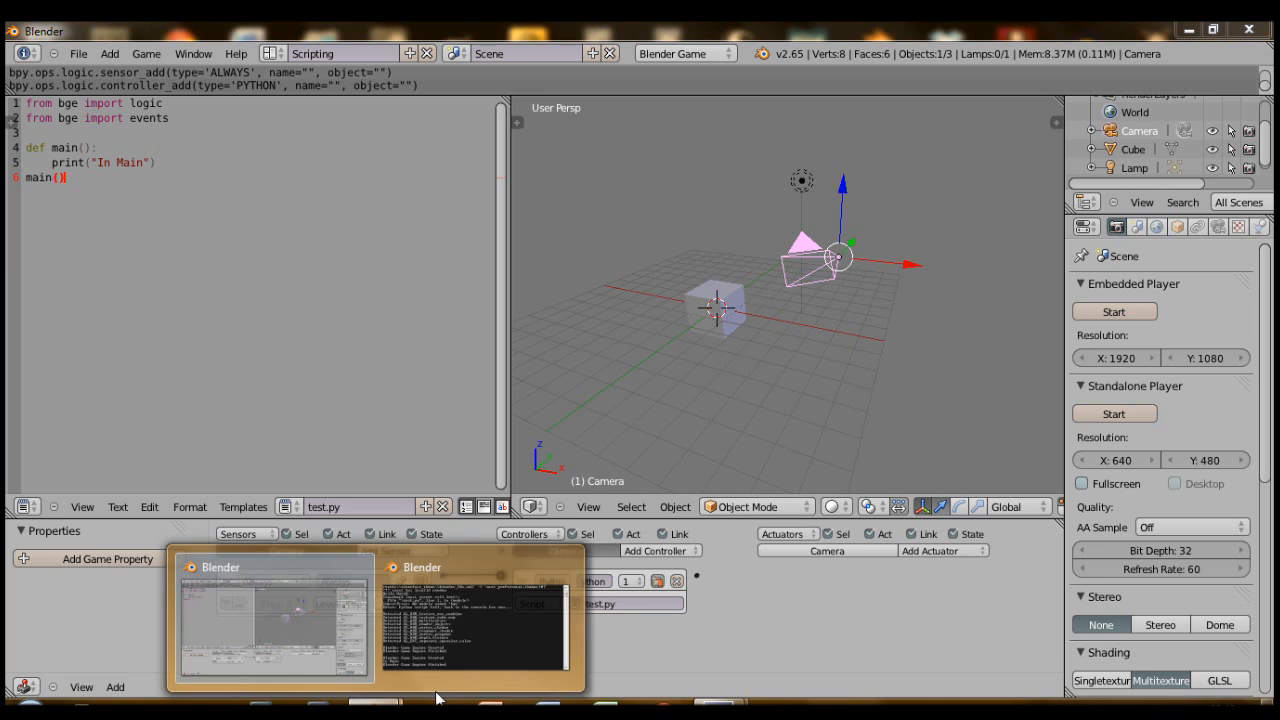
left_click(474, 620)
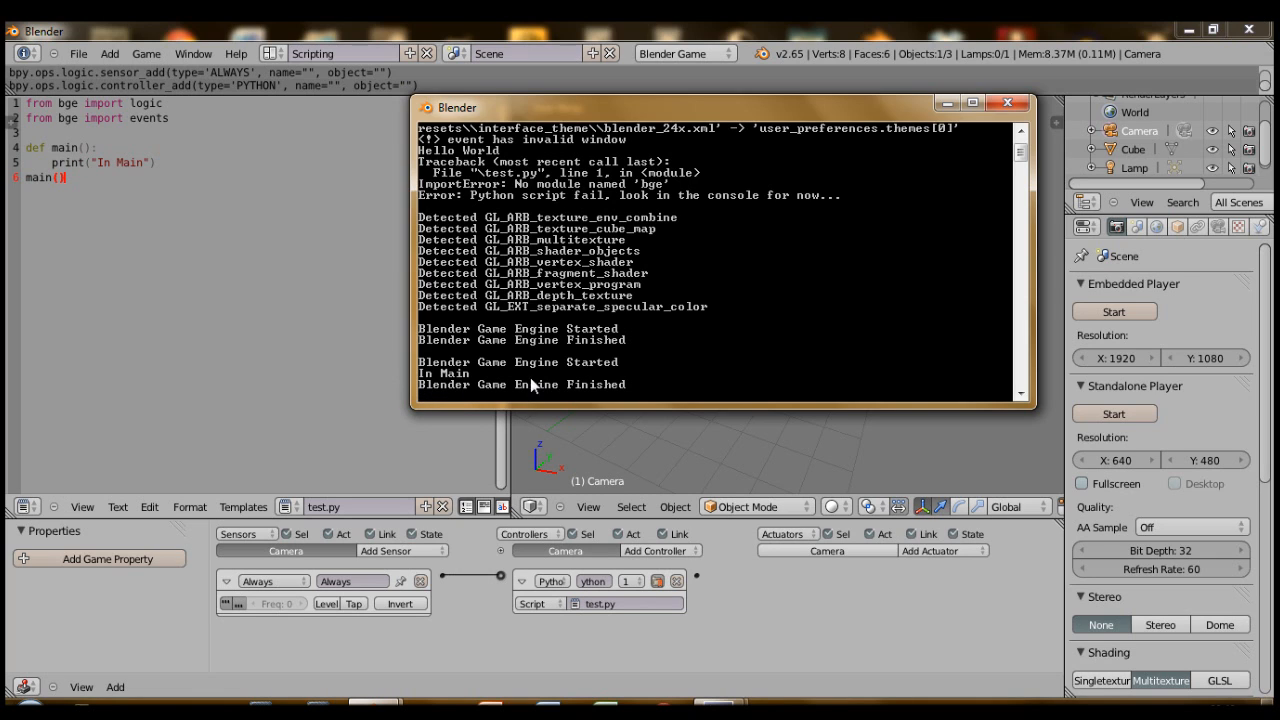
left_click(1008, 102)
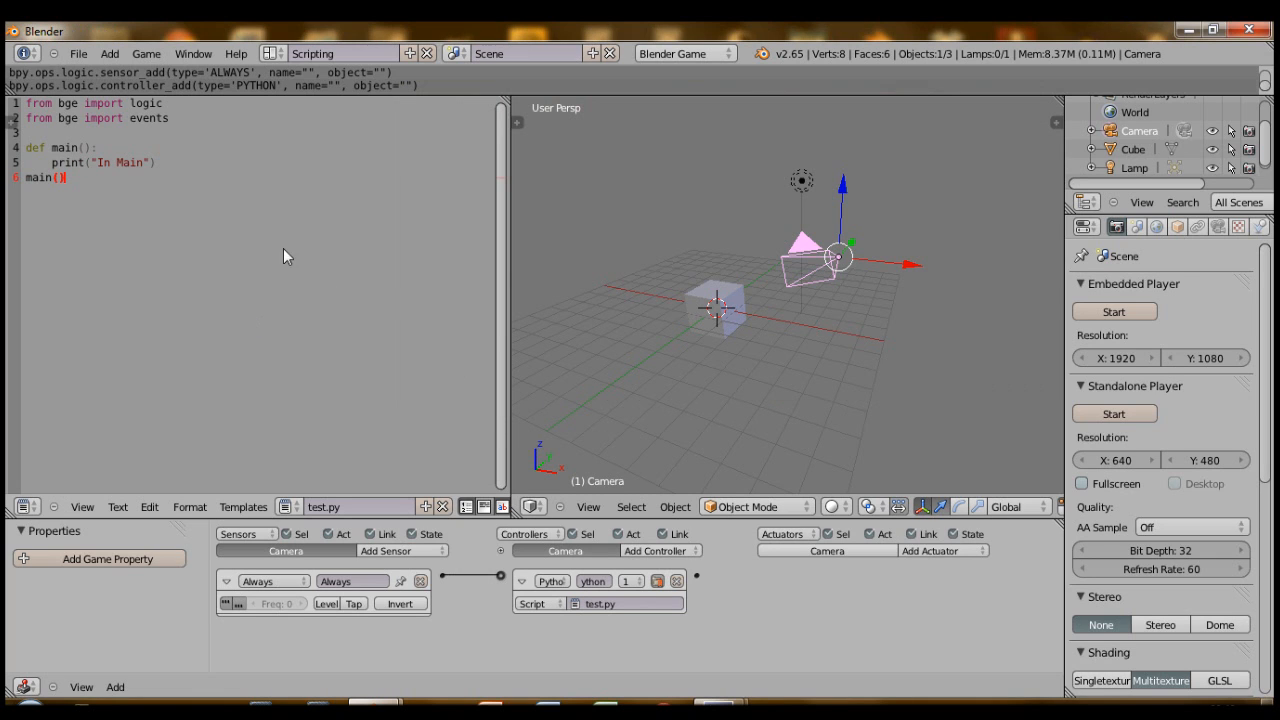
mouse_move(668, 636)
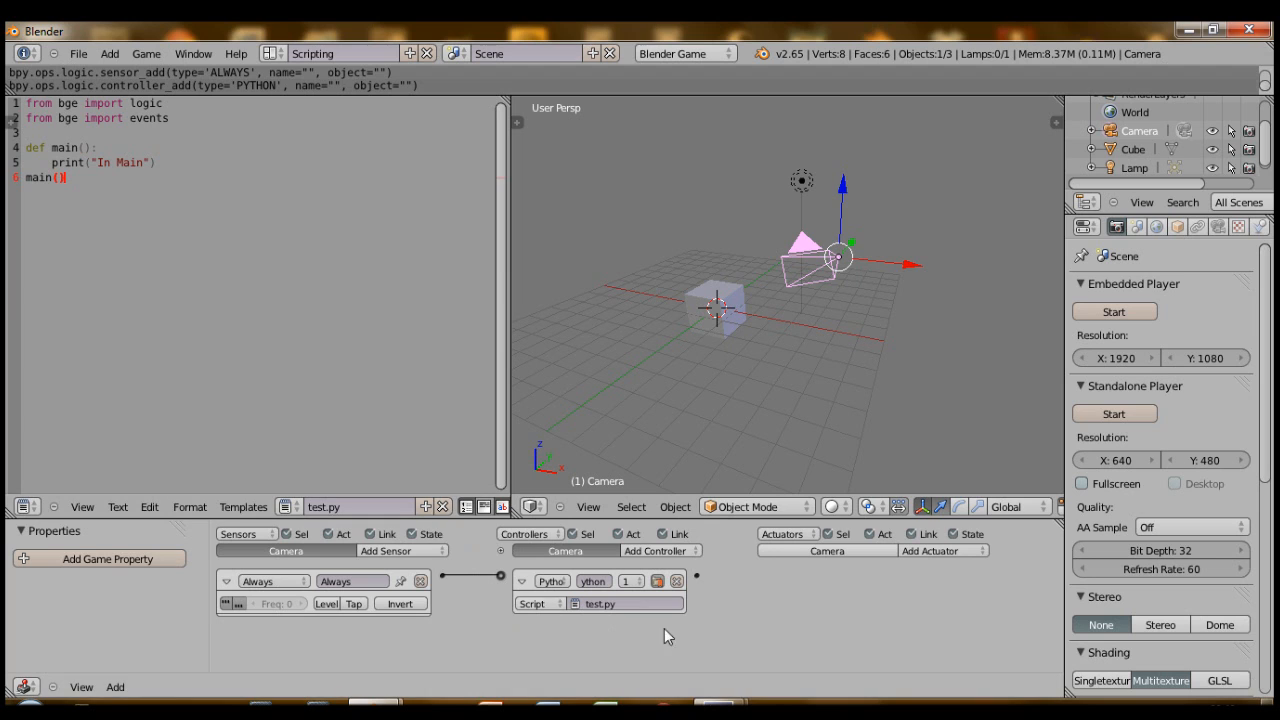
mouse_move(736, 350)
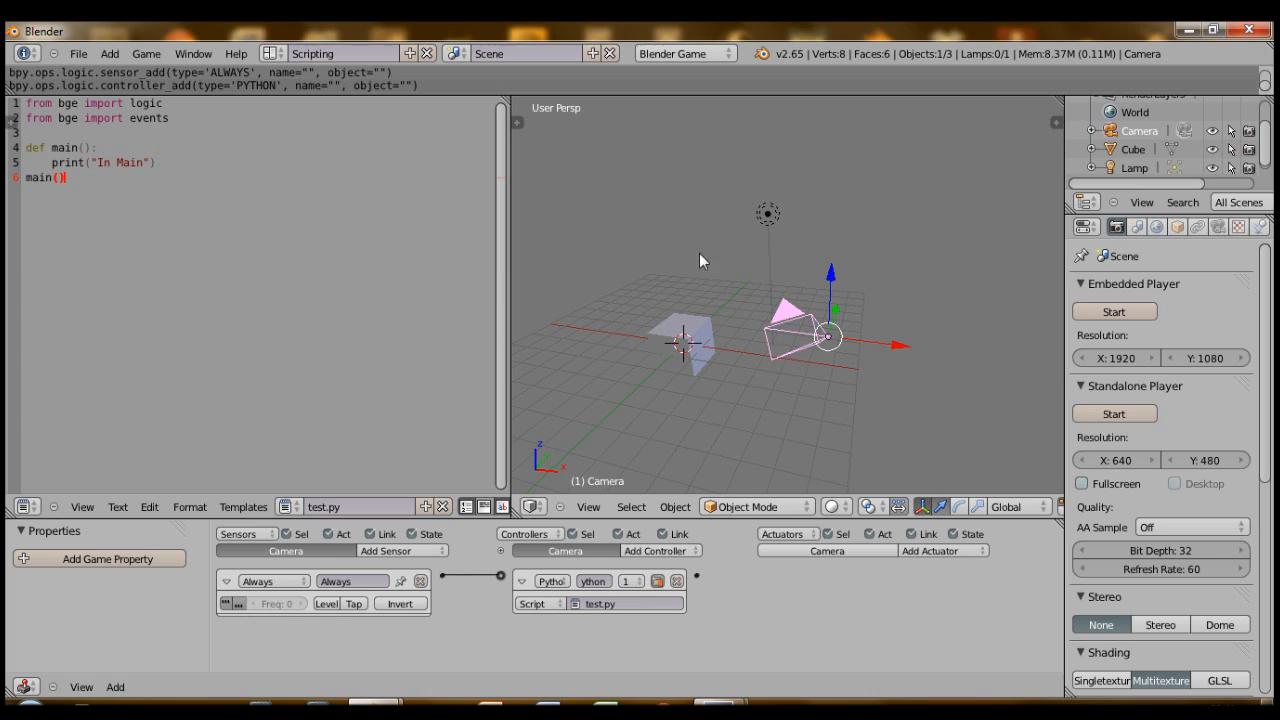
mouse_move(830, 336)
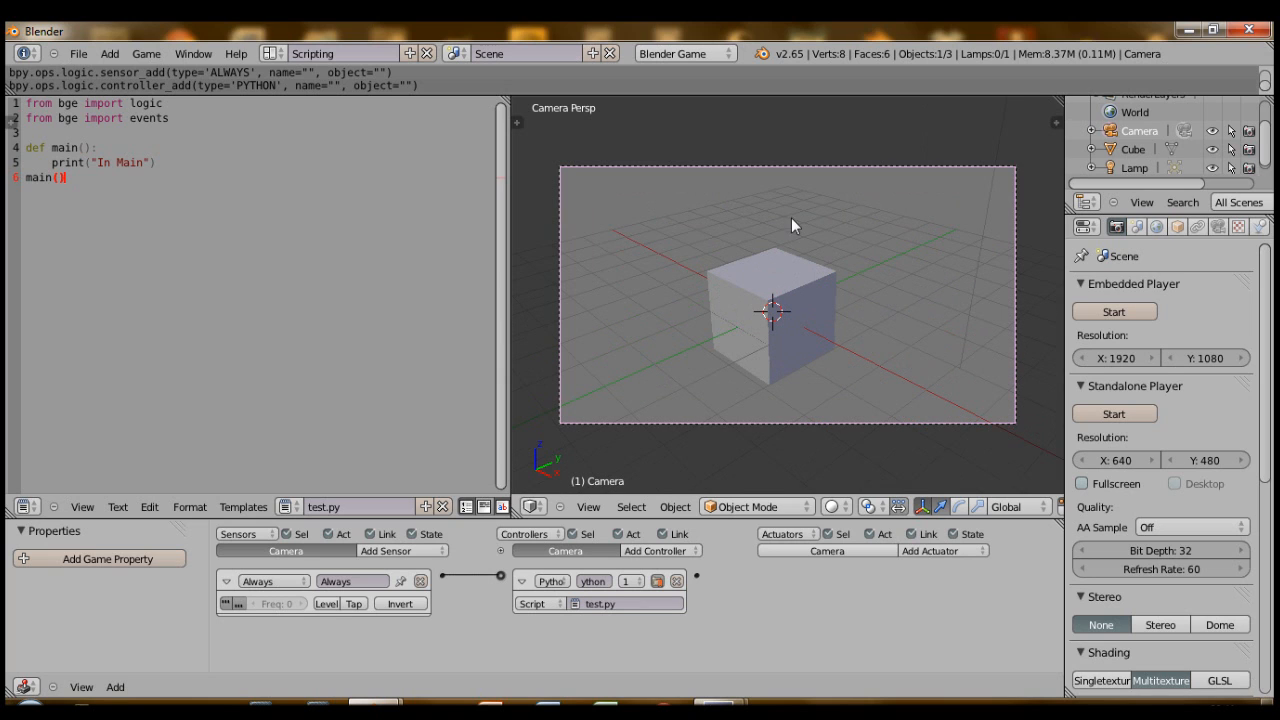
mouse_move(598, 234)
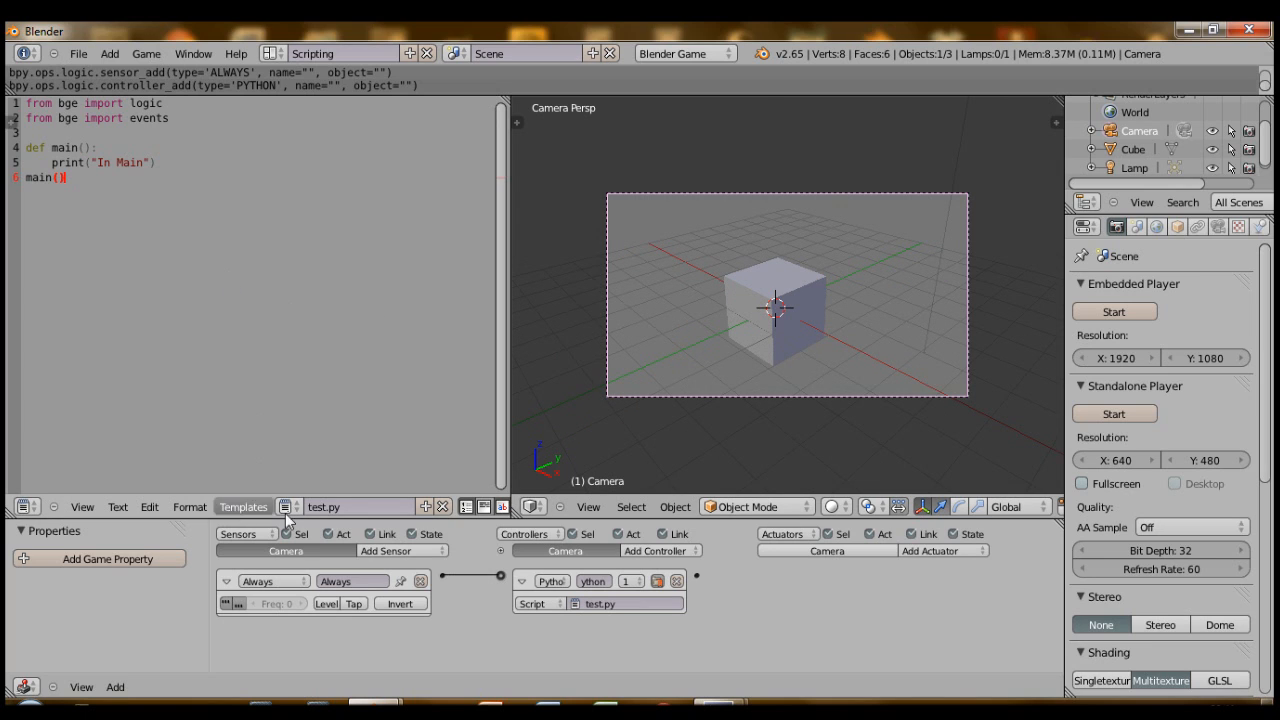
- Place the cursor on a new line inside main() below the In Main print
left_click(116, 508)
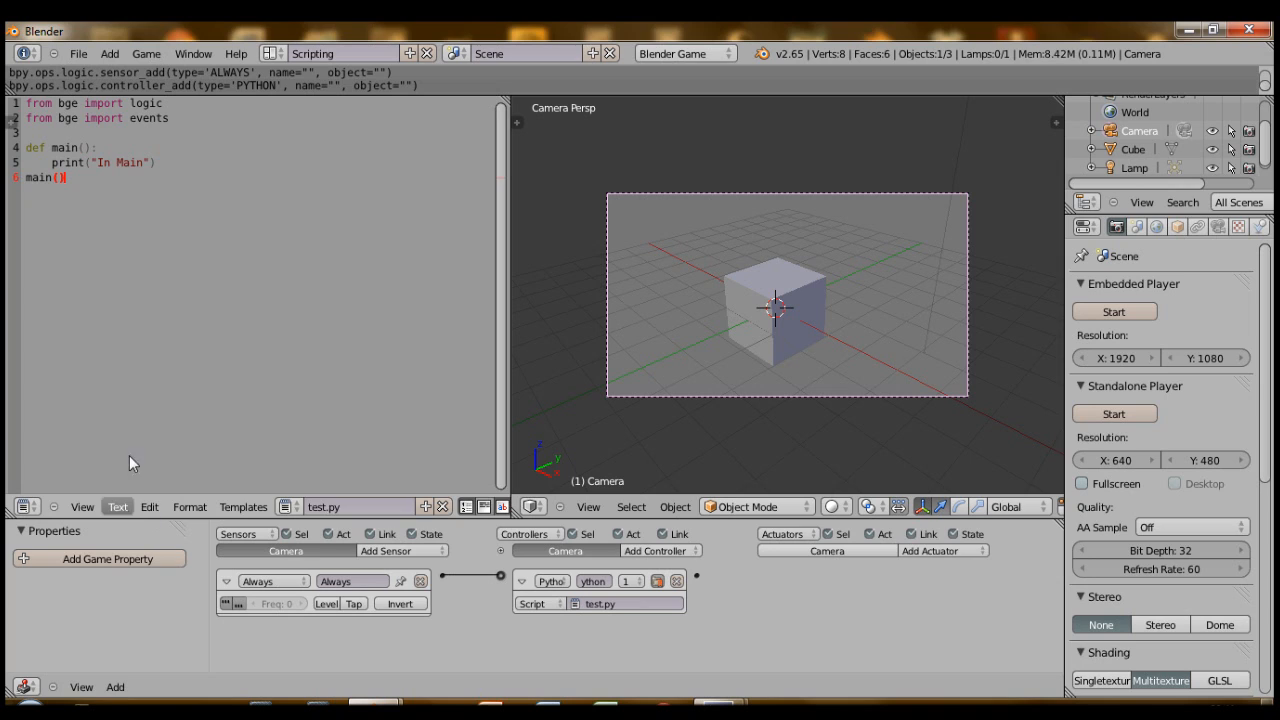
left_click(116, 506)
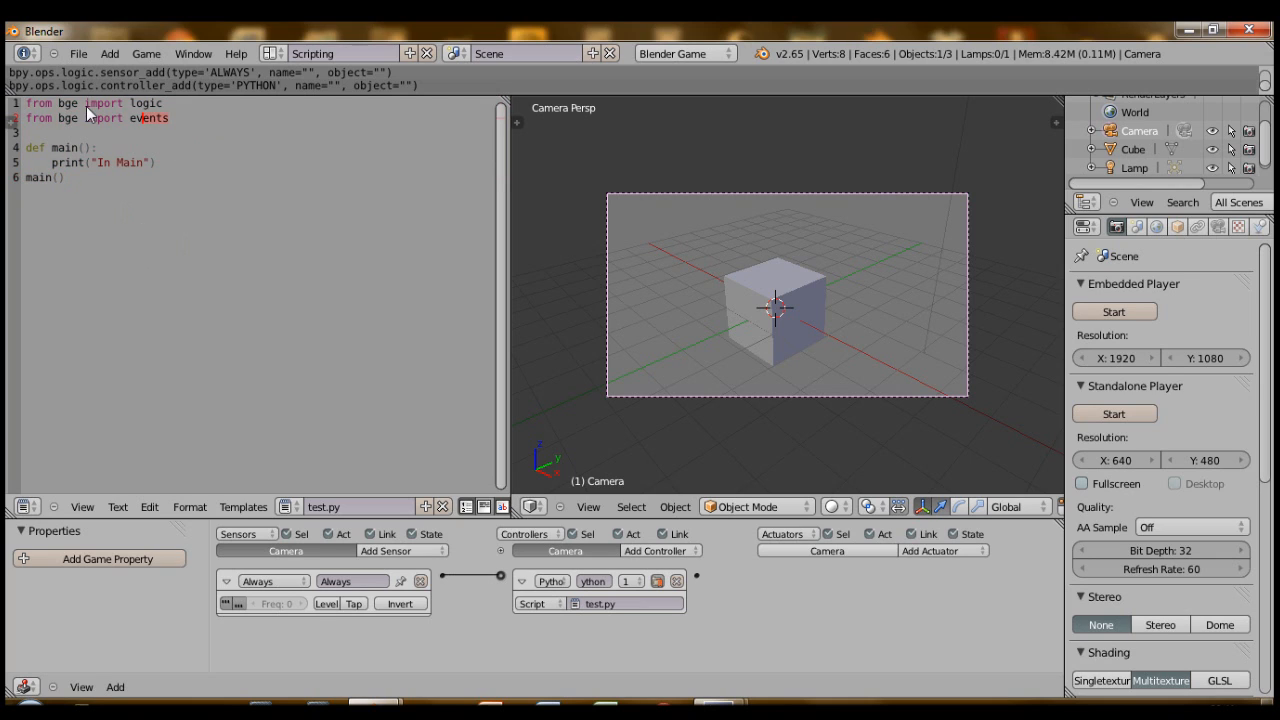
left_click(90, 104)
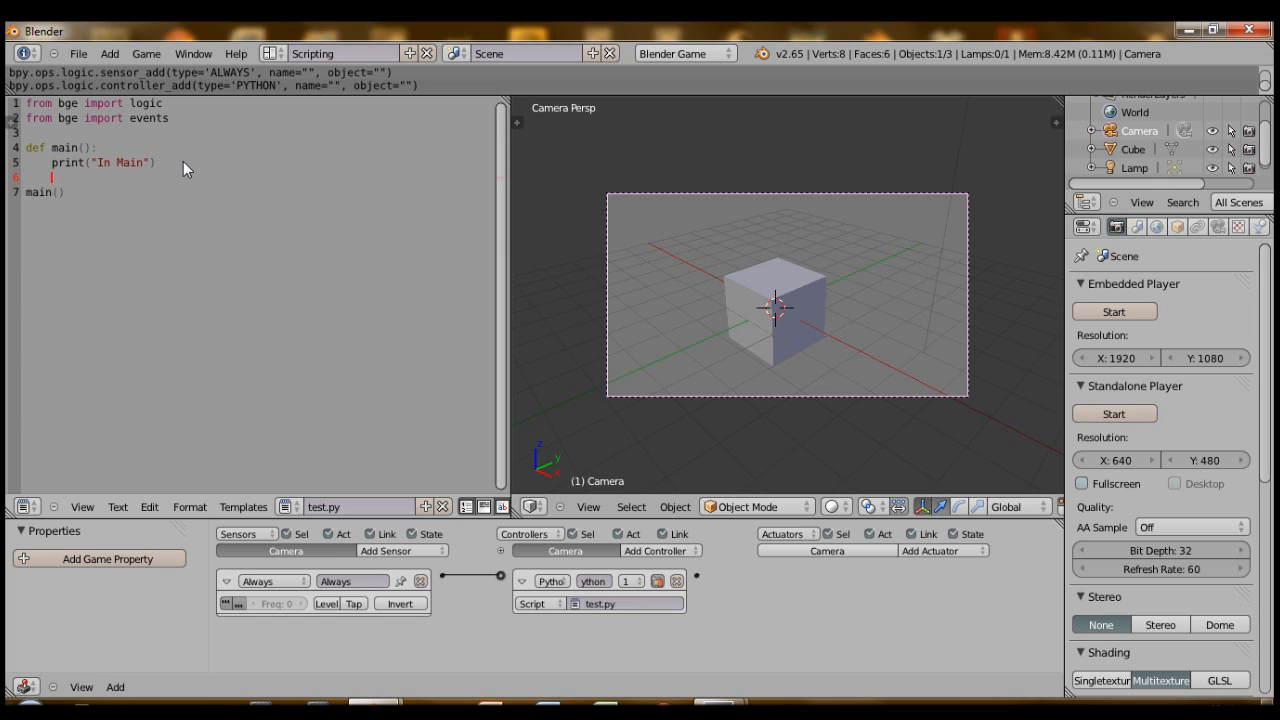
- Add a print("Hello World") line in main() and check the console output of the game run
type("print()")
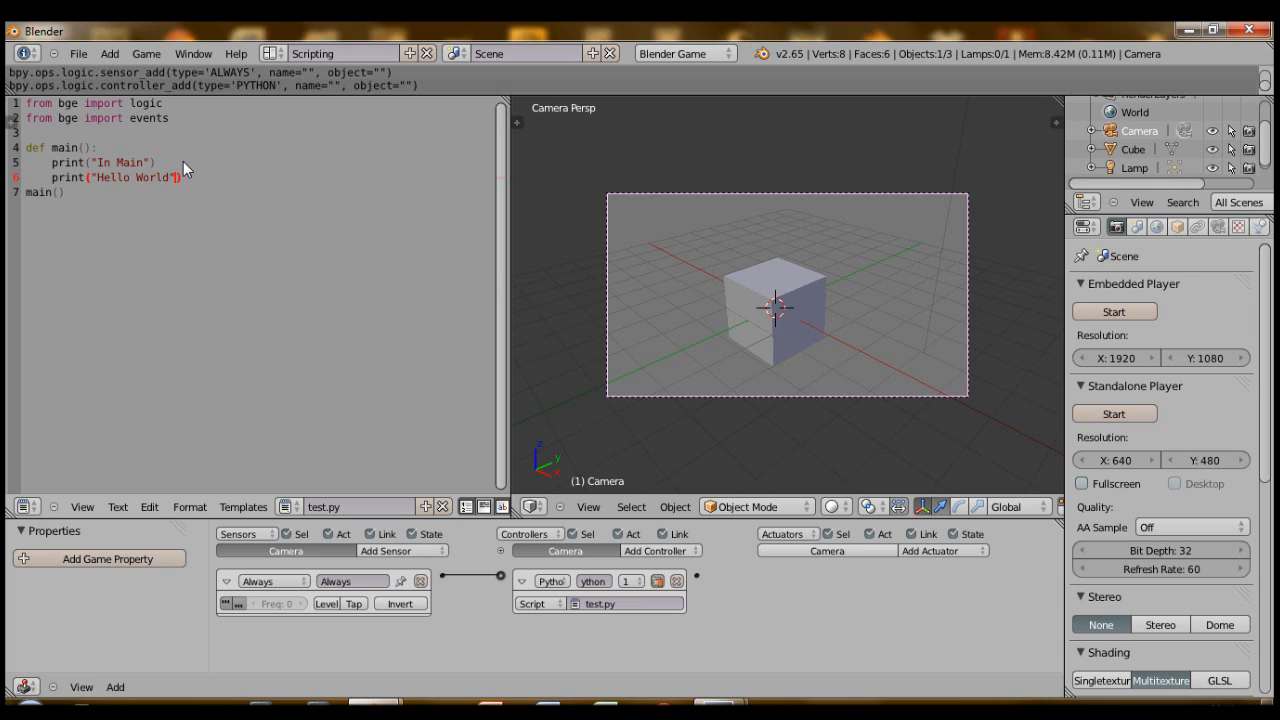
mouse_move(770, 318)
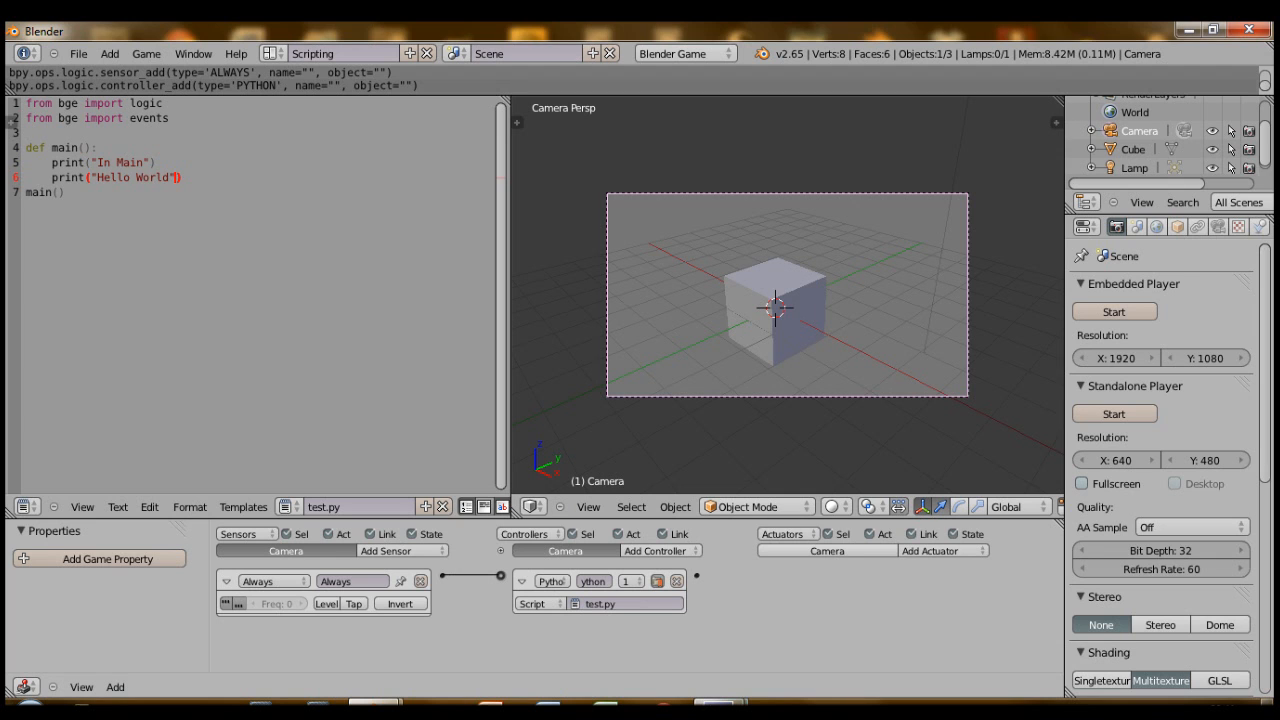
left_click(1112, 312)
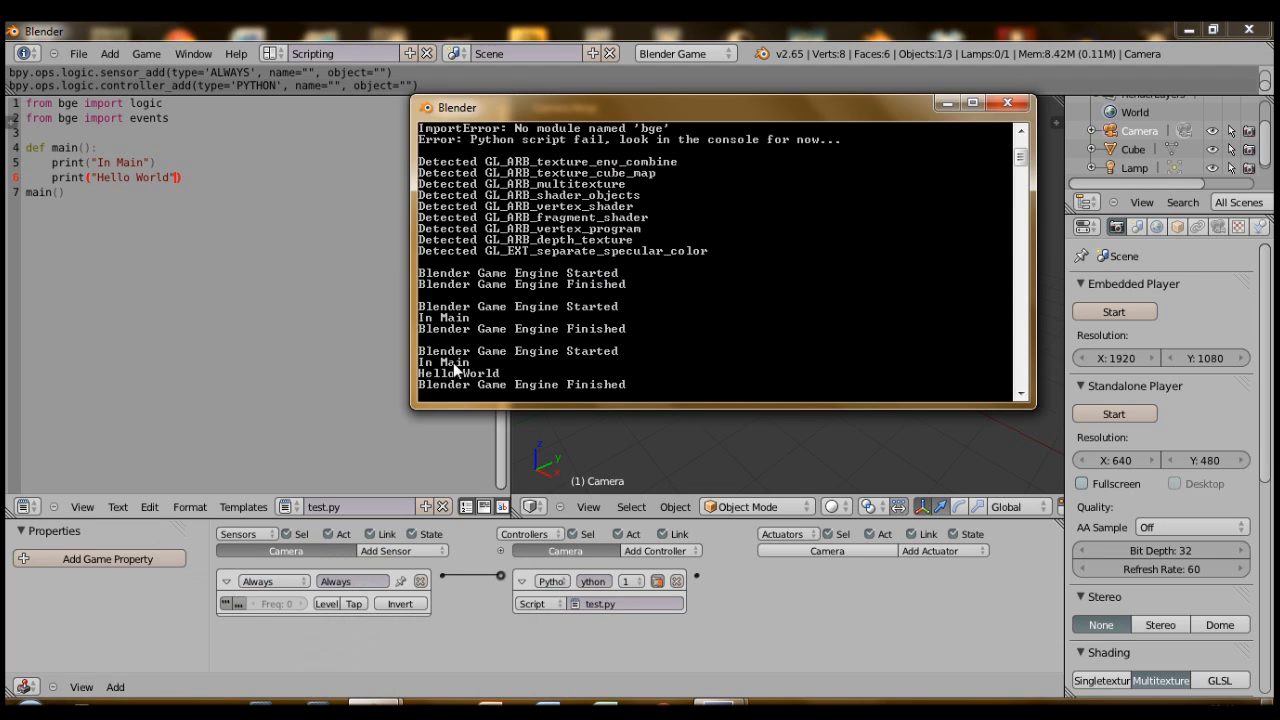
left_click(1008, 102)
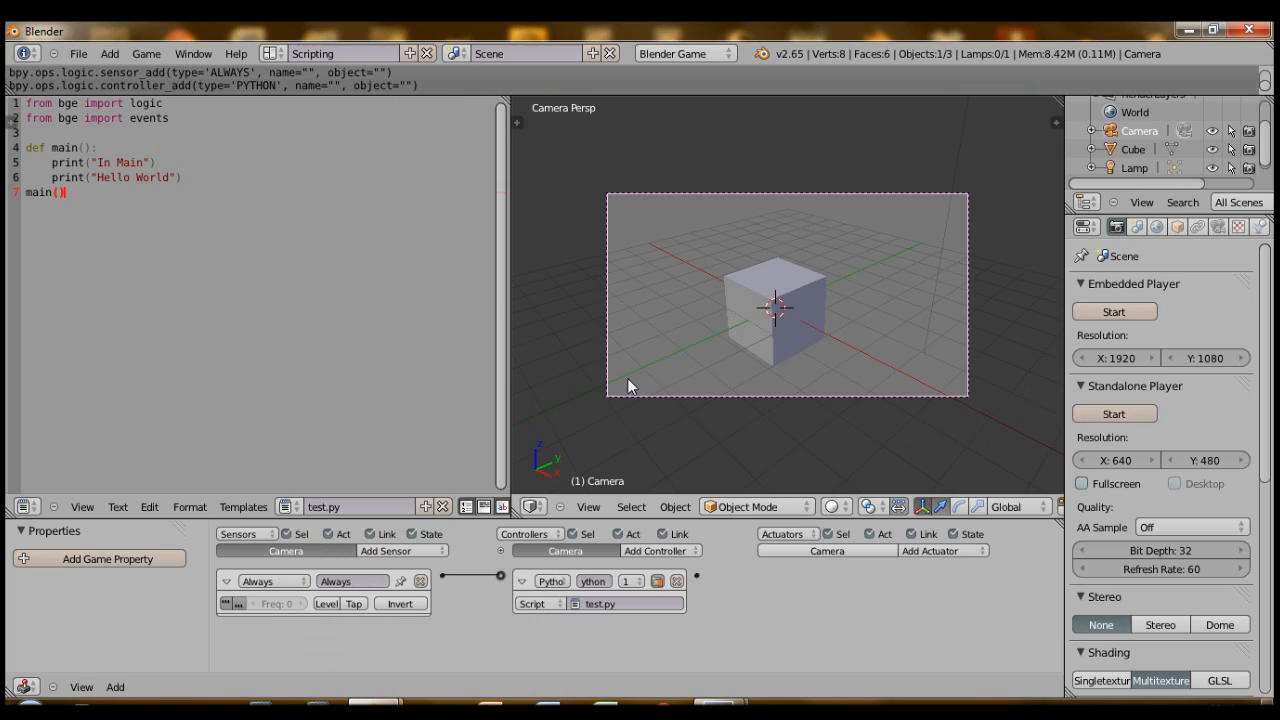
mouse_move(816, 344)
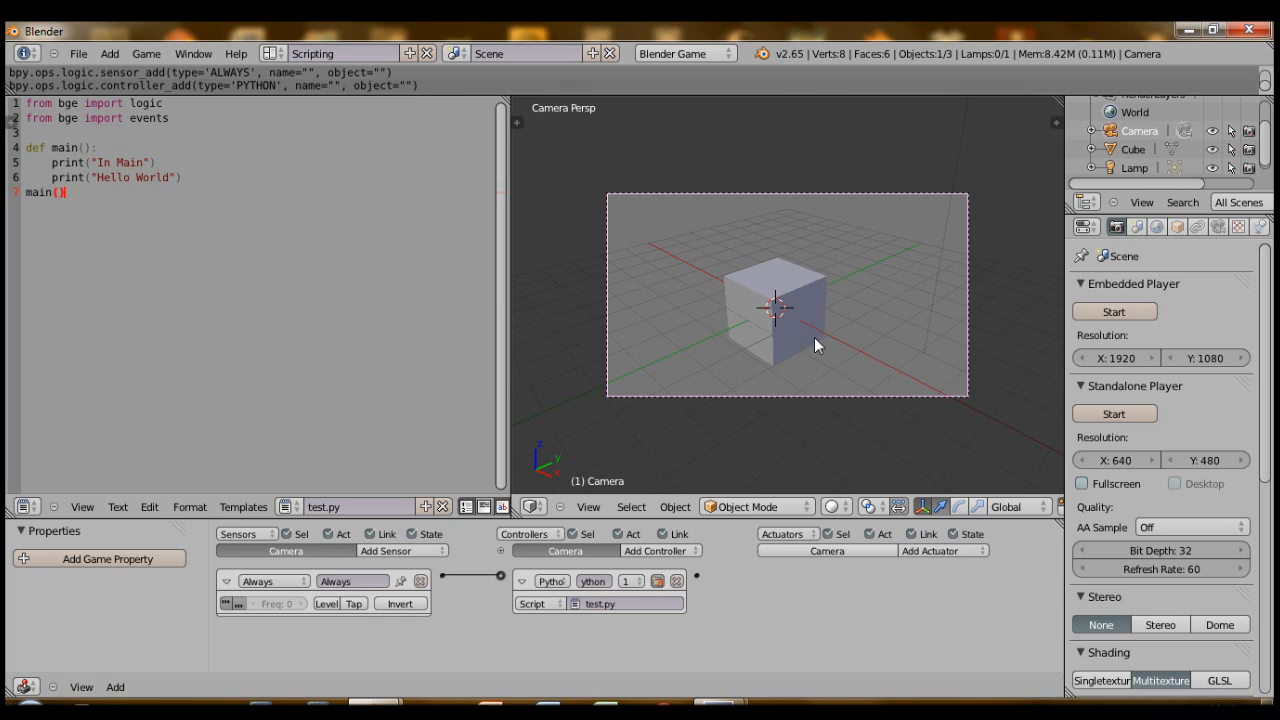
mouse_move(950, 354)
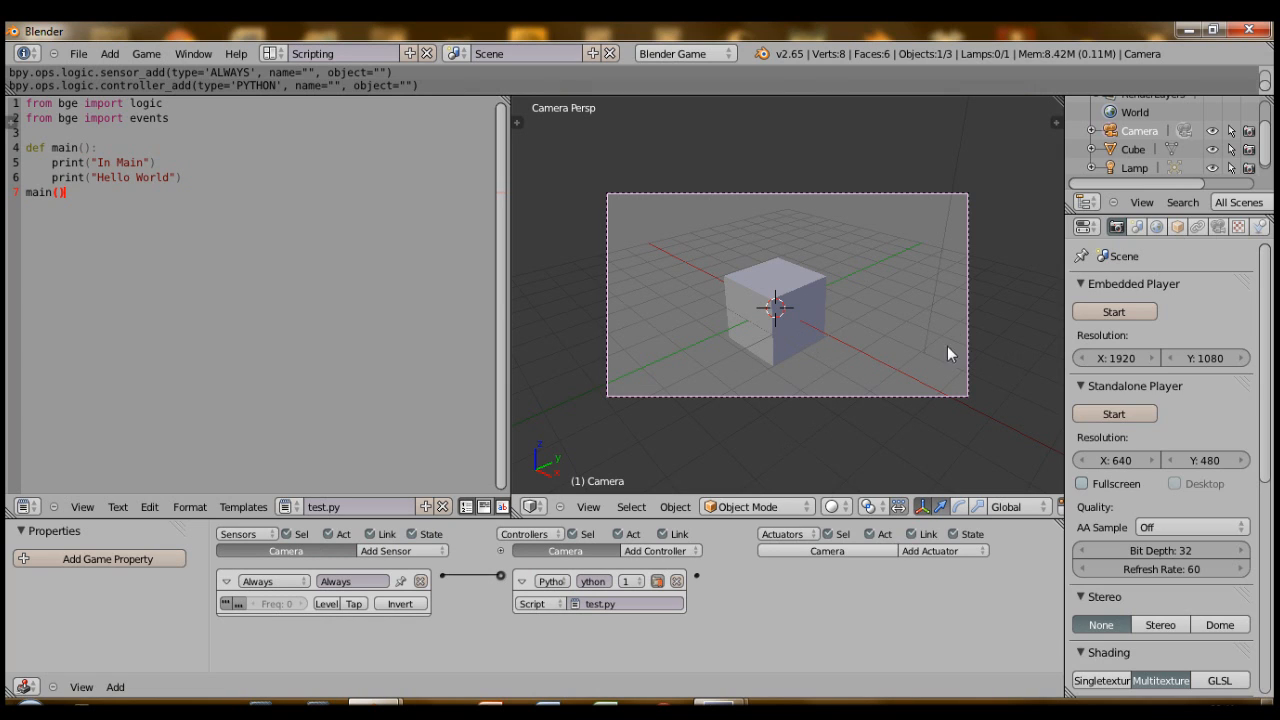
- Review the Camera's Object and Constraints properties, return to Render, and select all of test.py
left_click(1218, 226)
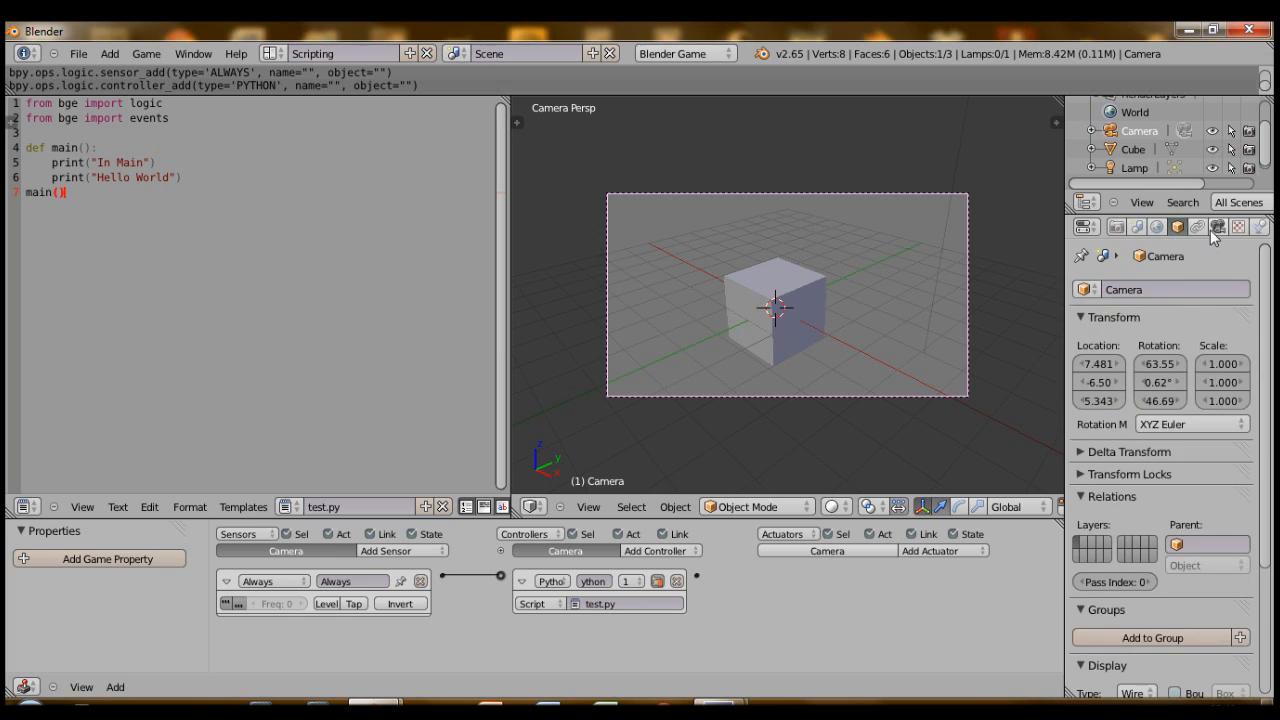
left_click(1196, 226)
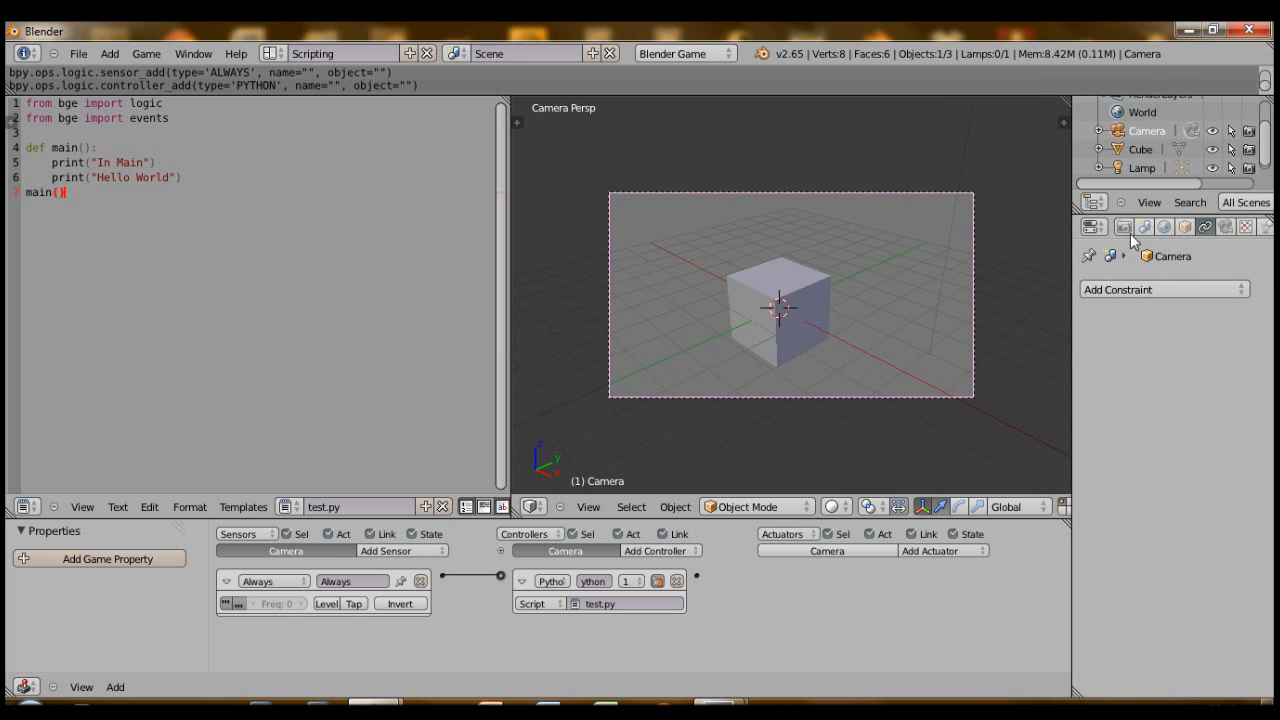
left_click(1124, 226)
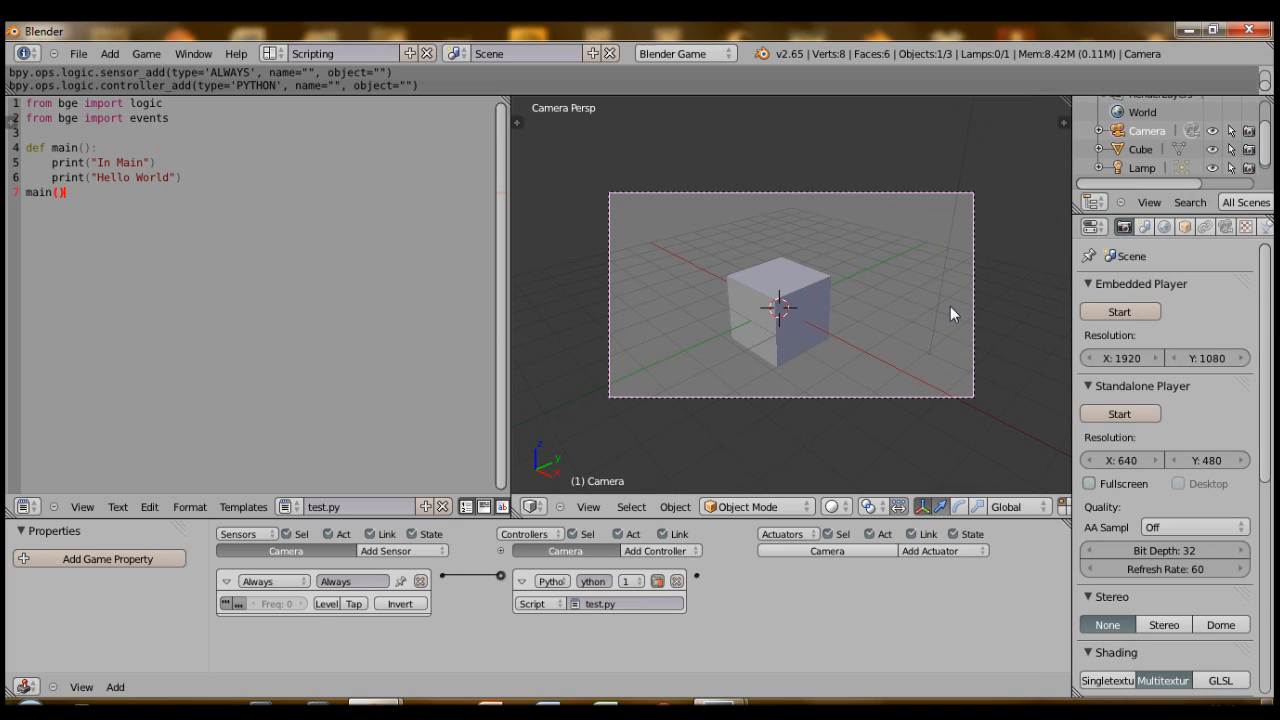
mouse_move(784, 616)
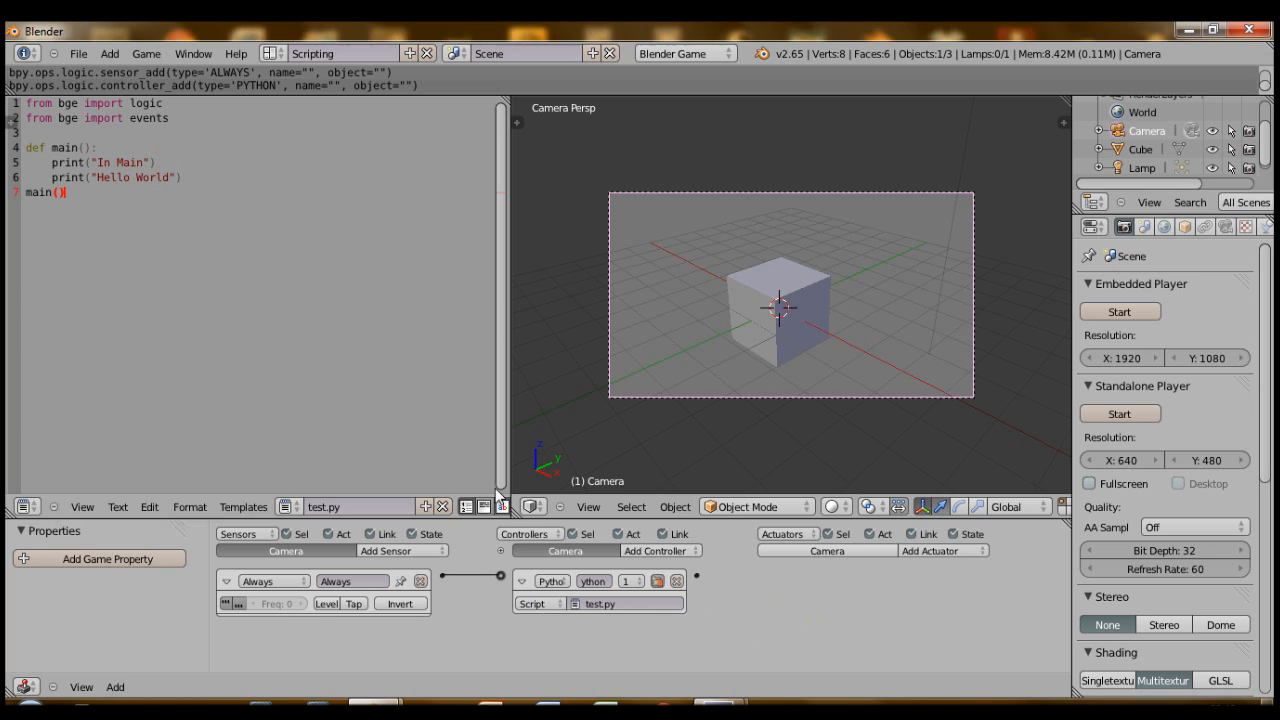
mouse_move(724, 264)
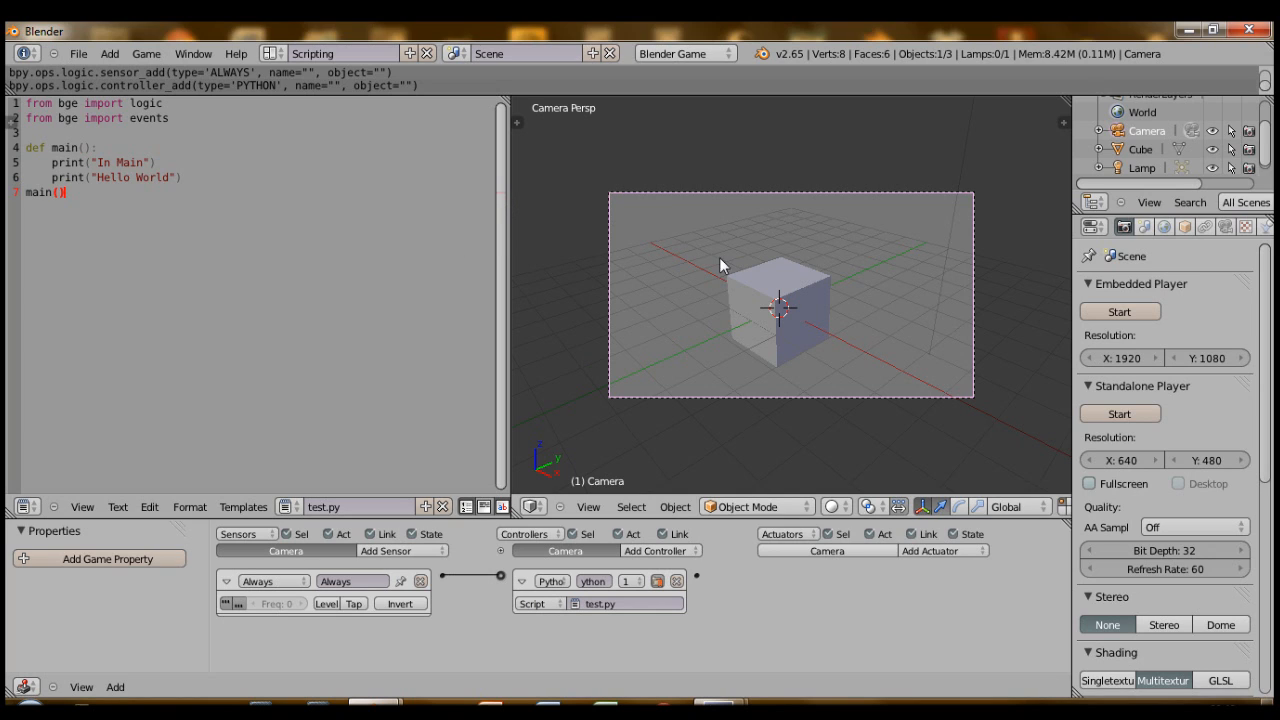
key("ctrl+a")
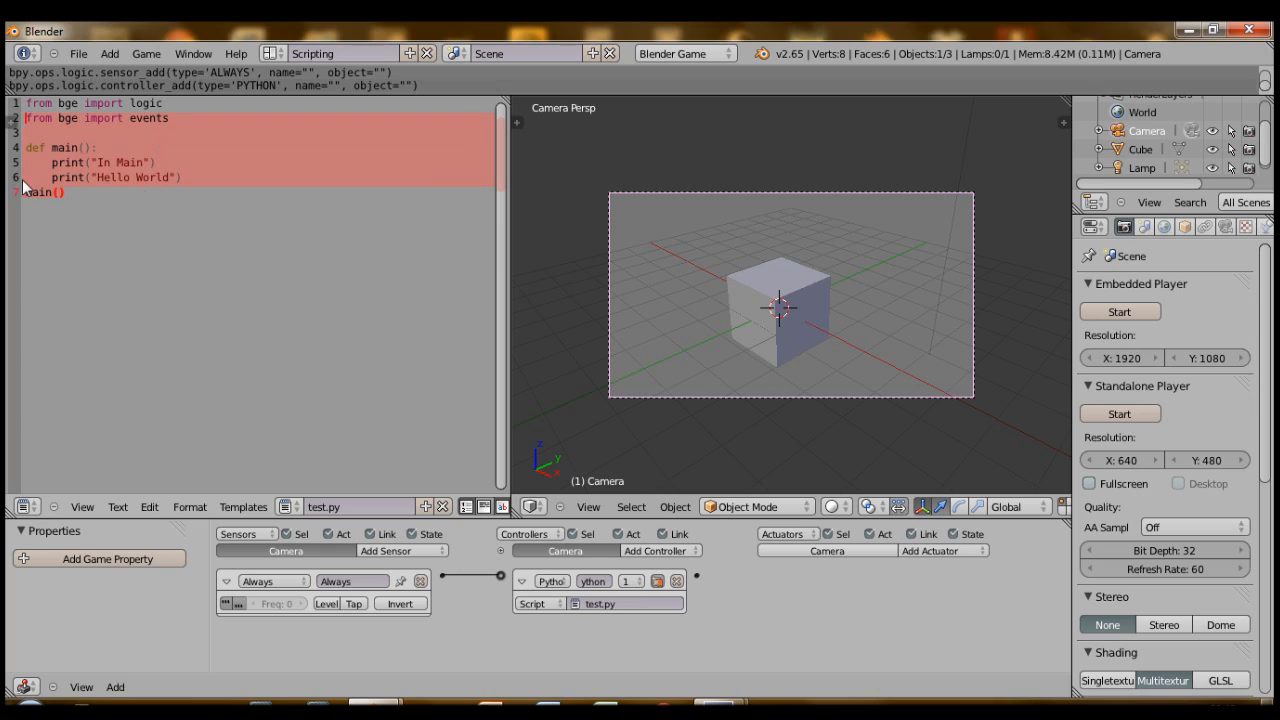
mouse_move(900, 192)
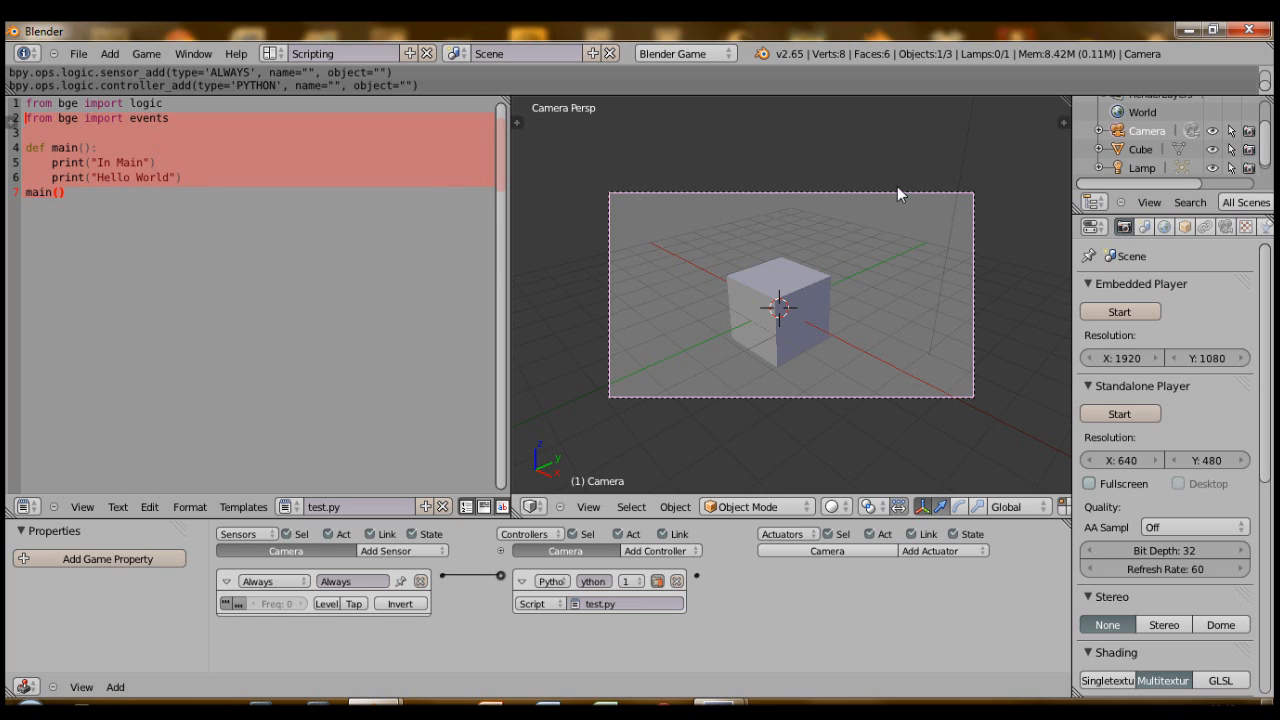
mouse_move(816, 324)
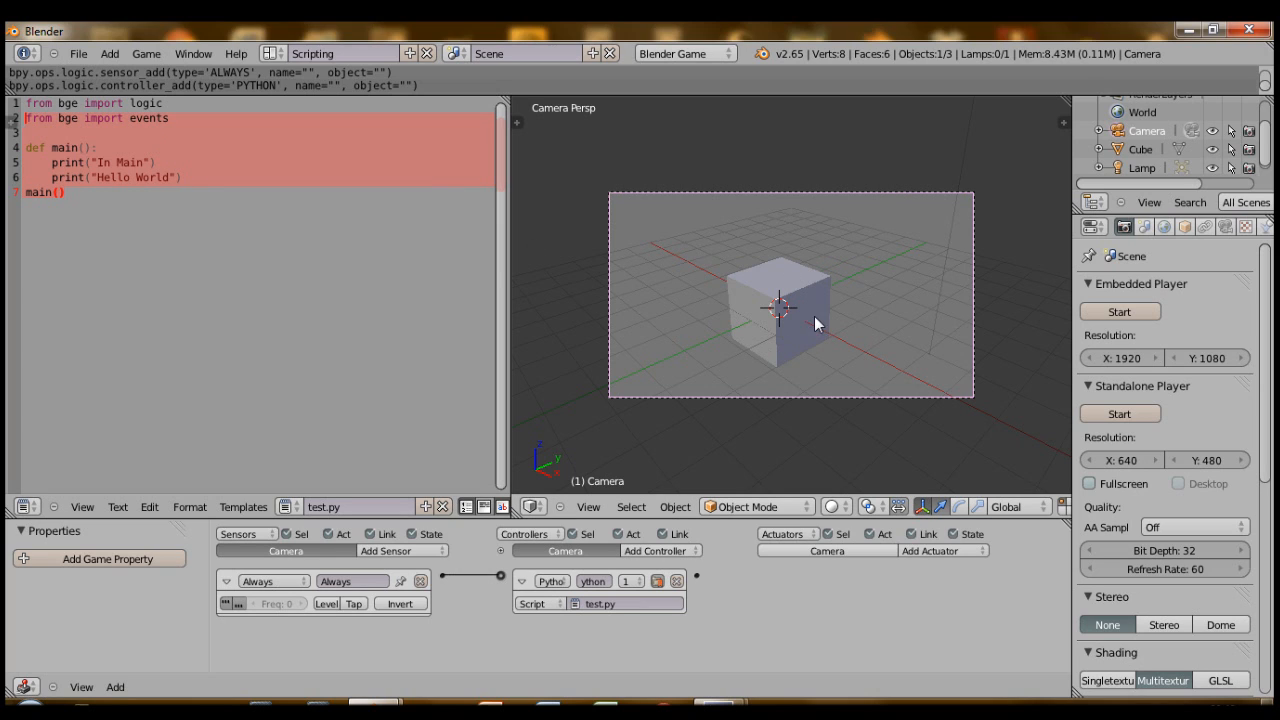
mouse_move(500, 476)
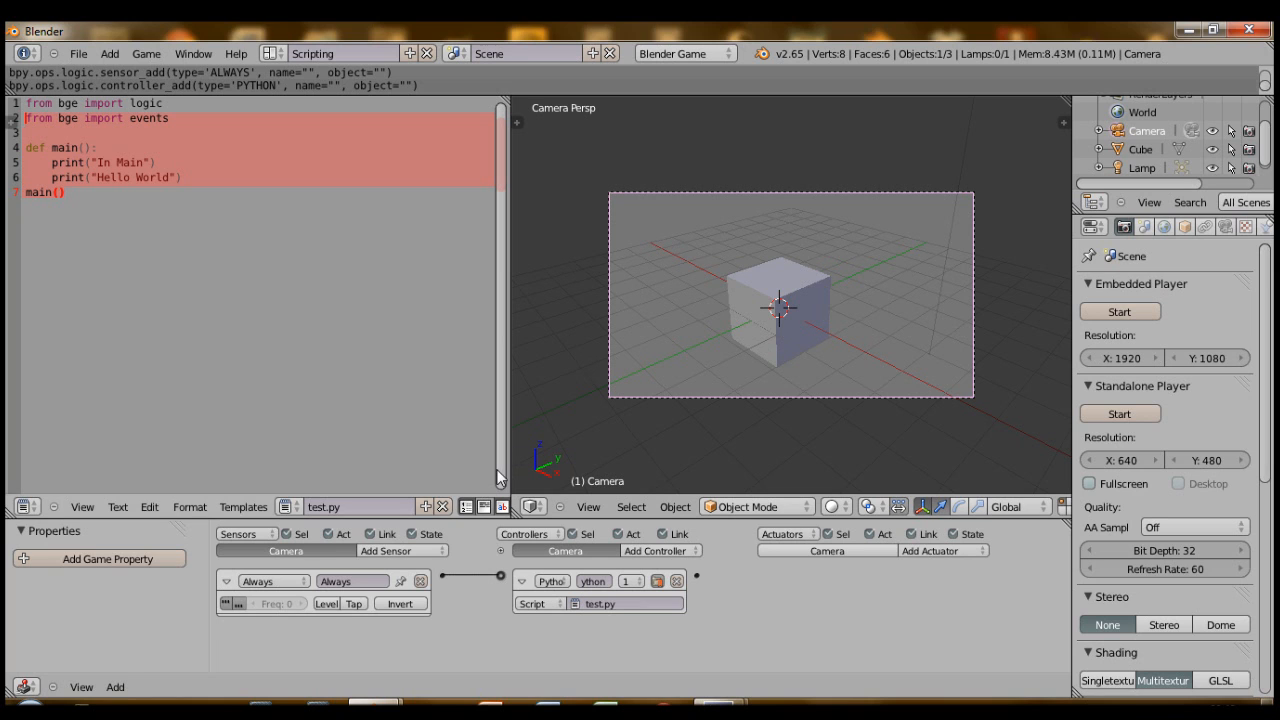